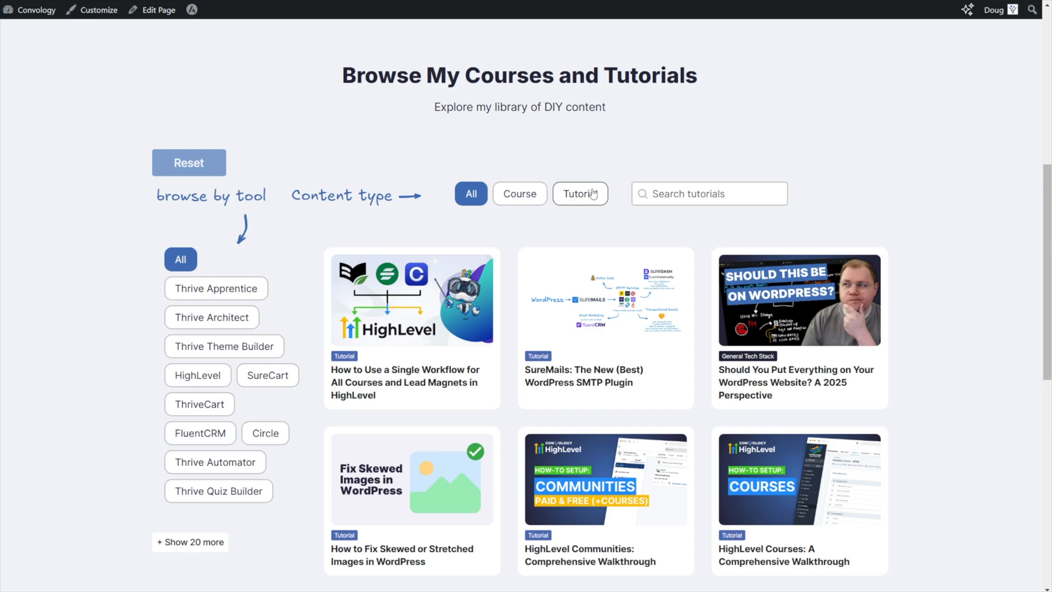
Filter the front-end grid to tutorials only, then to courses only.
left_click(581, 194)
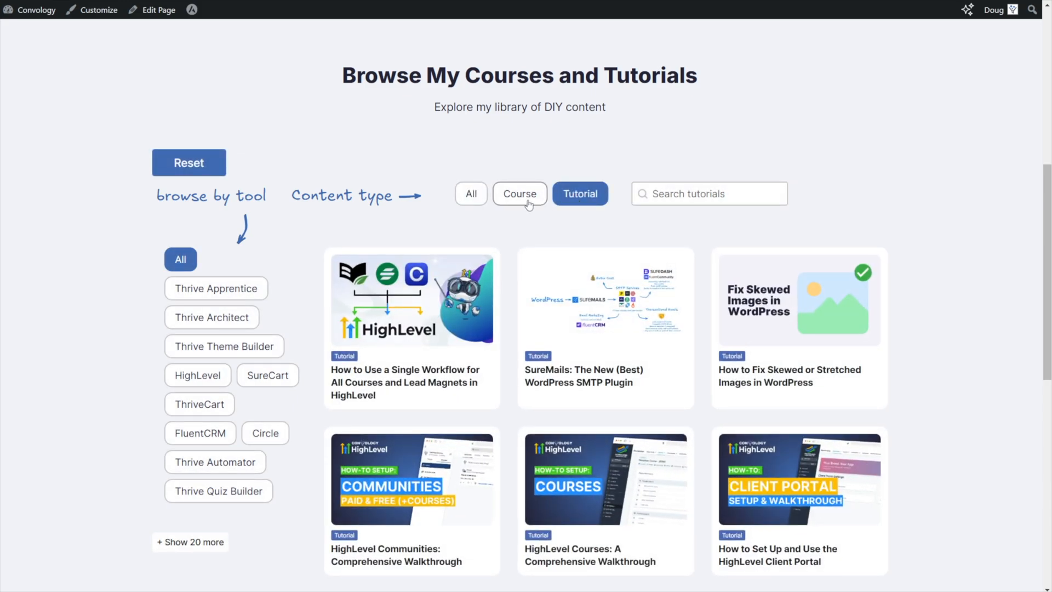
left_click(519, 194)
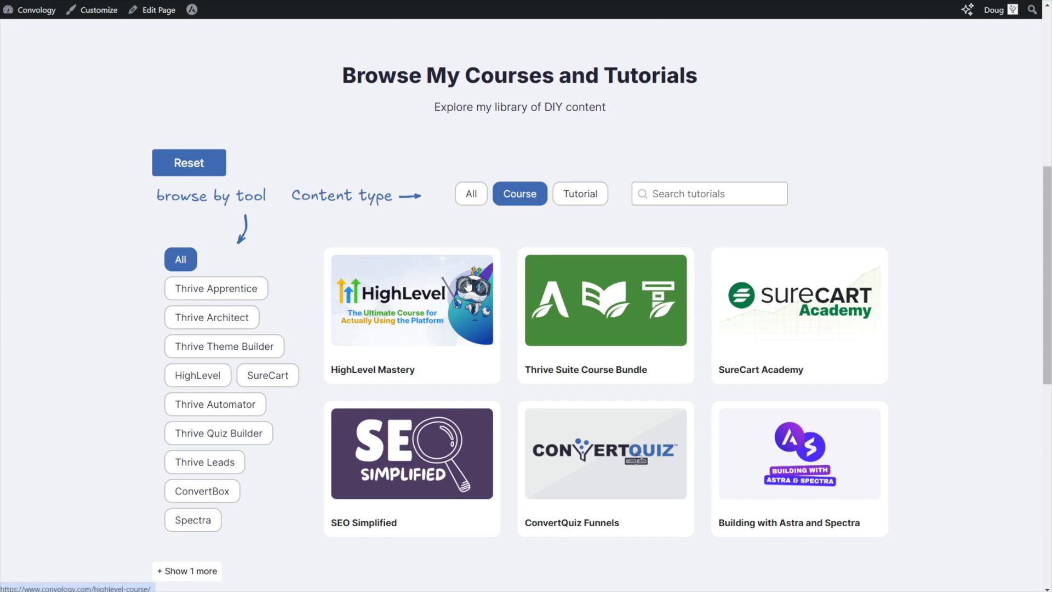
mouse_move(448, 263)
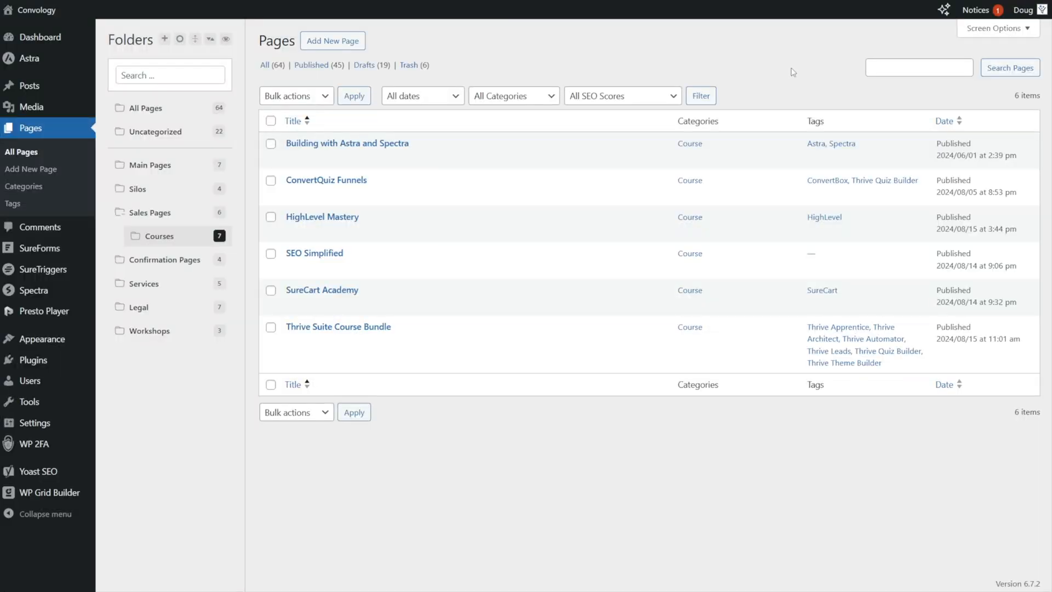
mouse_move(321, 290)
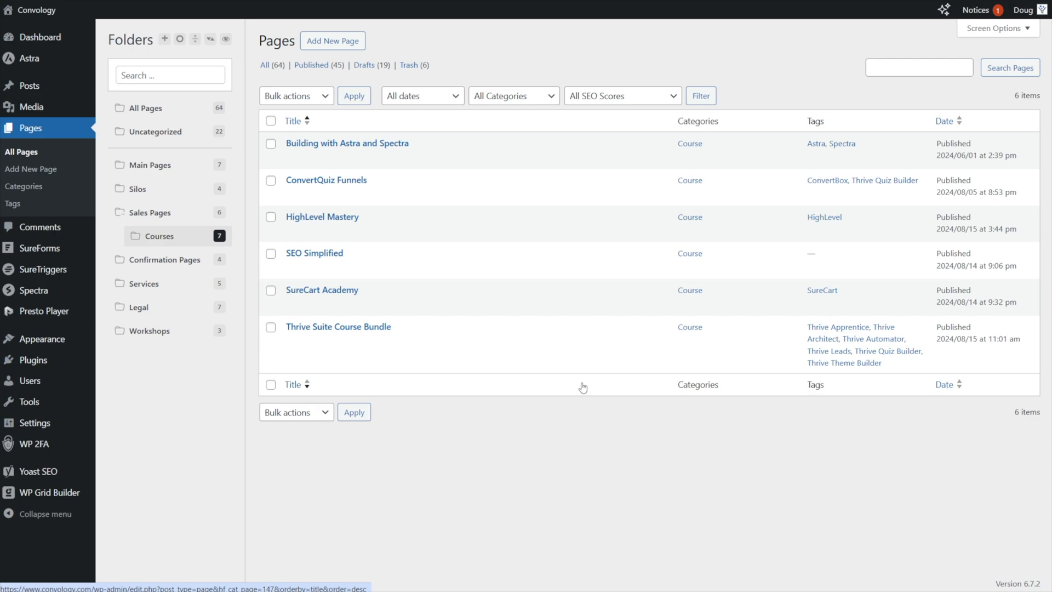
mouse_move(31, 10)
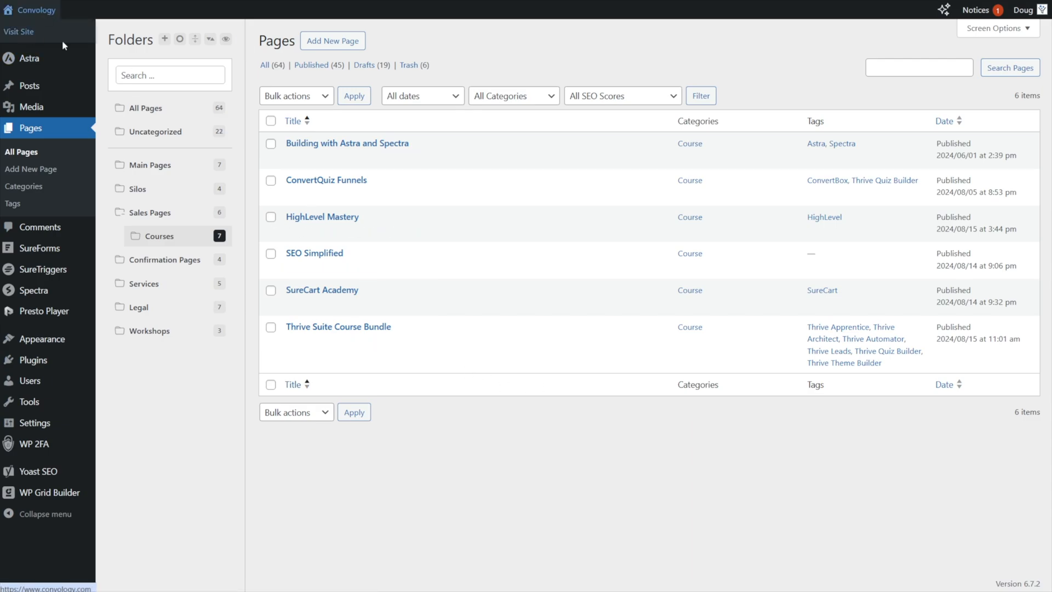
Visit the public Convology homepage and expand the Tutorials navigation menu.
left_click(20, 31)
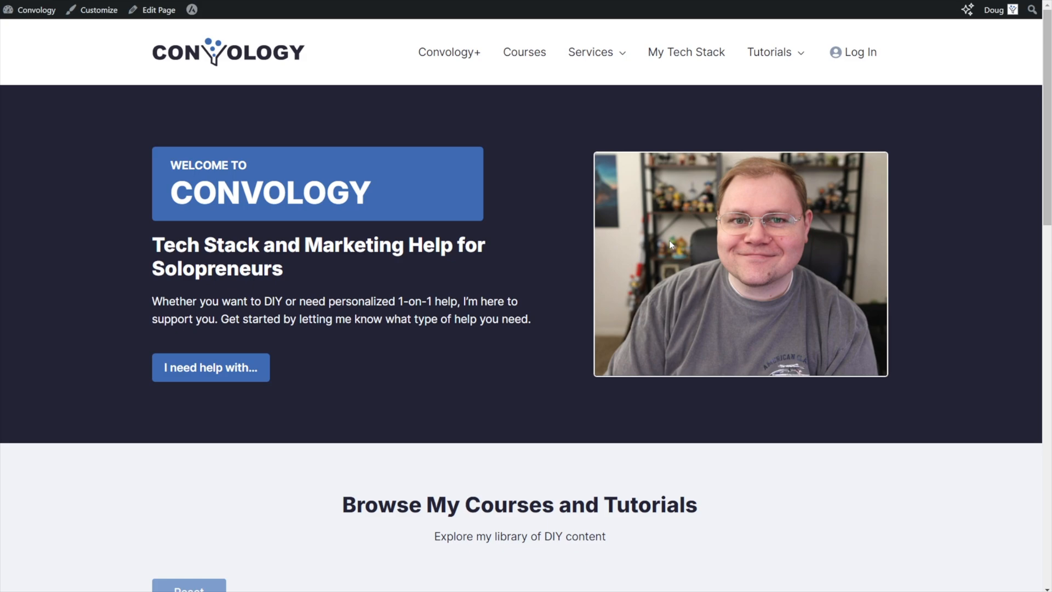
mouse_move(490, 237)
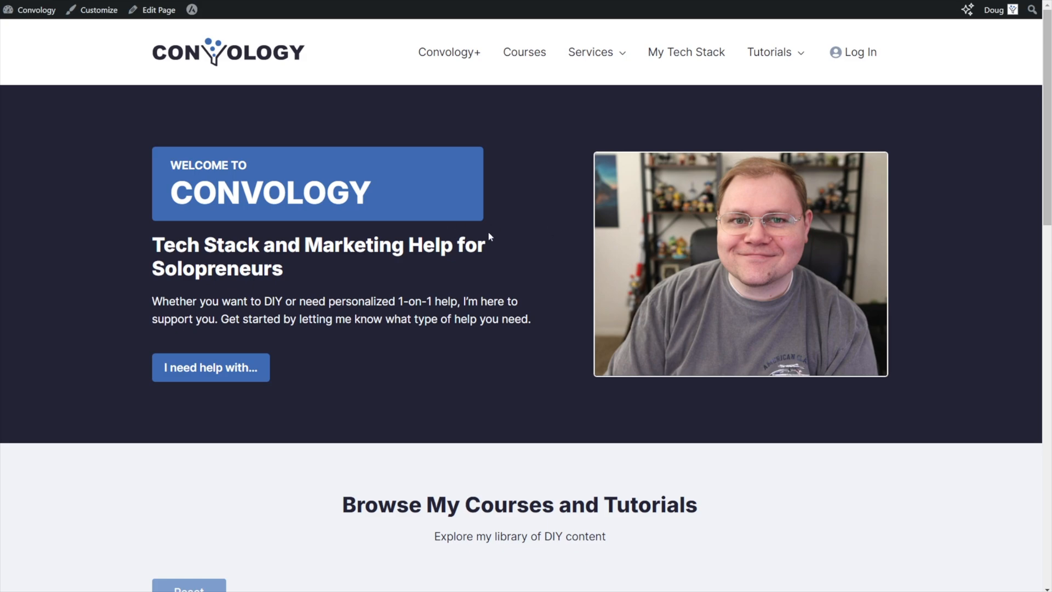
mouse_move(464, 286)
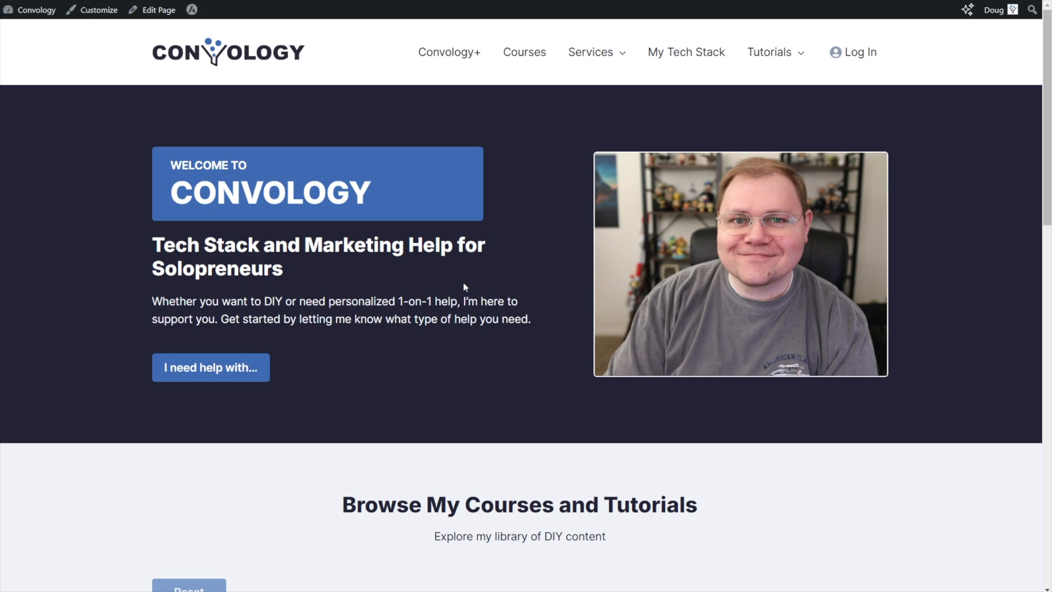
mouse_move(724, 114)
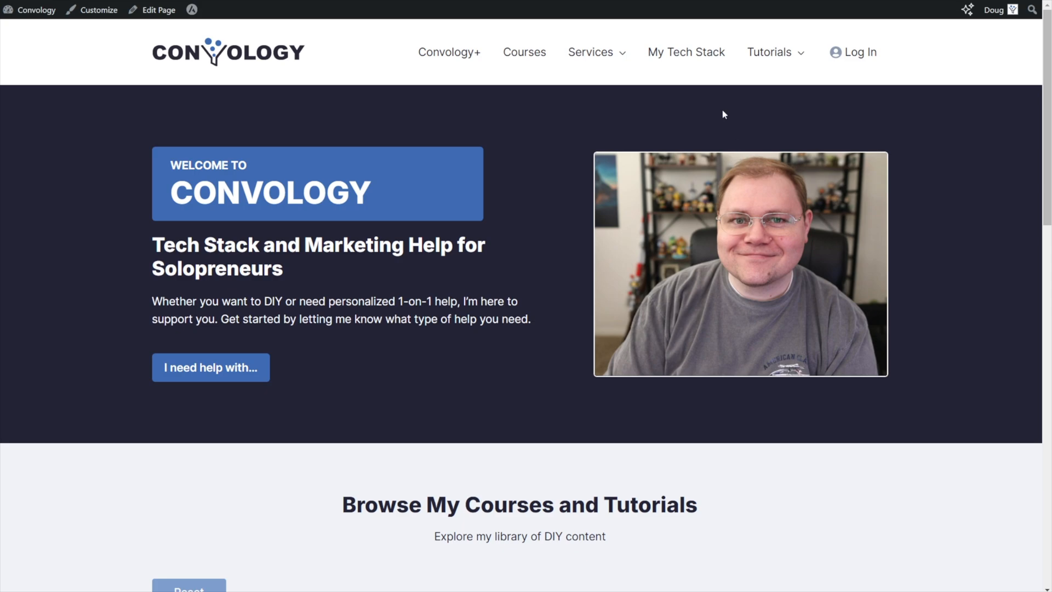
mouse_move(731, 135)
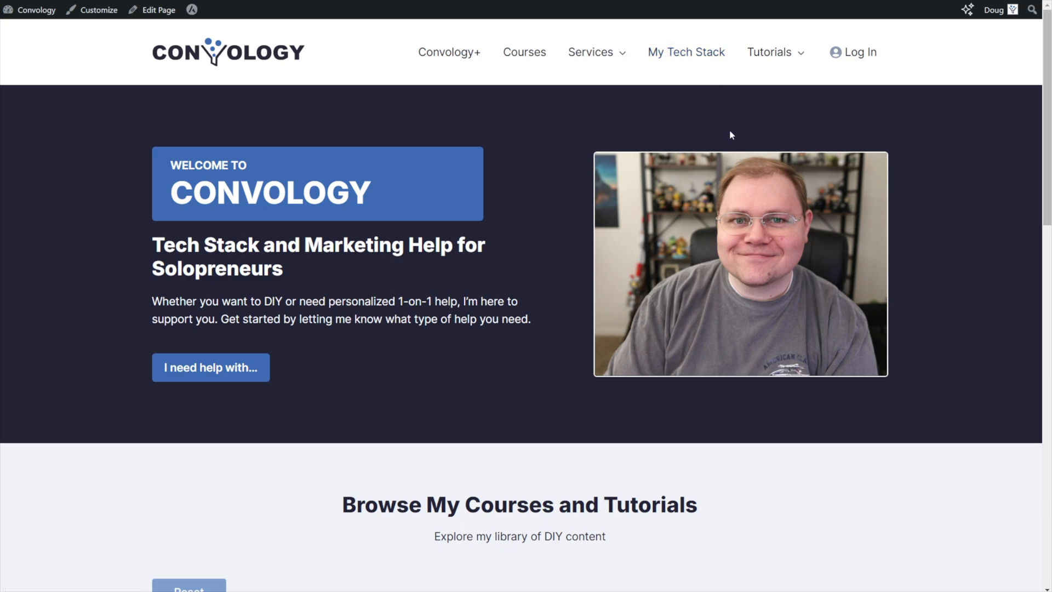
left_click(773, 52)
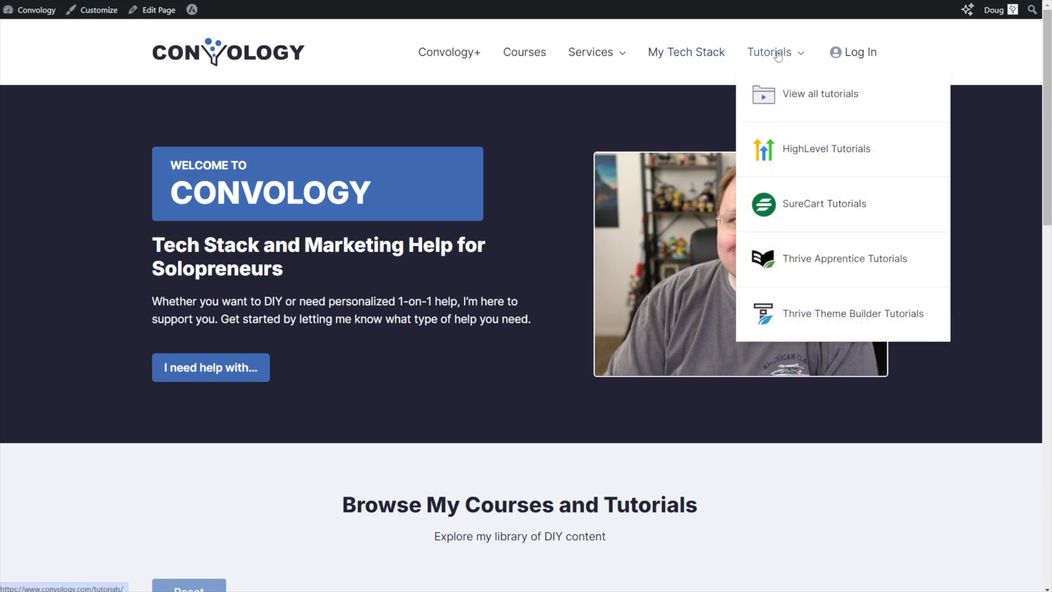
mouse_move(816, 152)
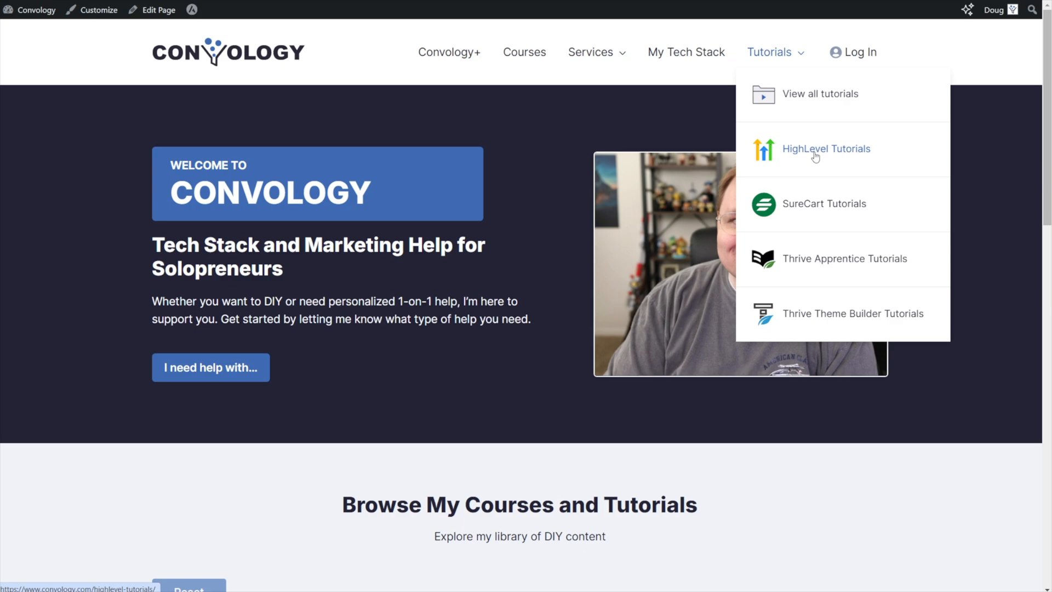
mouse_move(809, 154)
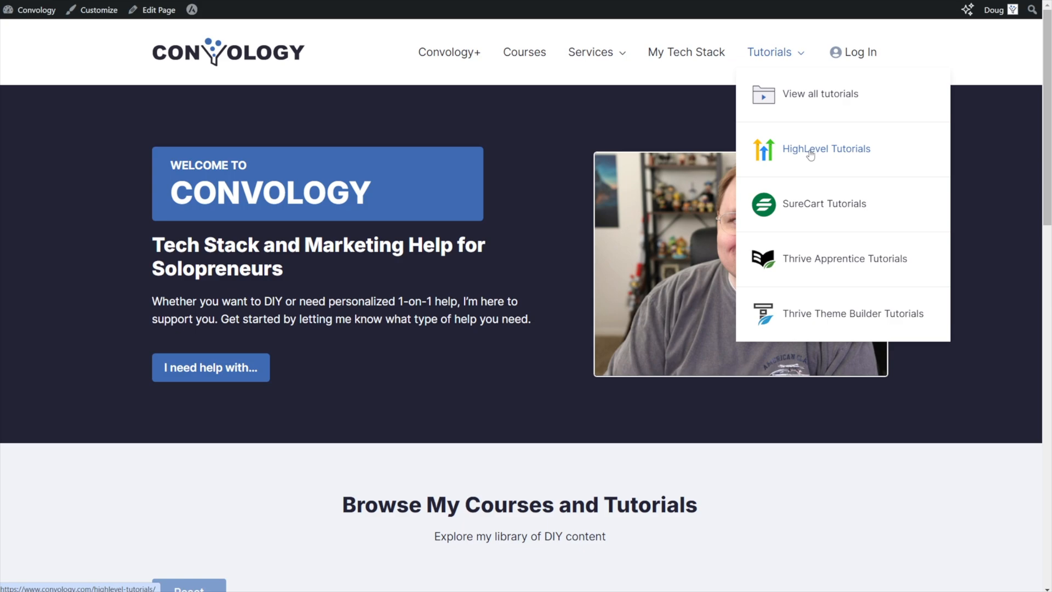
mouse_move(813, 205)
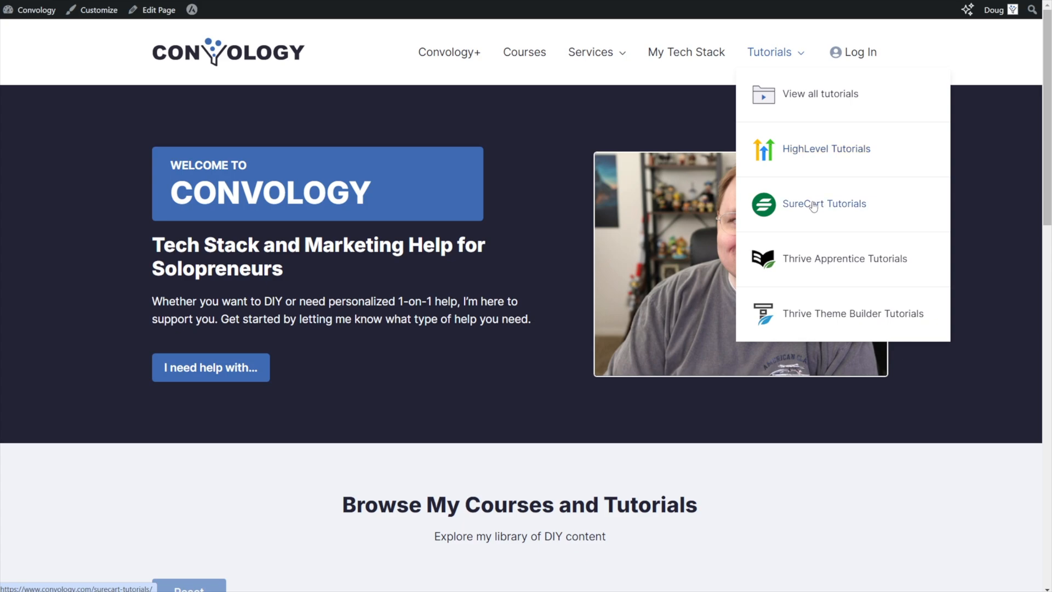
Open SureCart Tutorials and narrow the Tech Stack Tutorials grid to the SureCart tool.
left_click(824, 203)
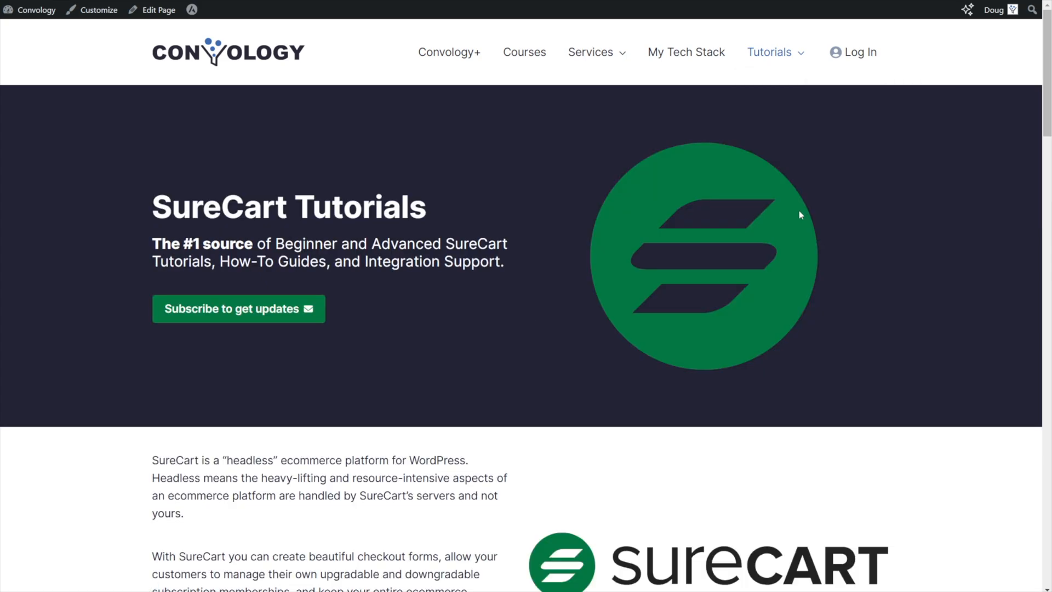
scroll("down", 3)
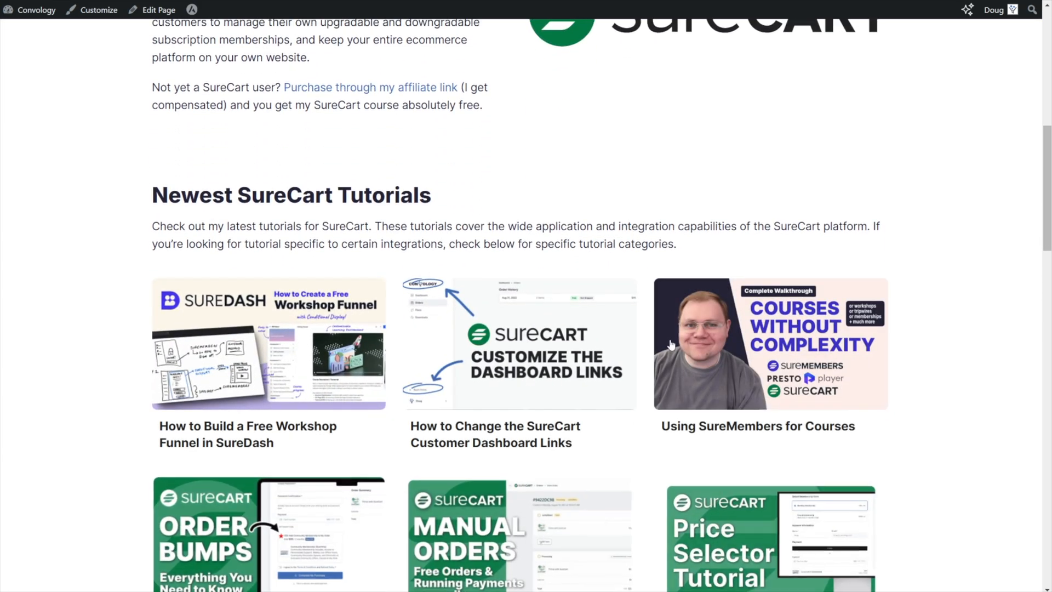
scroll("down", 3)
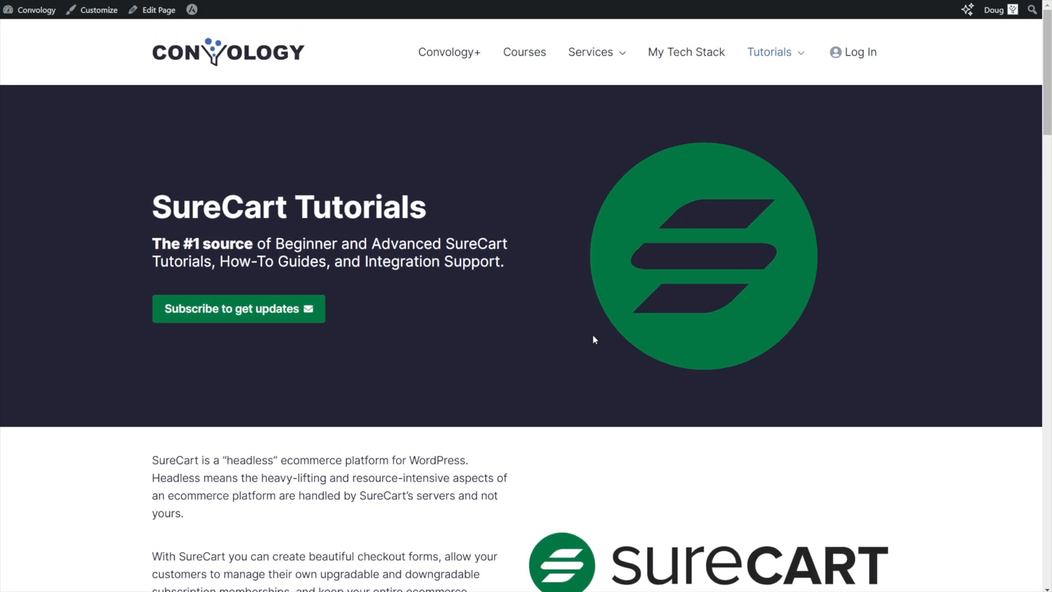
mouse_move(595, 181)
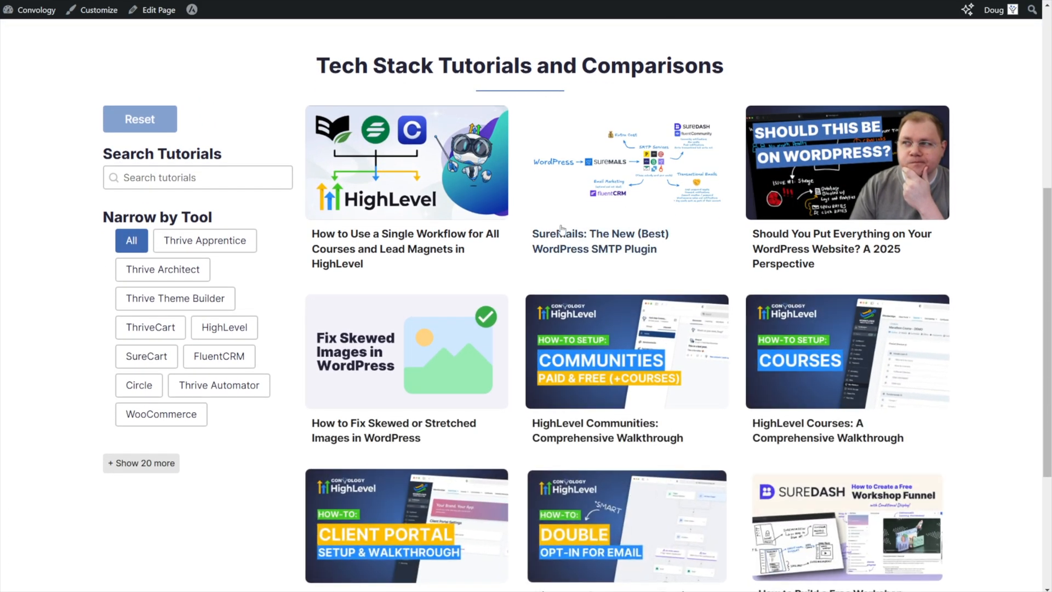
mouse_move(146, 361)
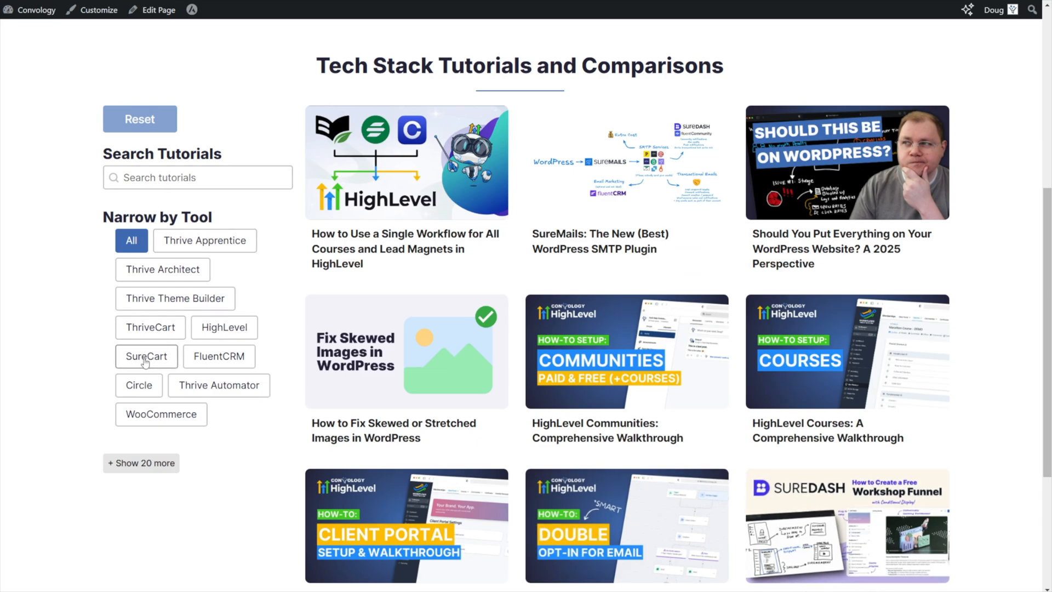
left_click(147, 357)
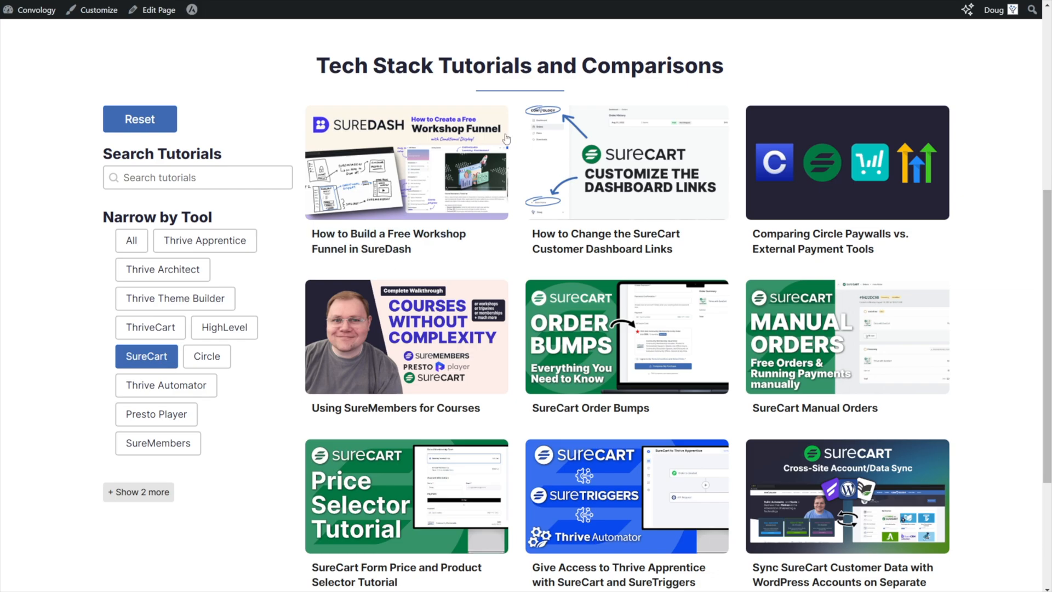
mouse_move(568, 211)
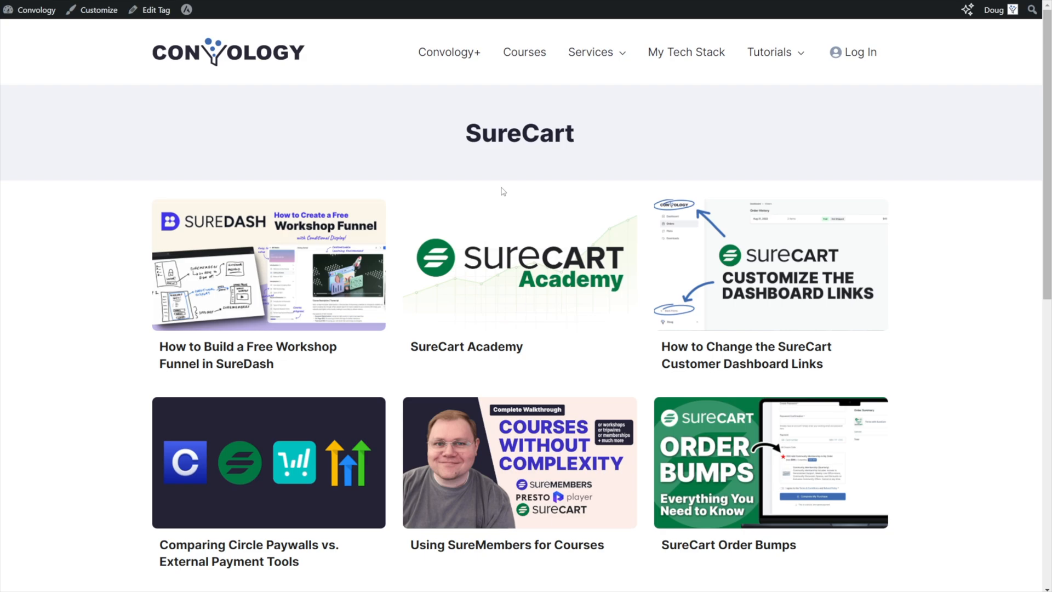
mouse_move(499, 188)
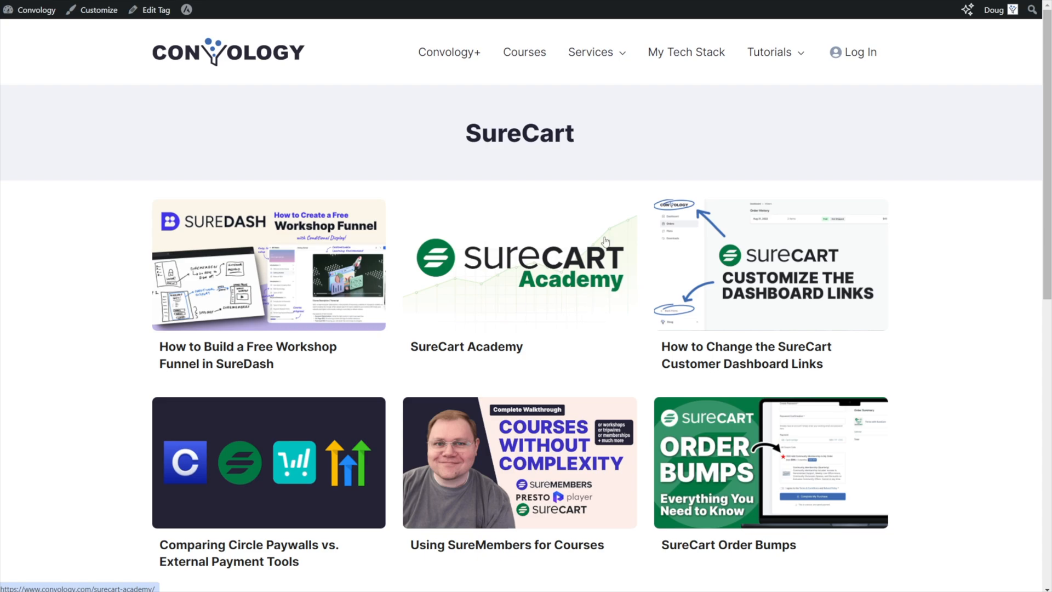
Browse the SureCart tag archive and reopen the Tutorials menu categories.
scroll("down", 3)
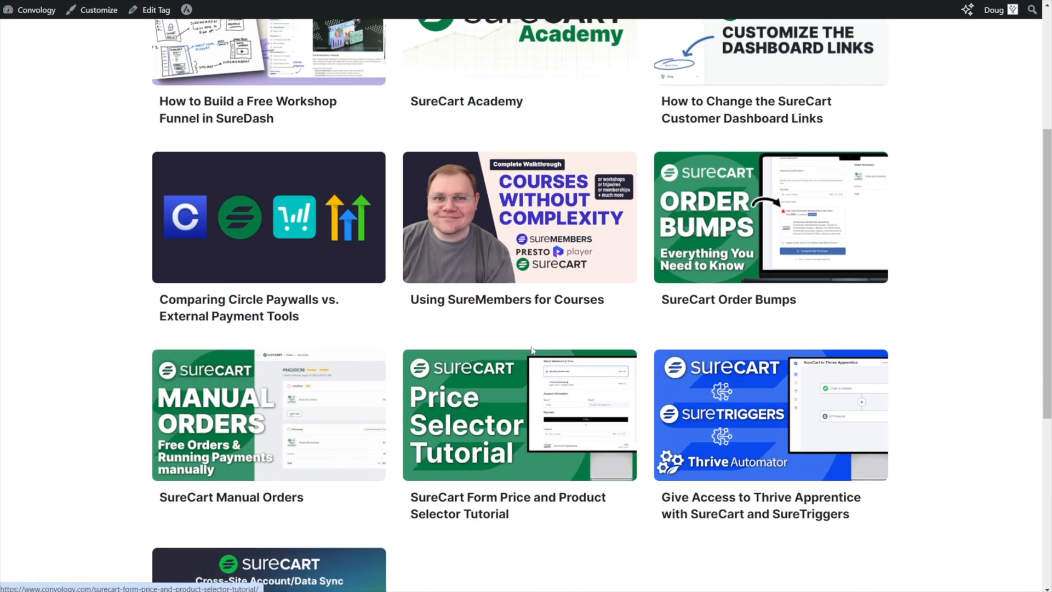
scroll("up", 3)
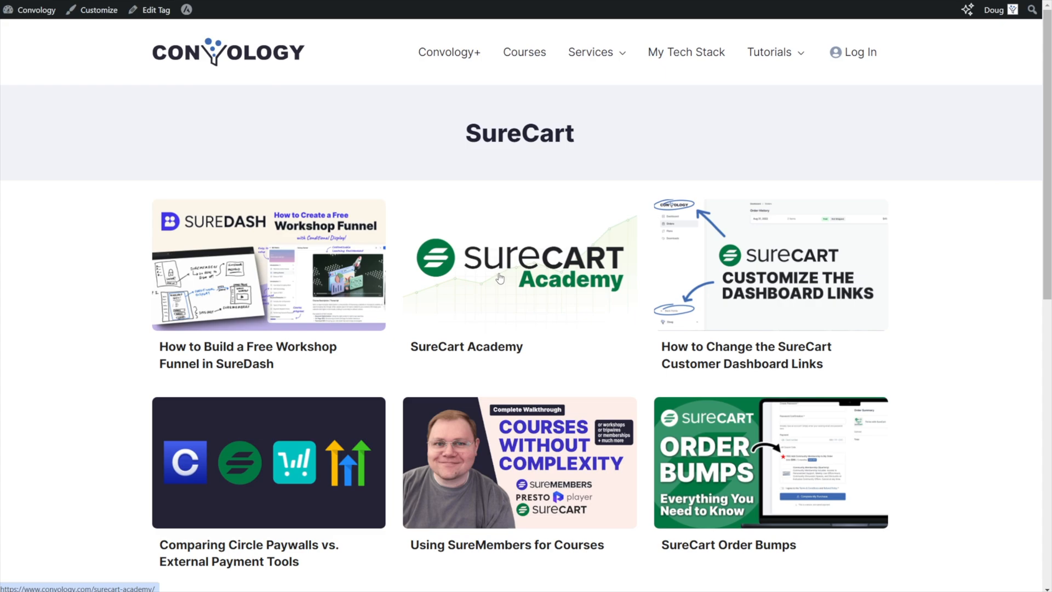
left_click(769, 52)
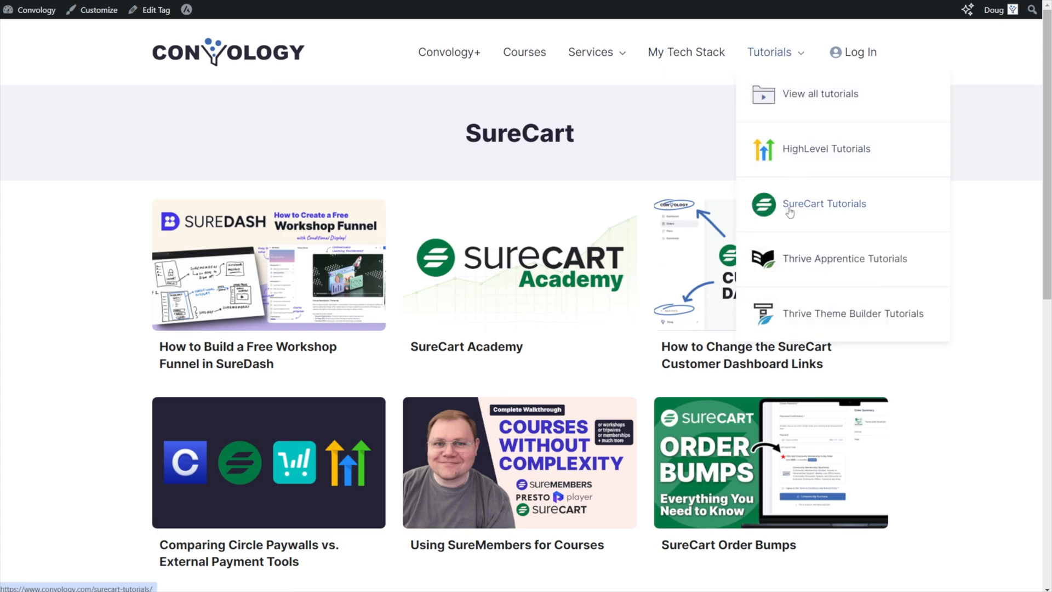
left_click(824, 204)
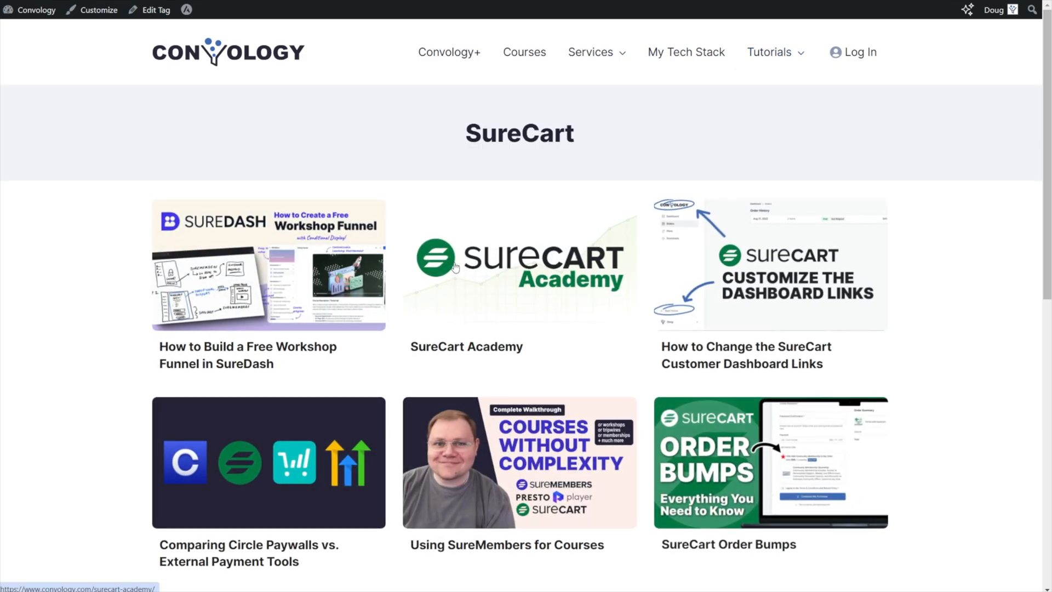
mouse_move(537, 207)
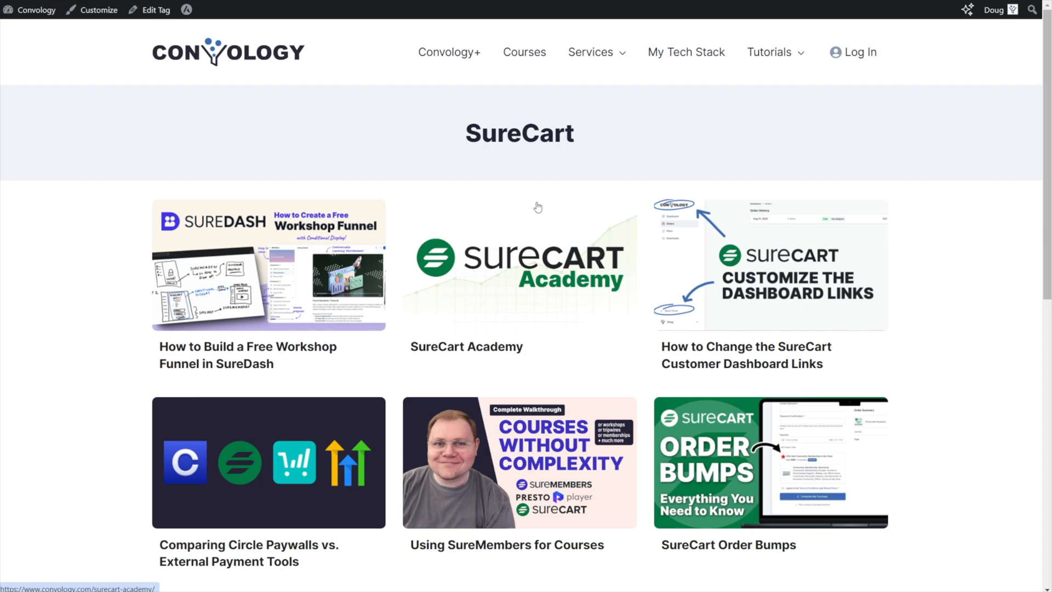
mouse_move(747, 82)
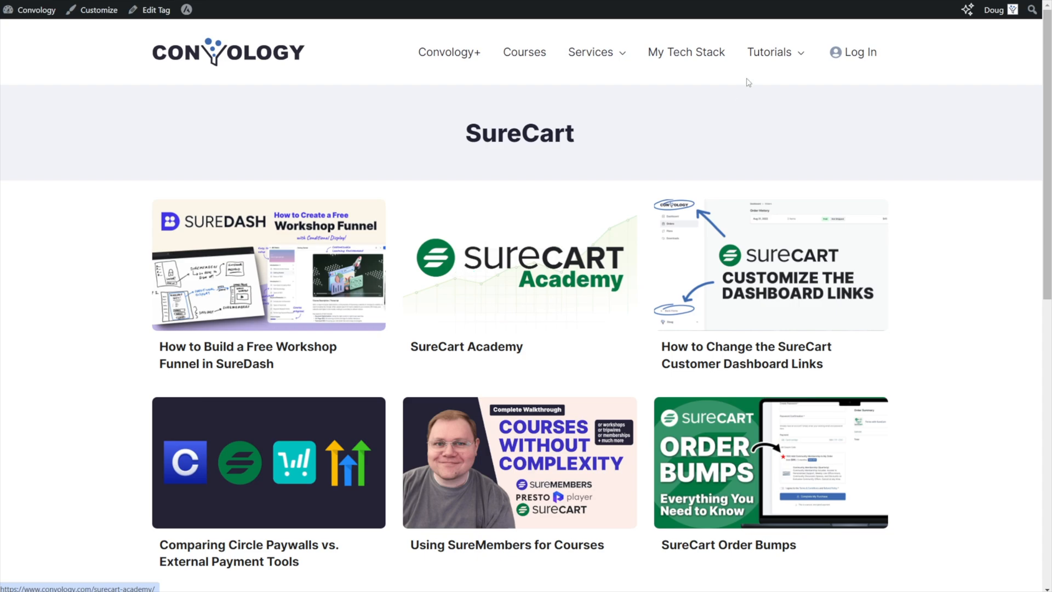
left_click(769, 52)
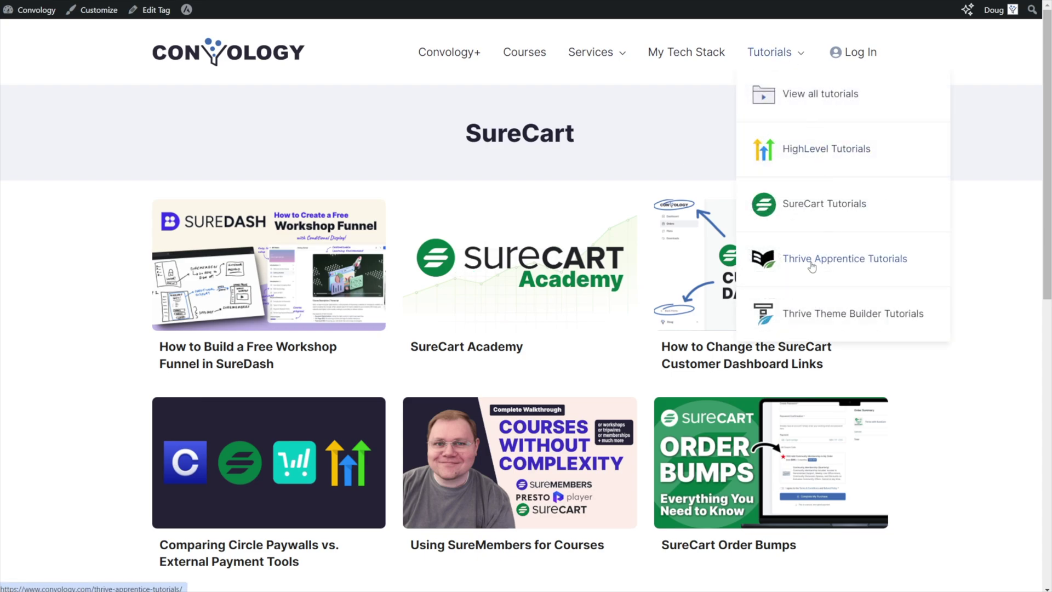
mouse_move(579, 183)
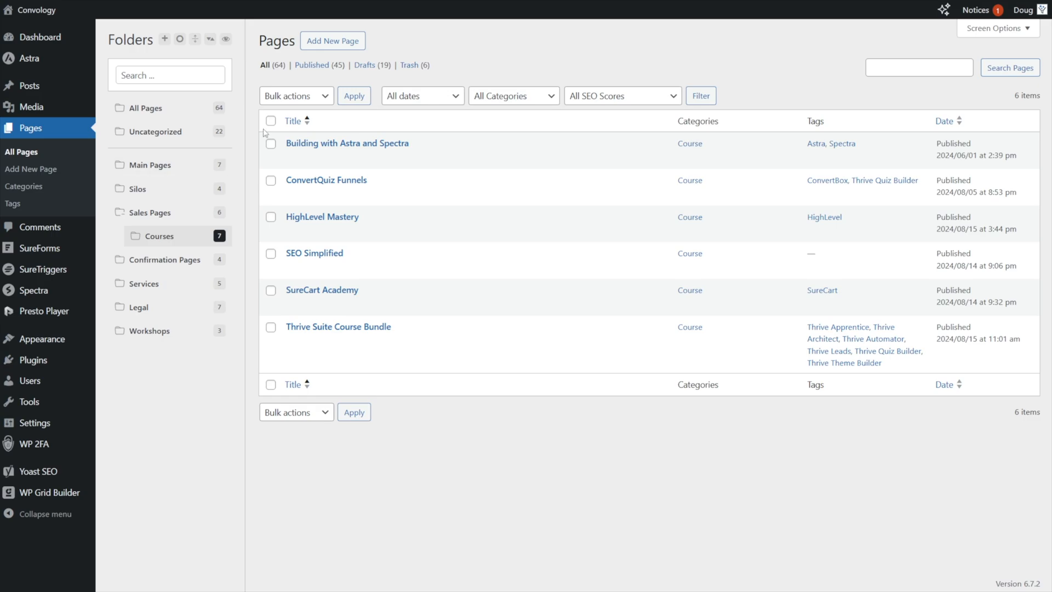
mouse_move(338, 327)
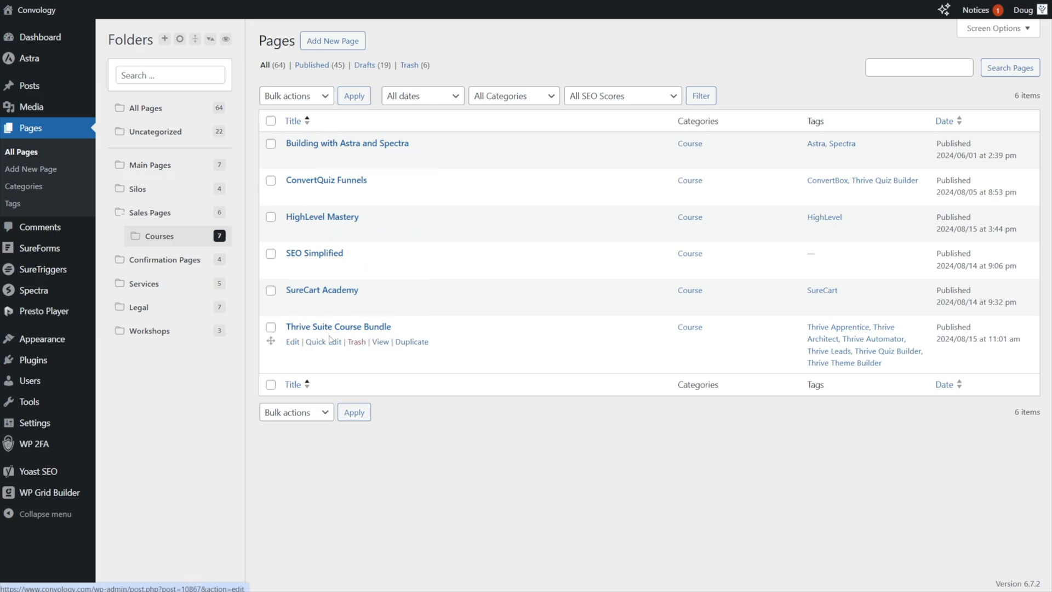
mouse_move(678, 126)
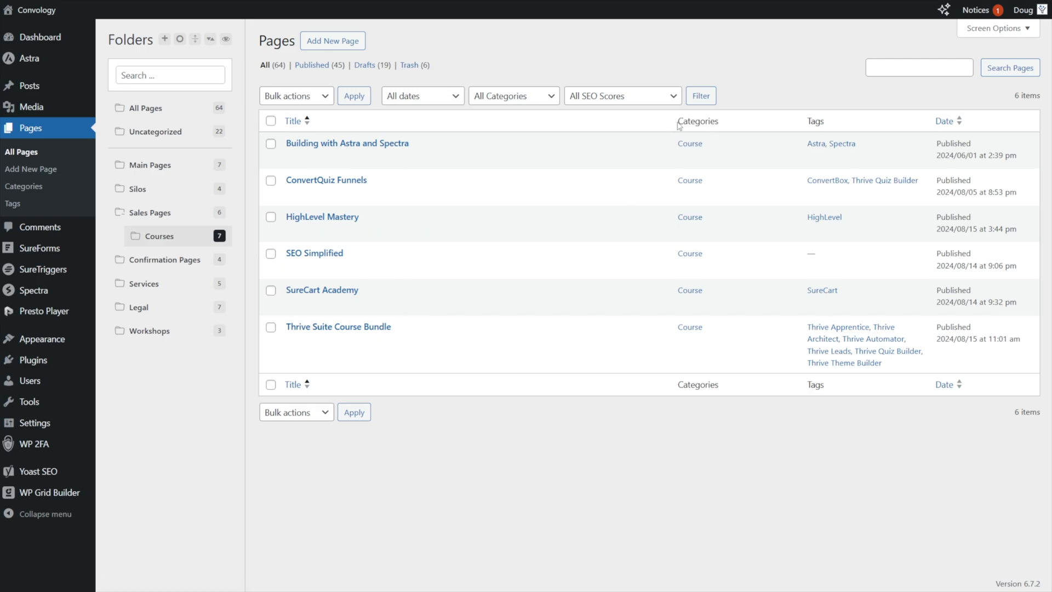
Highlight the Tags column on the six Courses pages.
double_click(815, 120)
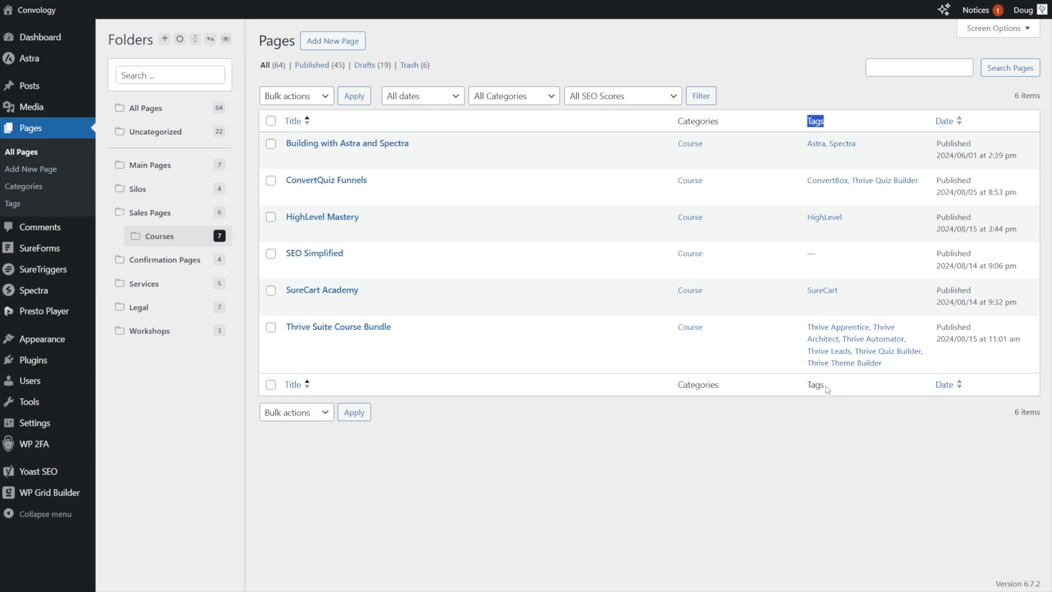
mouse_move(339, 326)
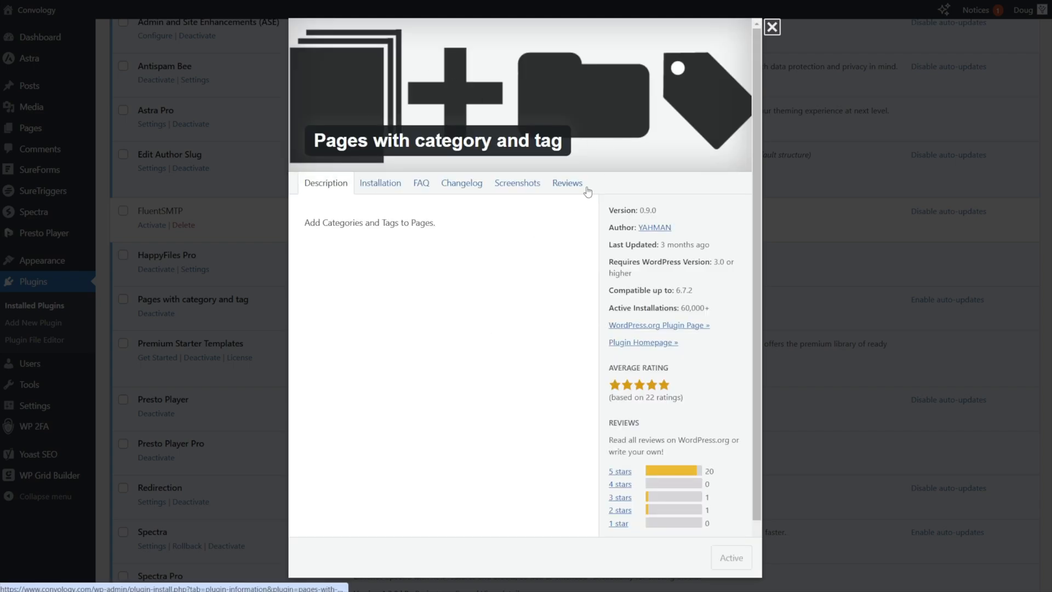
View the Pages with category and tag plugin details over Installed Plugins.
left_click(773, 27)
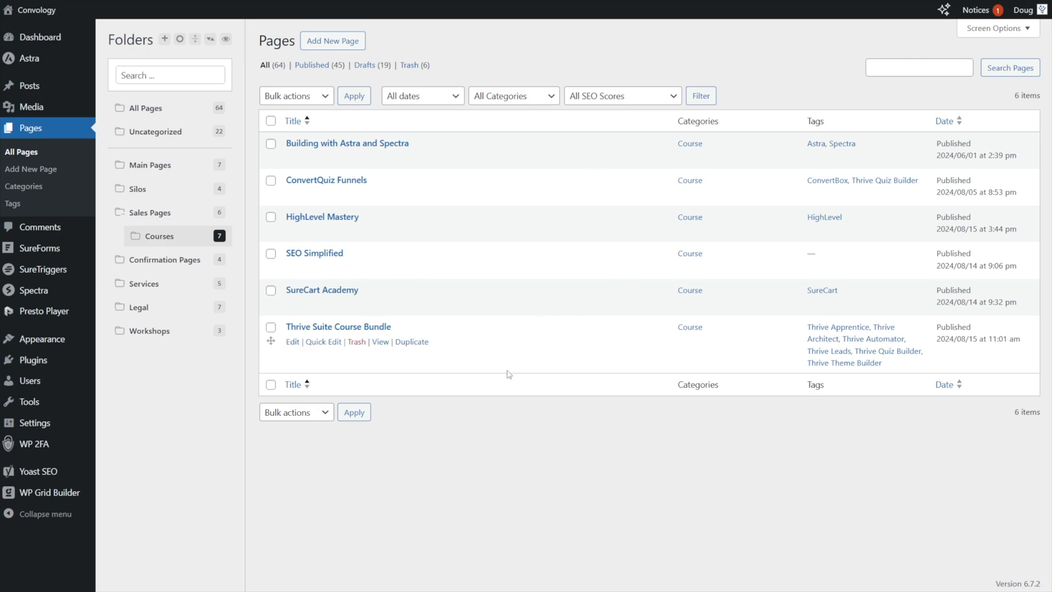
mouse_move(334, 437)
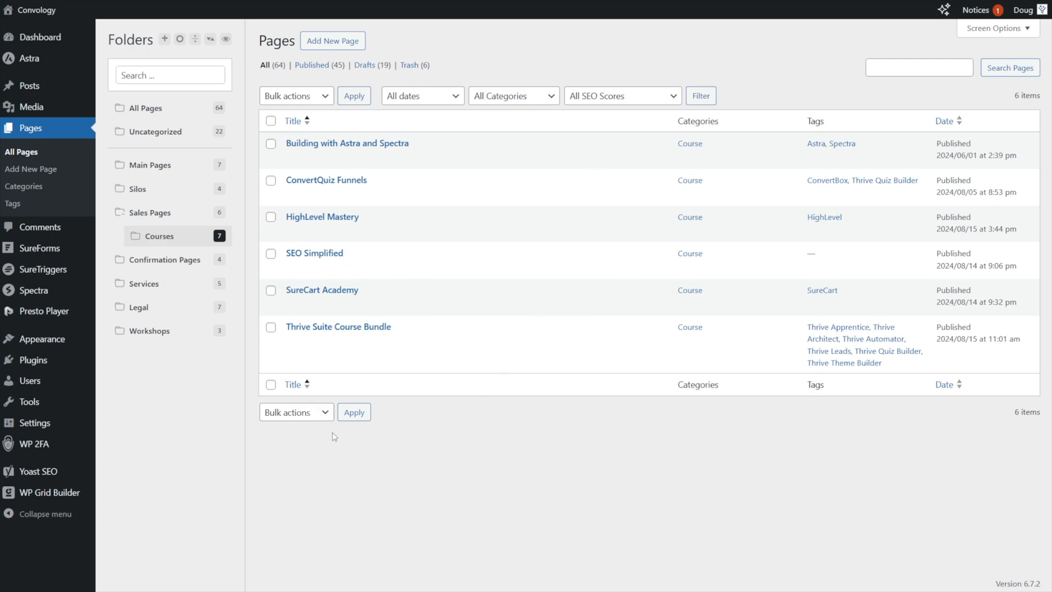
mouse_move(317, 442)
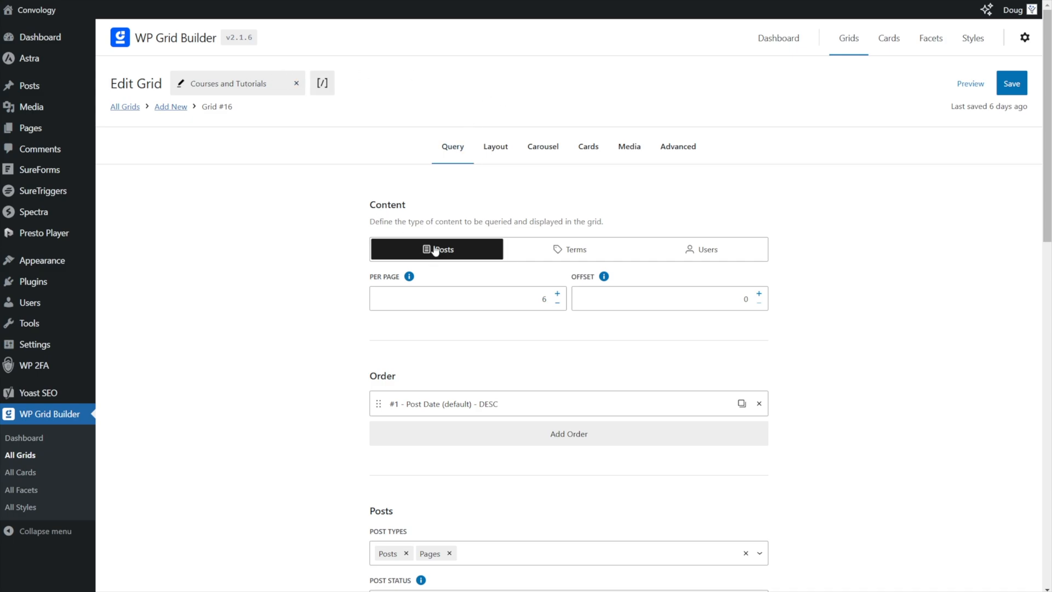
mouse_move(434, 259)
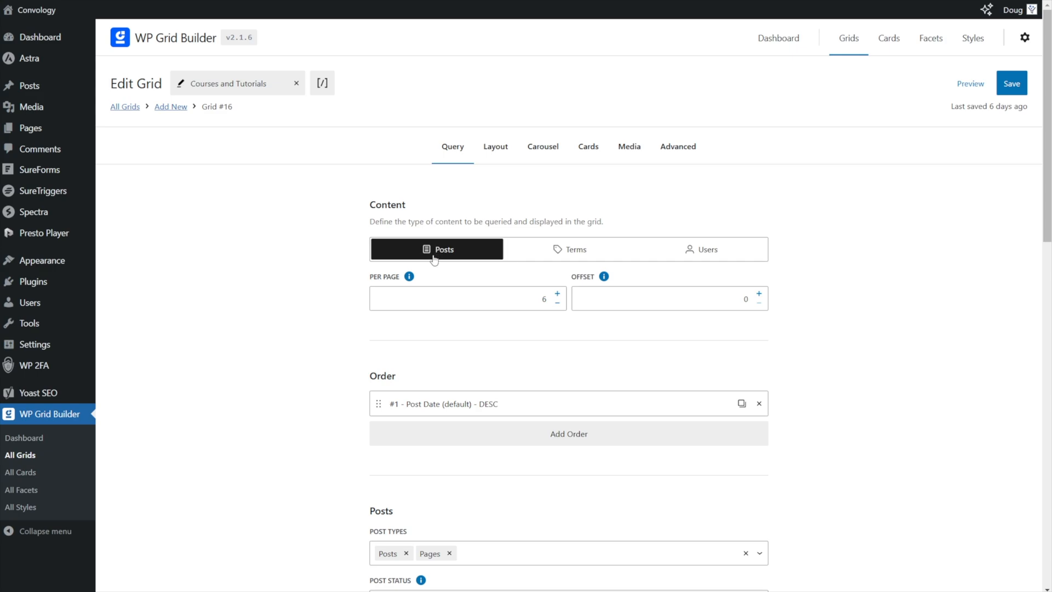
Scroll the grid's Query tab to the Tutorial, Comparison, Course and General Tech Stack clauses.
scroll("down", 3)
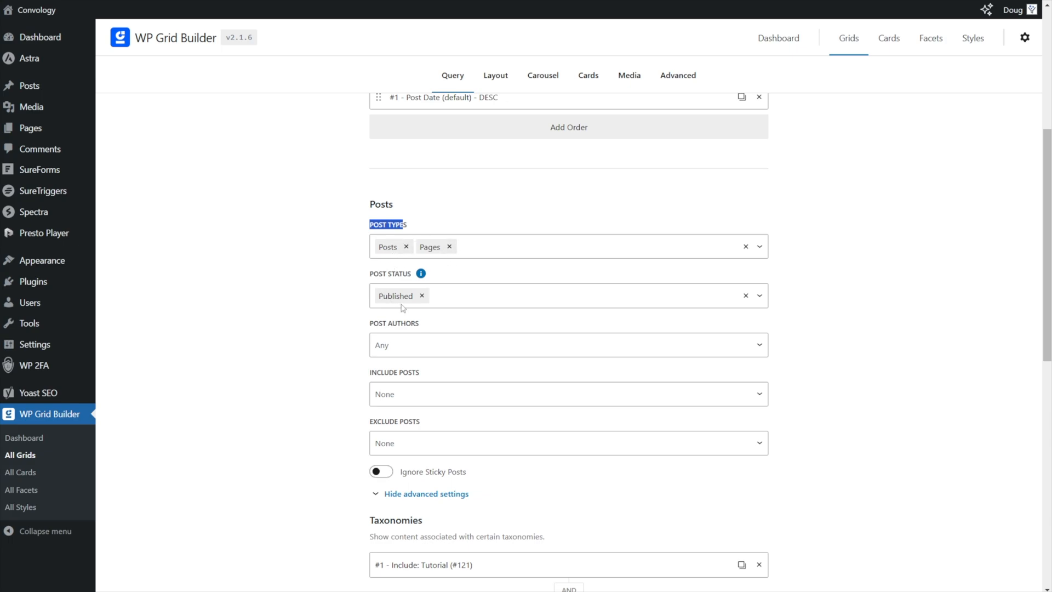
scroll("down", 3)
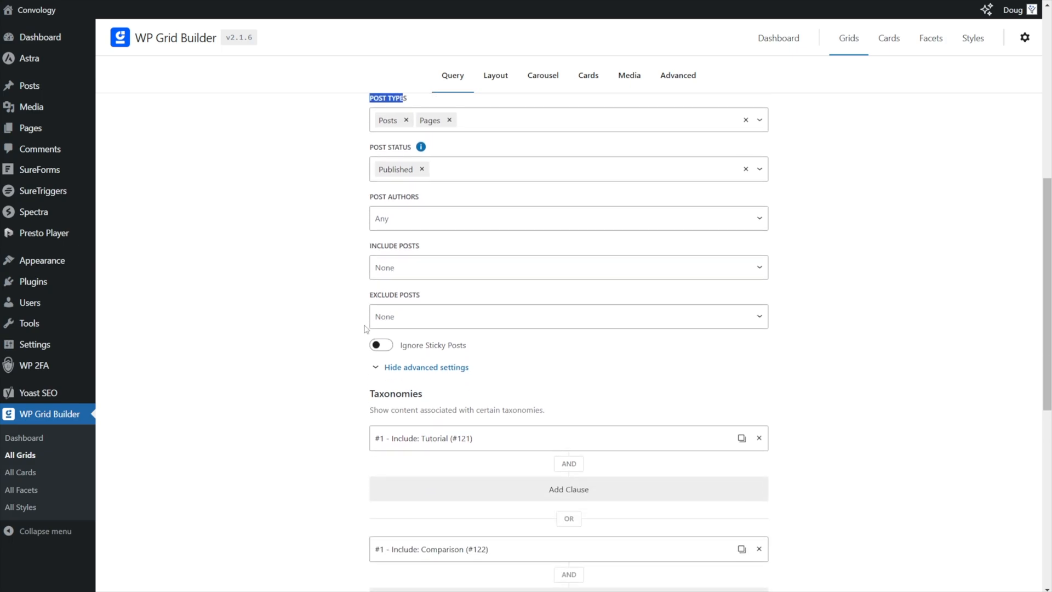
scroll("down", 3)
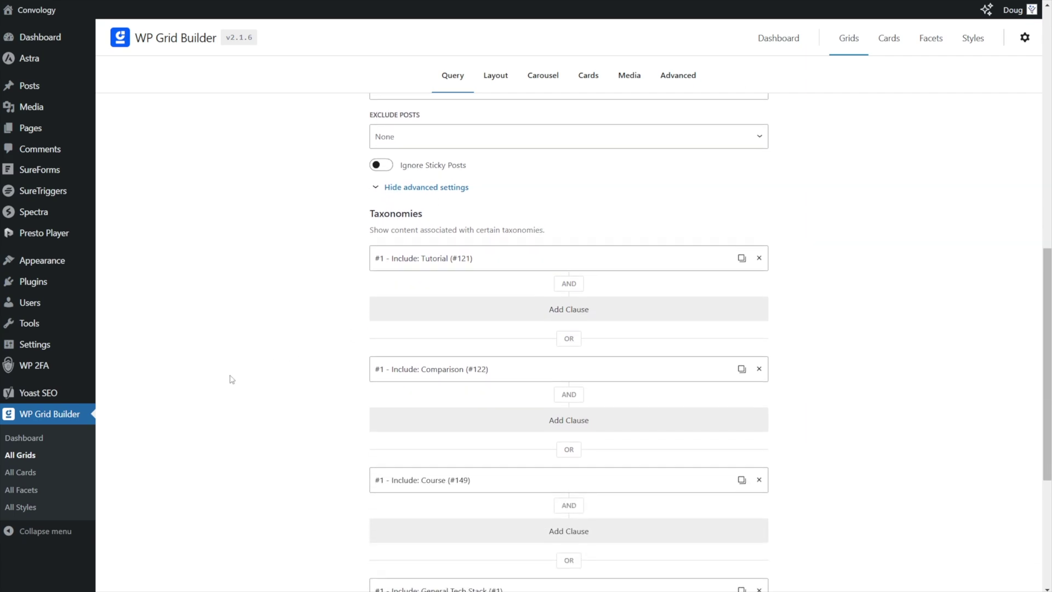
mouse_move(304, 237)
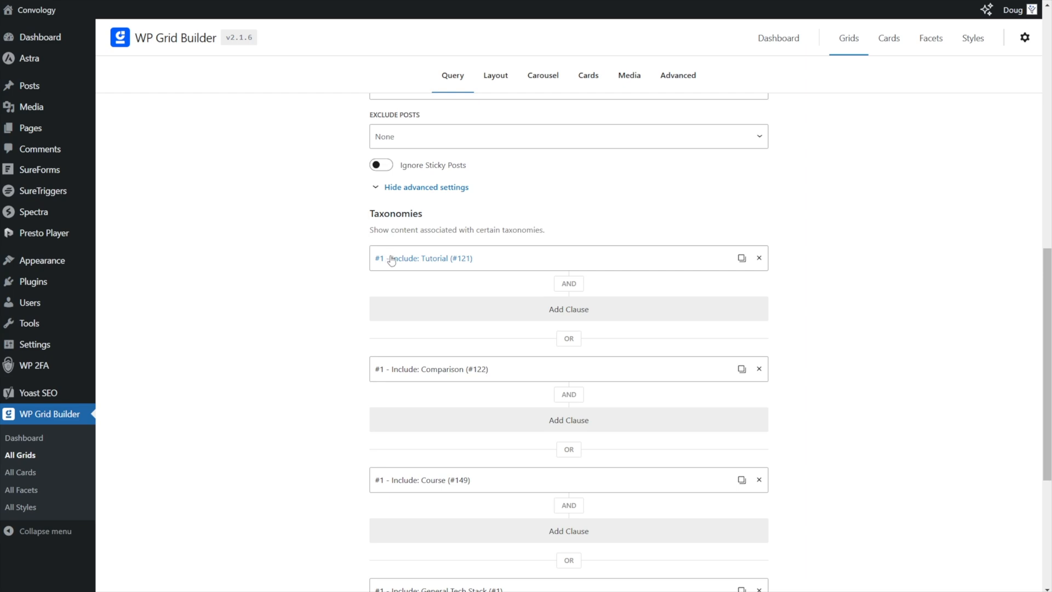
mouse_move(419, 372)
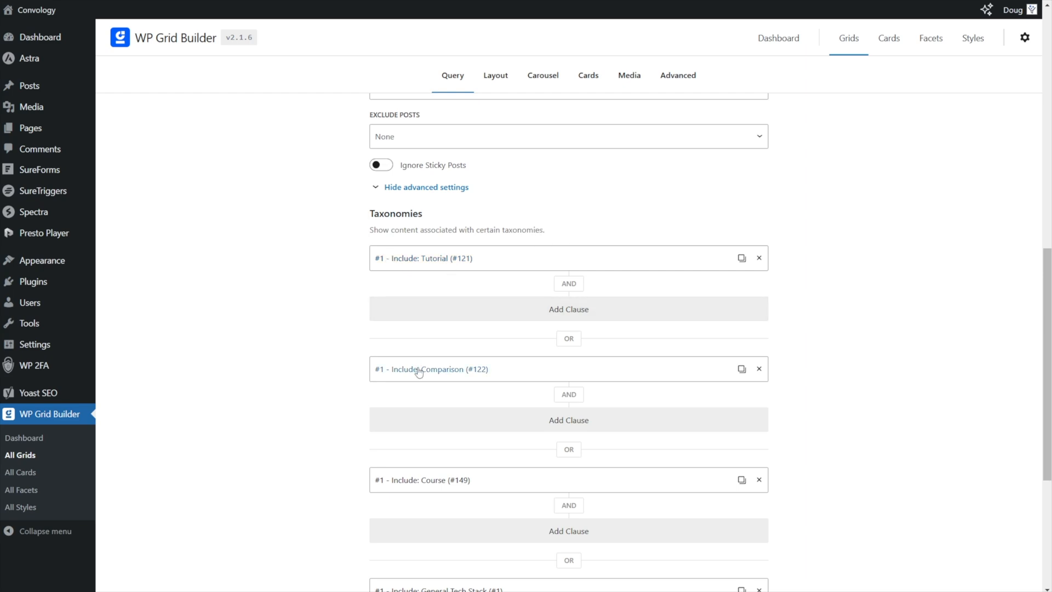
scroll("down", 3)
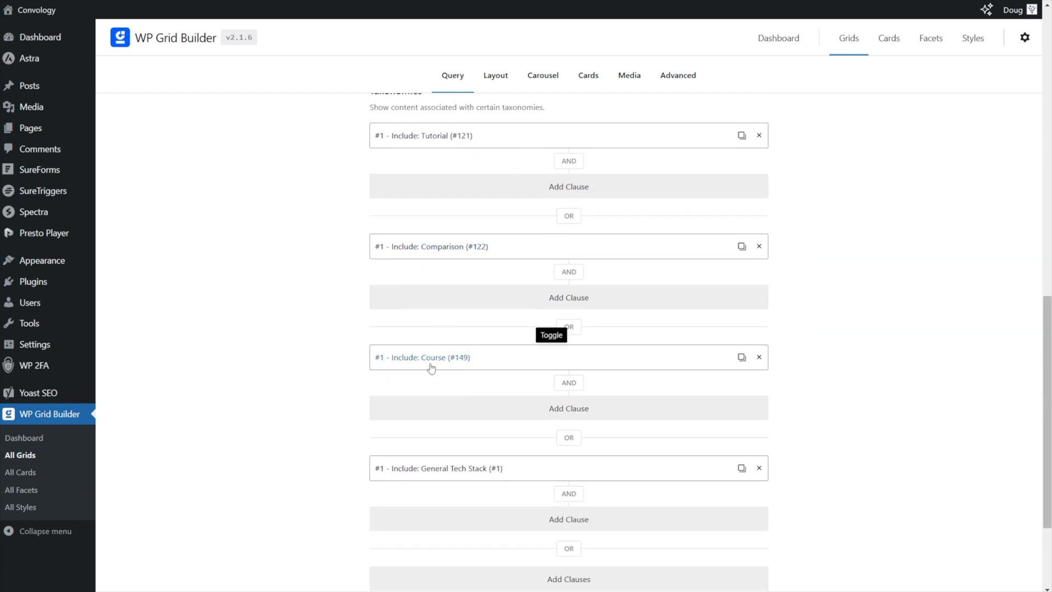
mouse_move(453, 365)
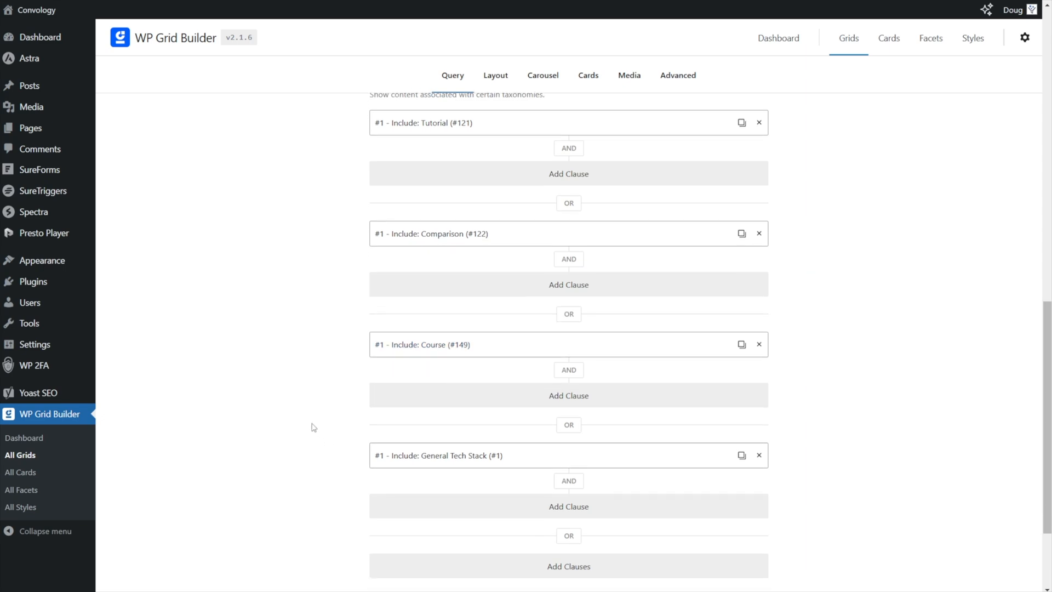
scroll("down", 3)
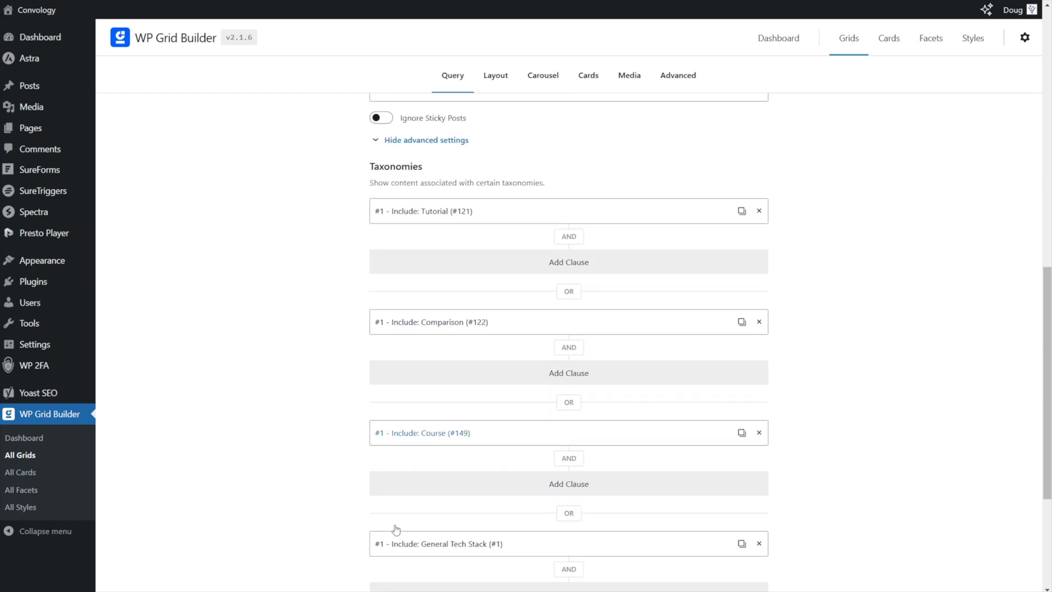
scroll("down", 3)
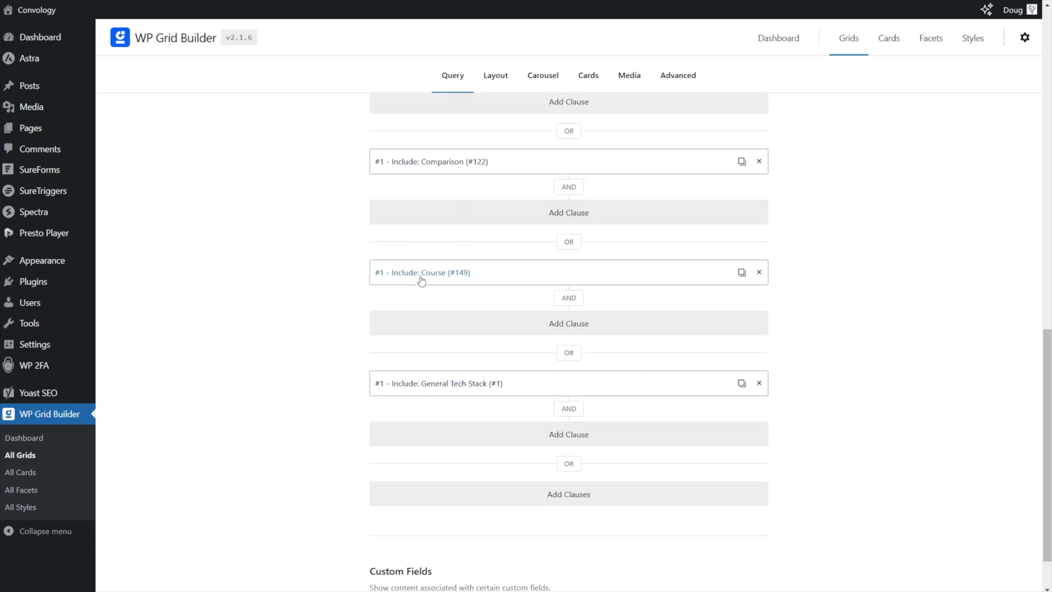
mouse_move(443, 289)
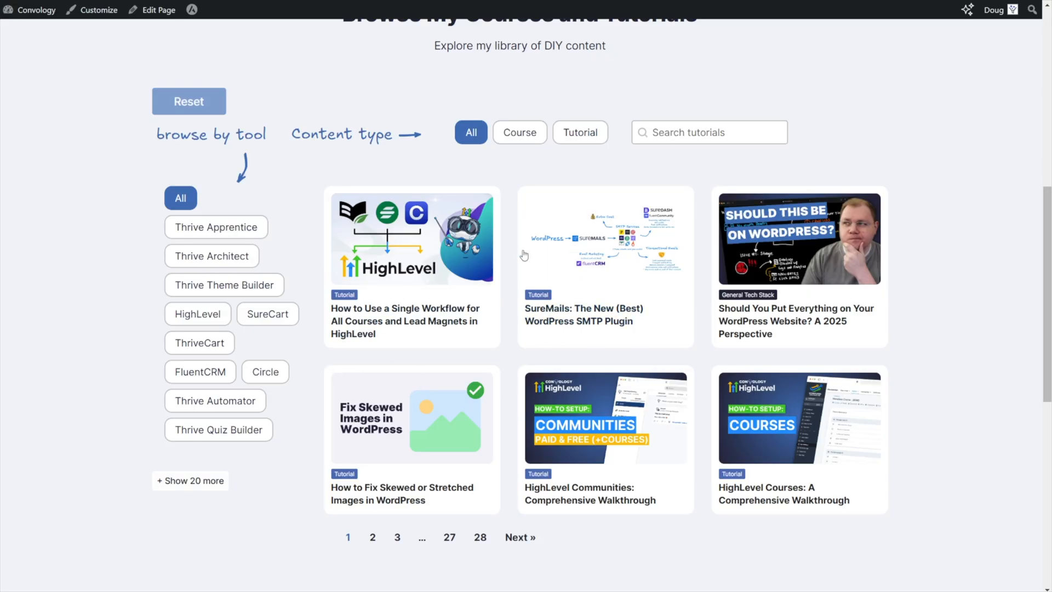
mouse_move(626, 321)
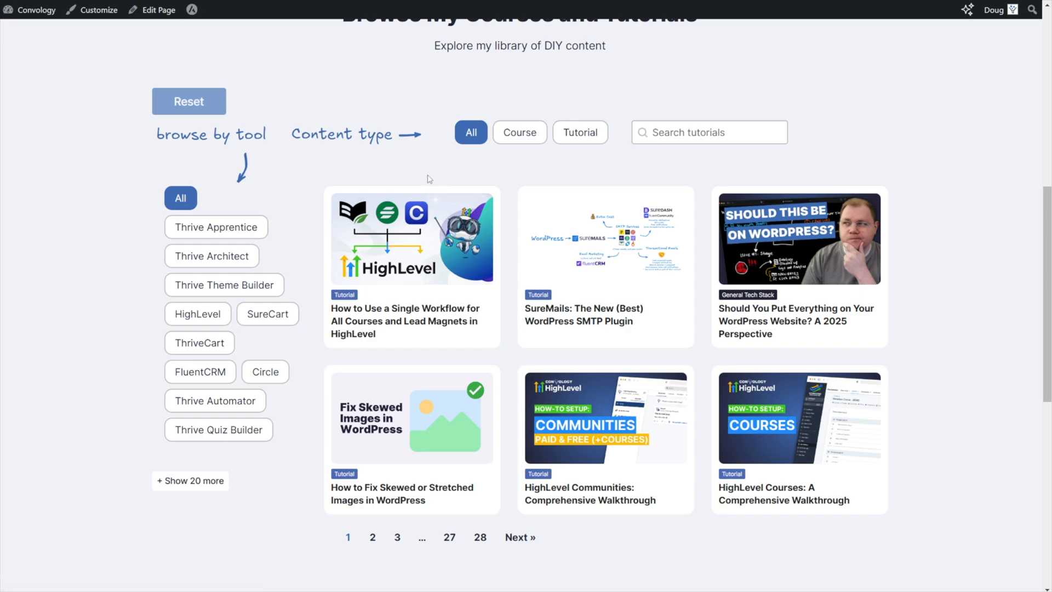
mouse_move(418, 173)
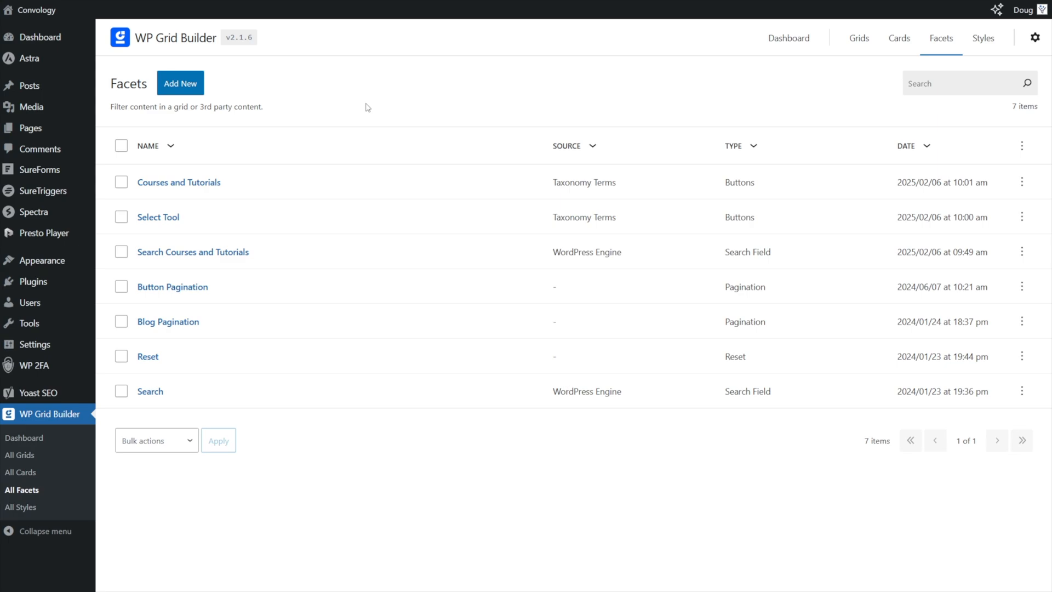
mouse_move(227, 346)
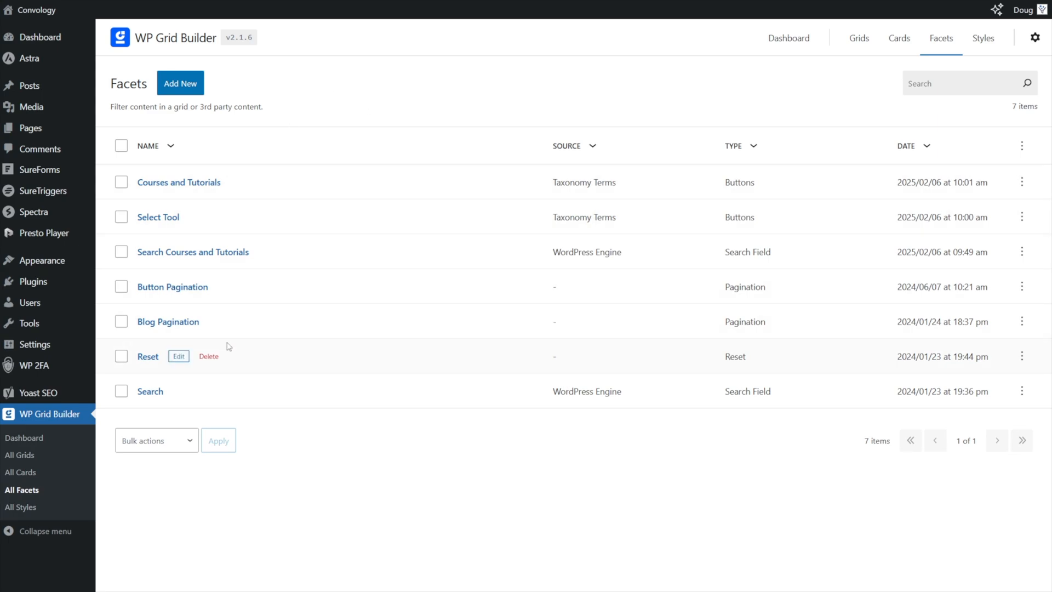
mouse_move(196, 195)
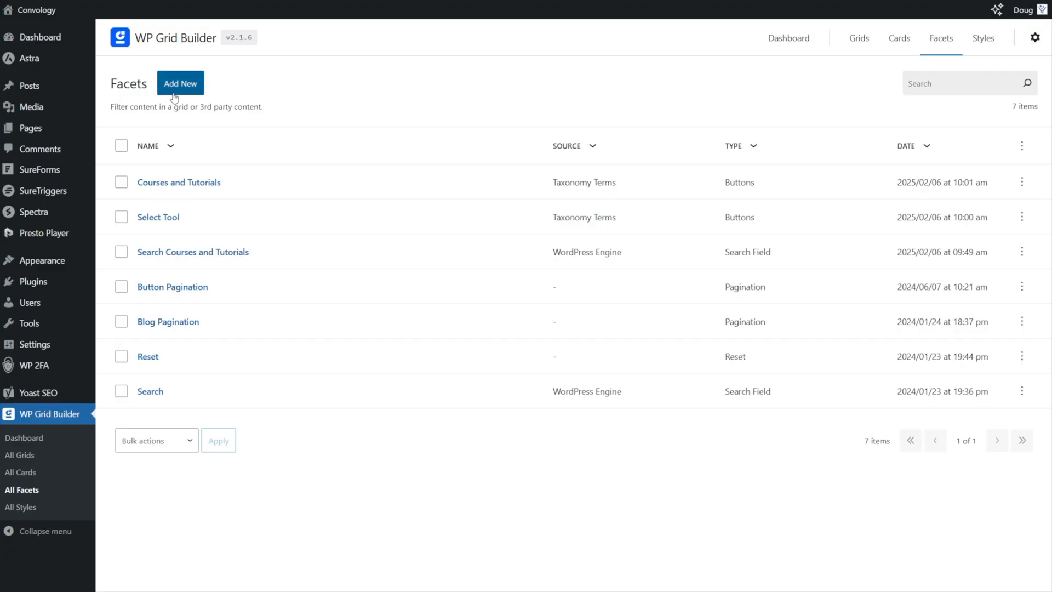
mouse_move(188, 186)
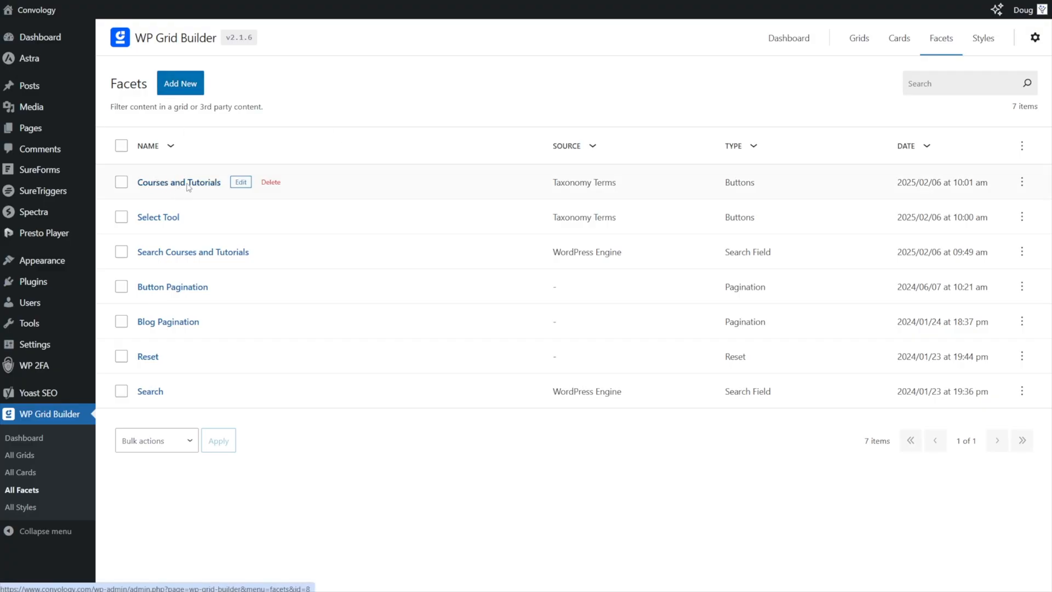
Edit the Courses and Tutorials buttons facet limited to Tutorial and Course.
left_click(179, 182)
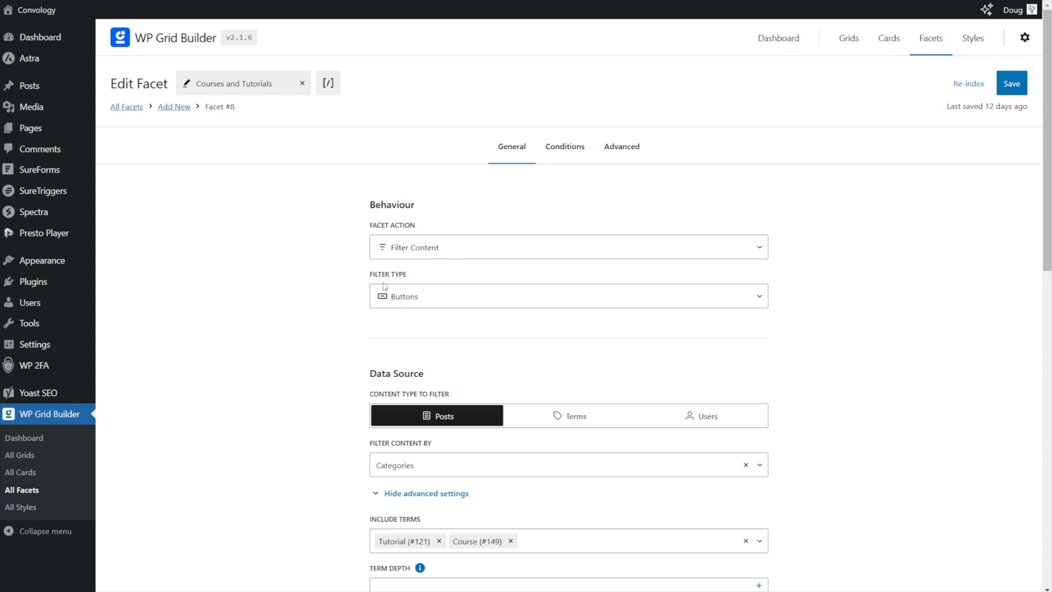
Review the facet's AND logic, 'All' label and disabled display options.
left_click(567, 296)
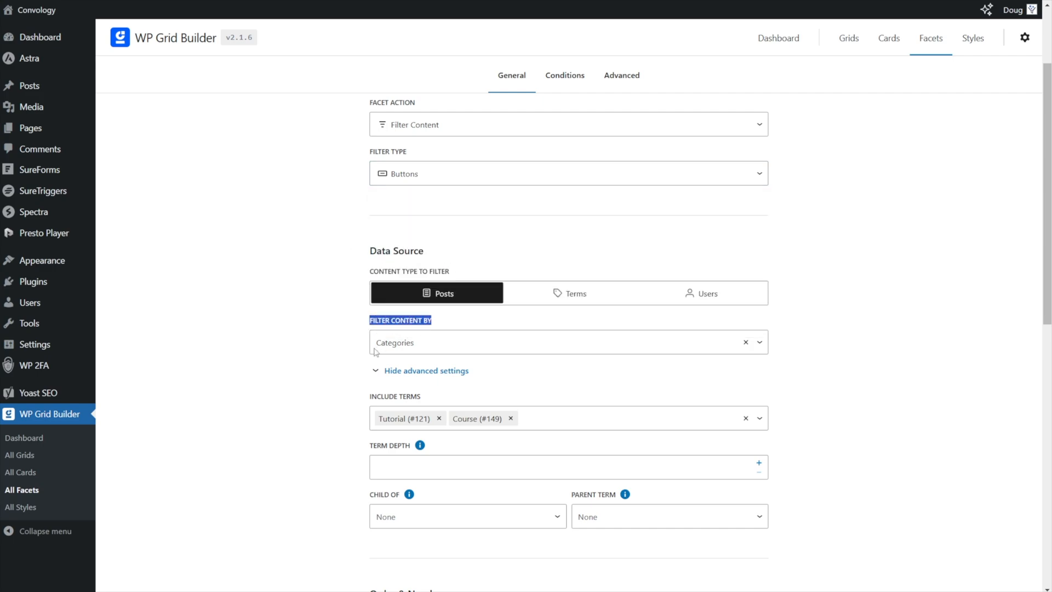
scroll("down", 3)
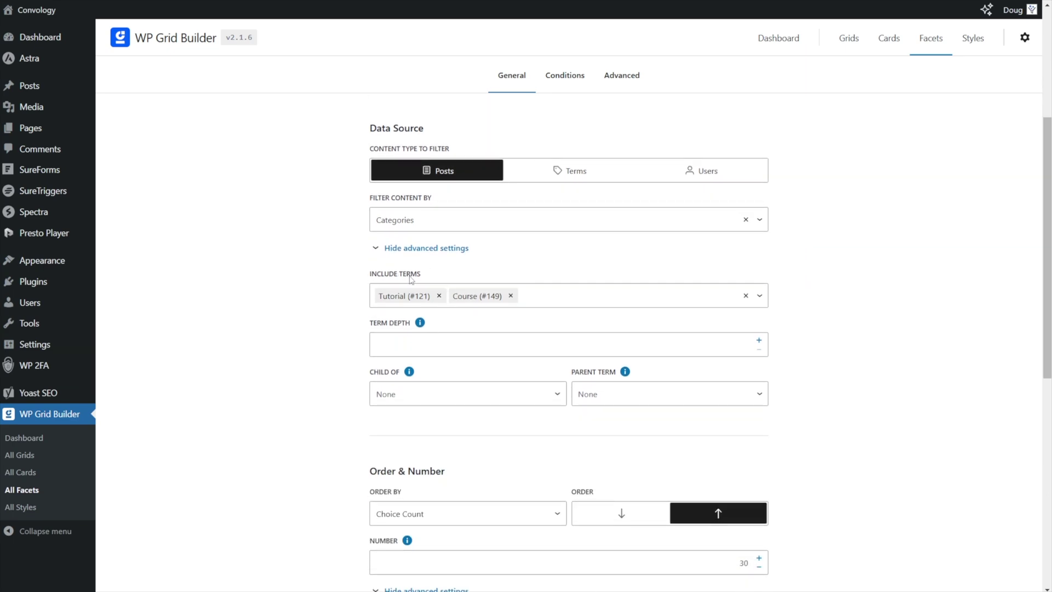
mouse_move(416, 296)
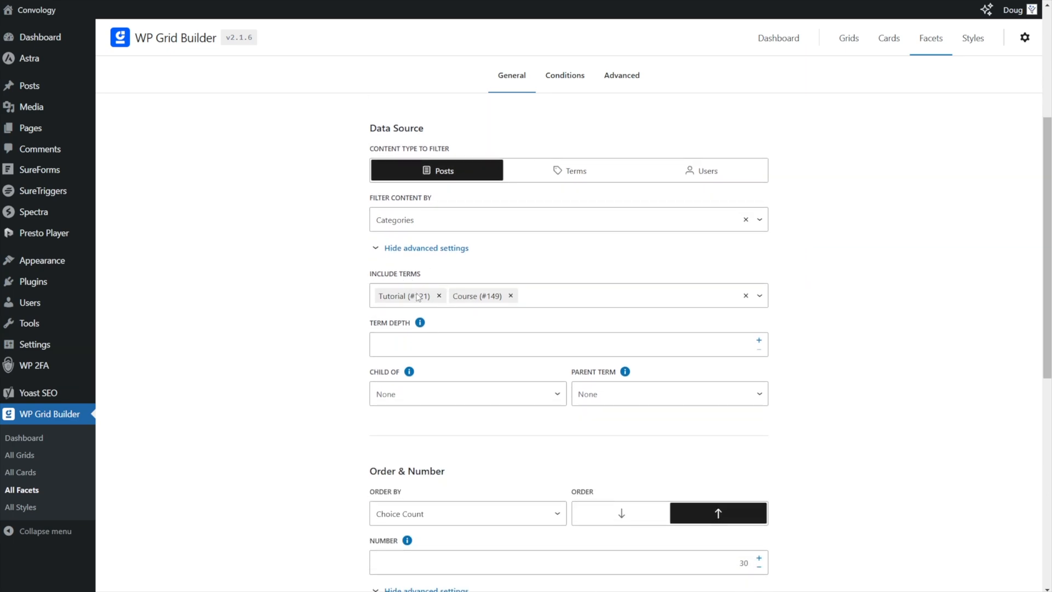
scroll("down", 3)
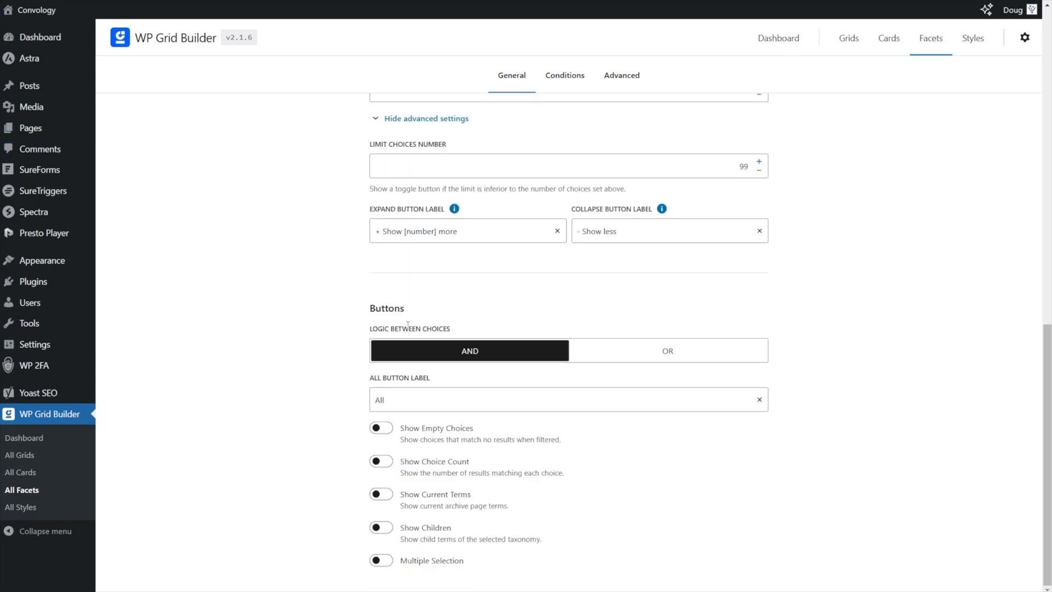
mouse_move(391, 578)
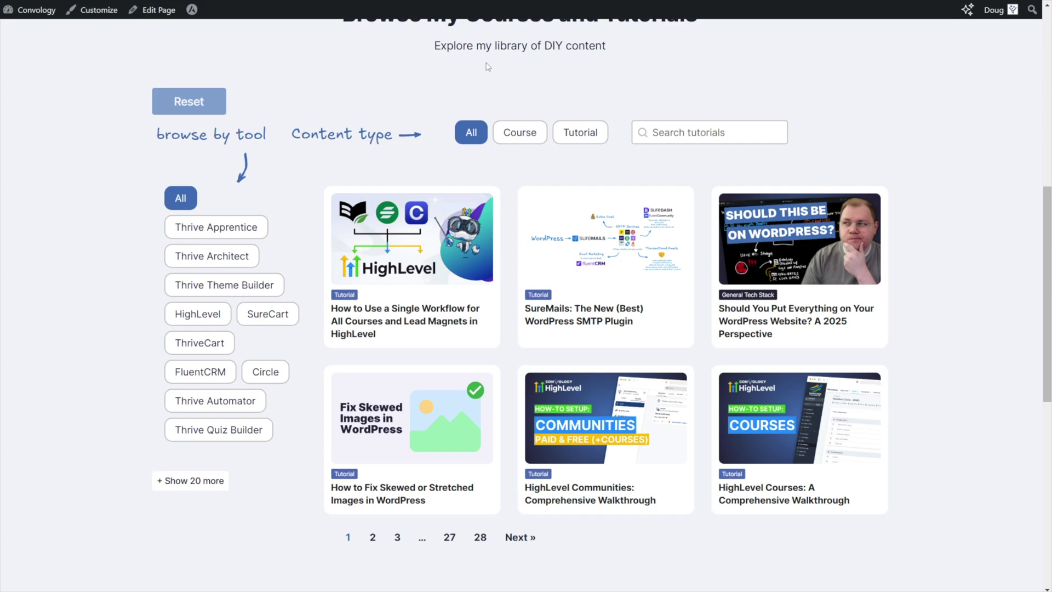
Test the Course, Tutorial and All content-type filters on the live grid.
left_click(520, 132)
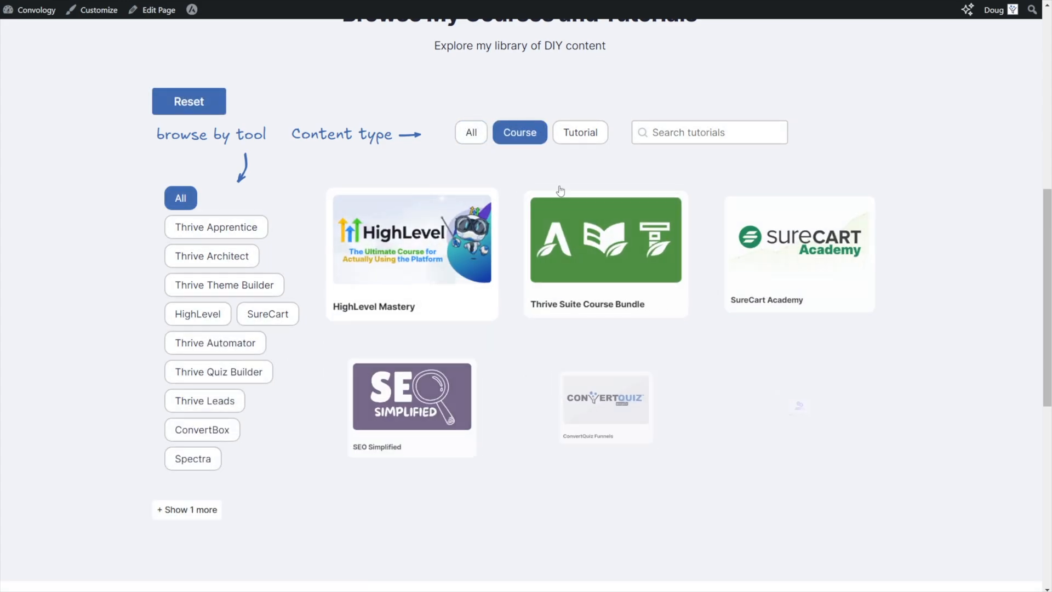
left_click(581, 132)
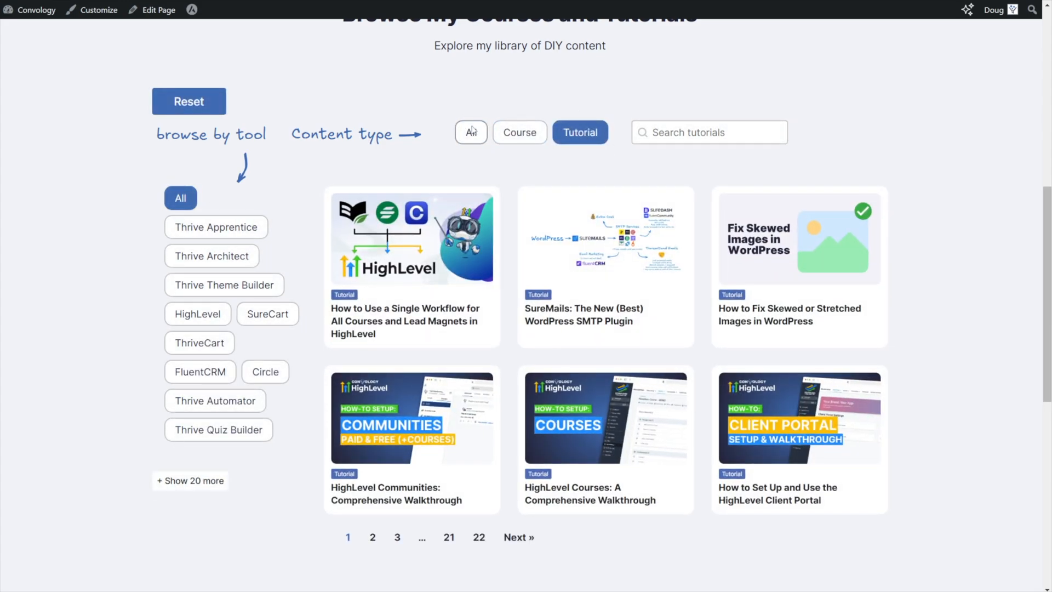
left_click(471, 133)
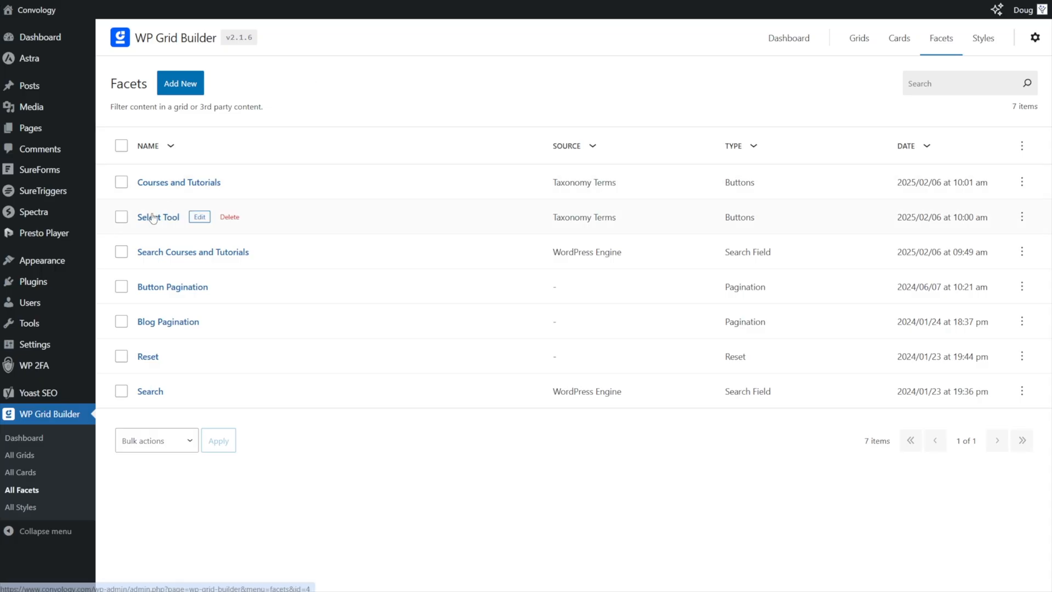
left_click(158, 217)
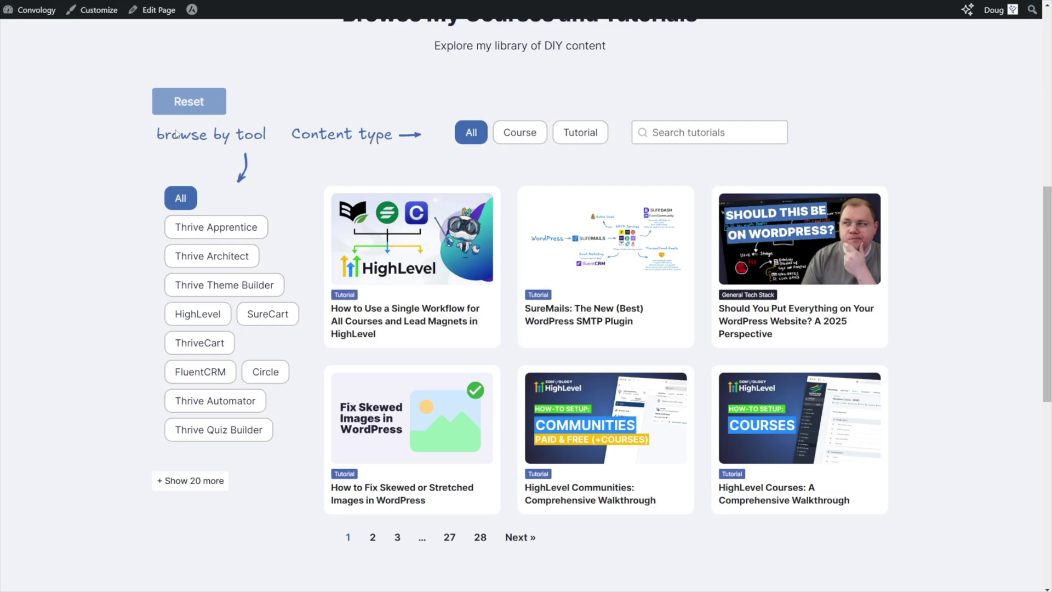
mouse_move(175, 227)
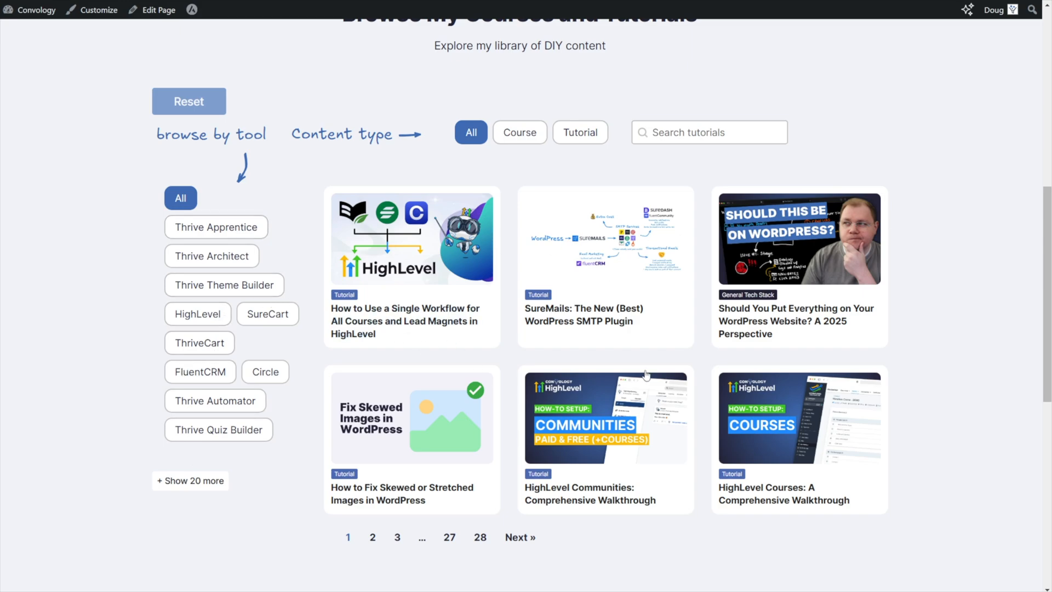
Filter the grid to Course, briefly to Tutorial, then back to Course.
left_click(520, 132)
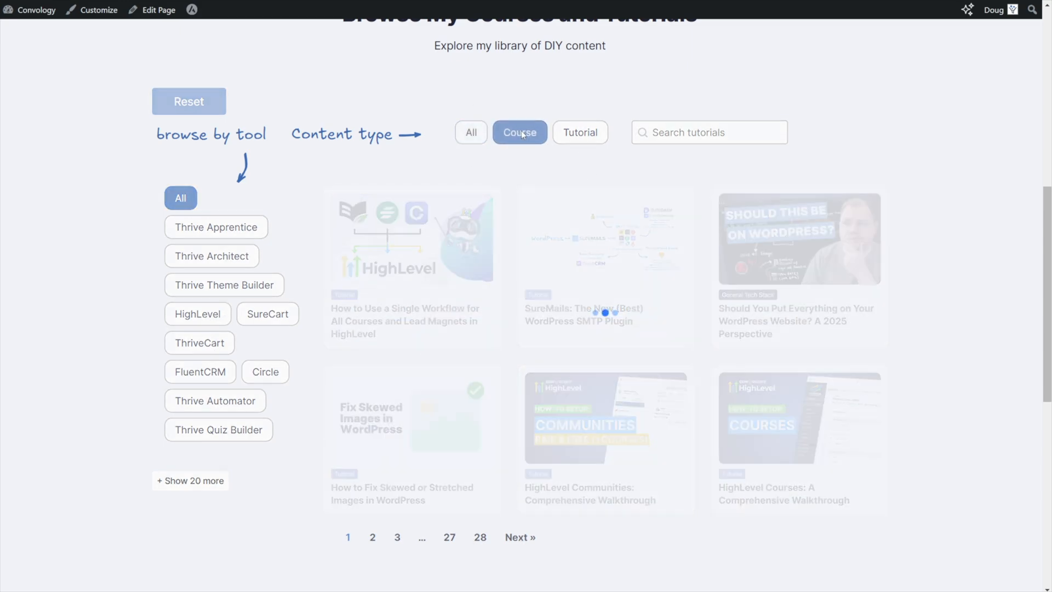
left_click(520, 132)
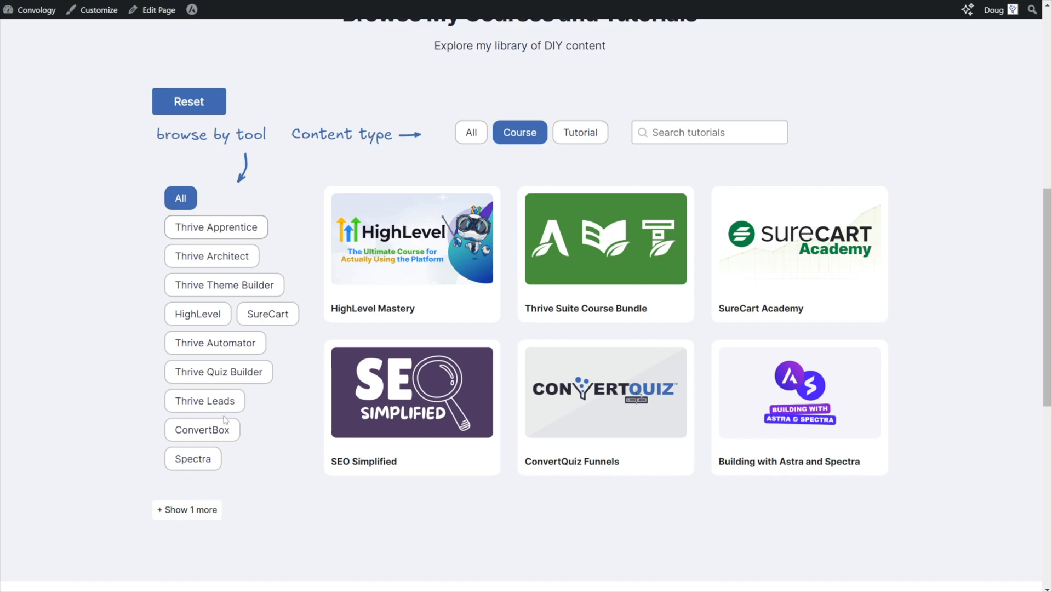
mouse_move(208, 285)
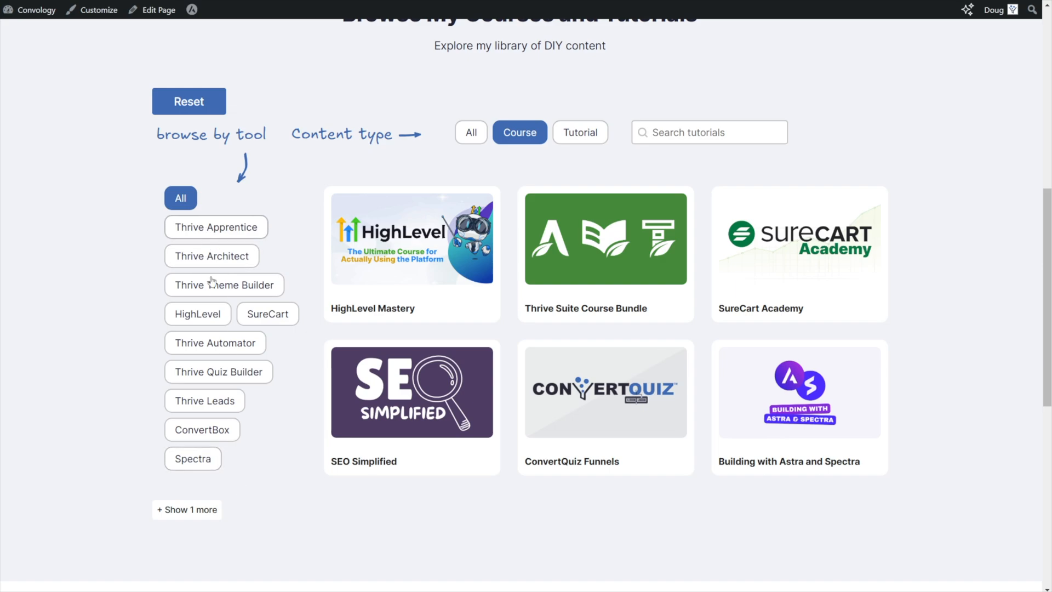
left_click(580, 133)
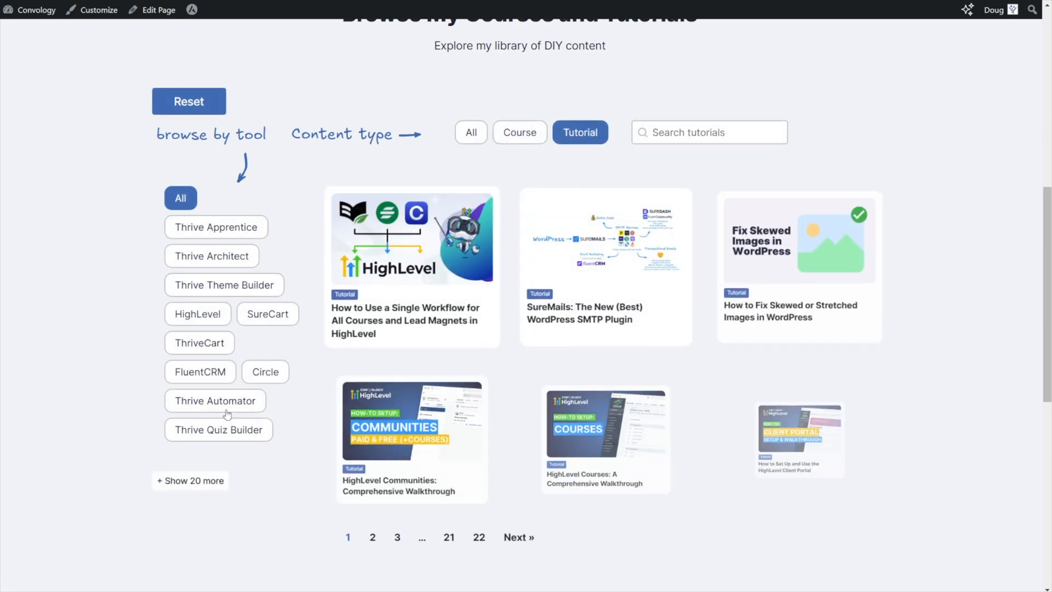
left_click(519, 132)
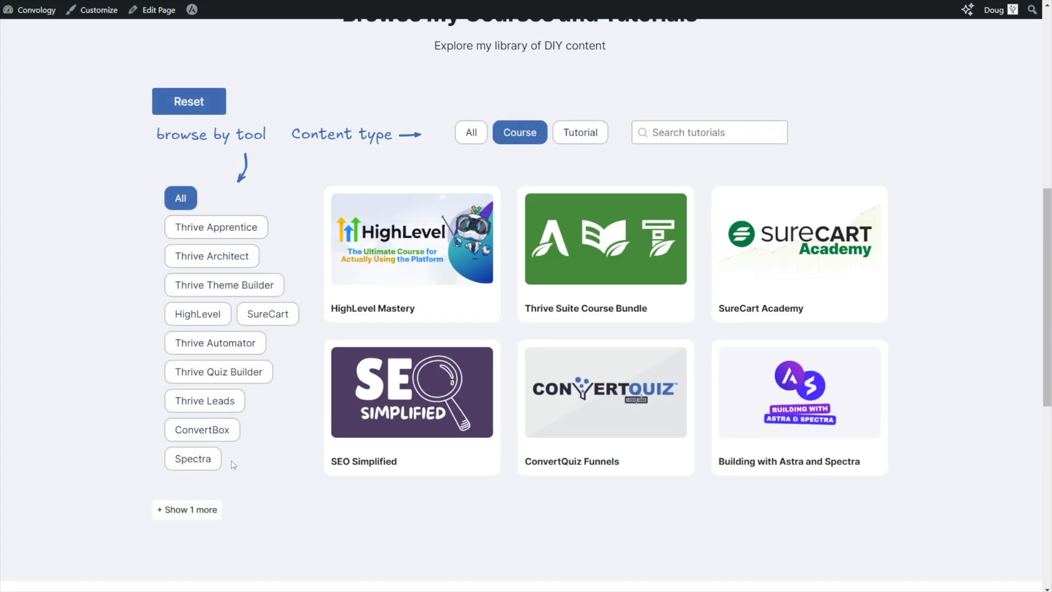
mouse_move(634, 315)
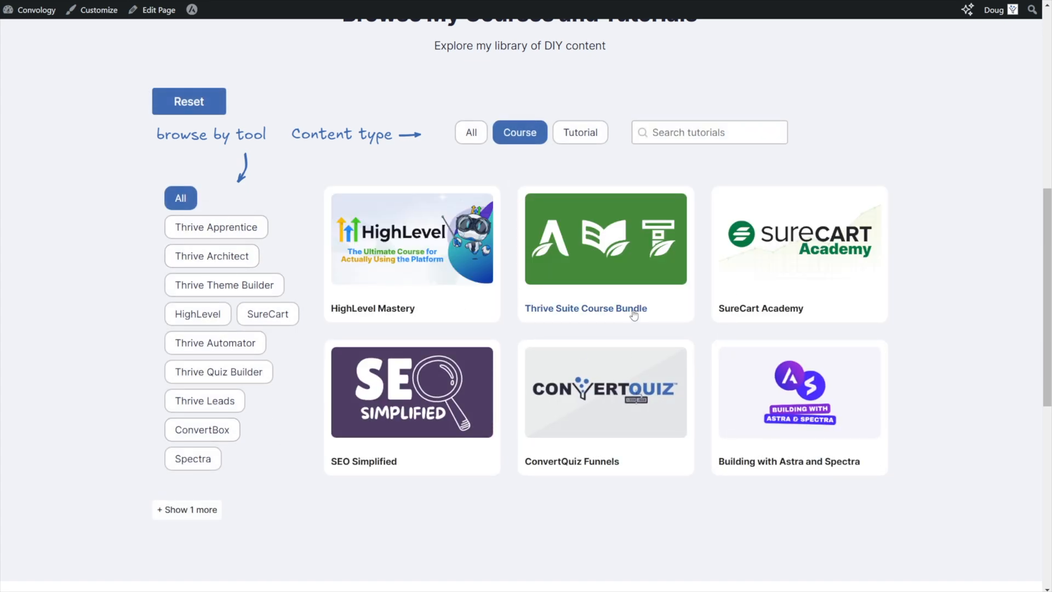
mouse_move(558, 158)
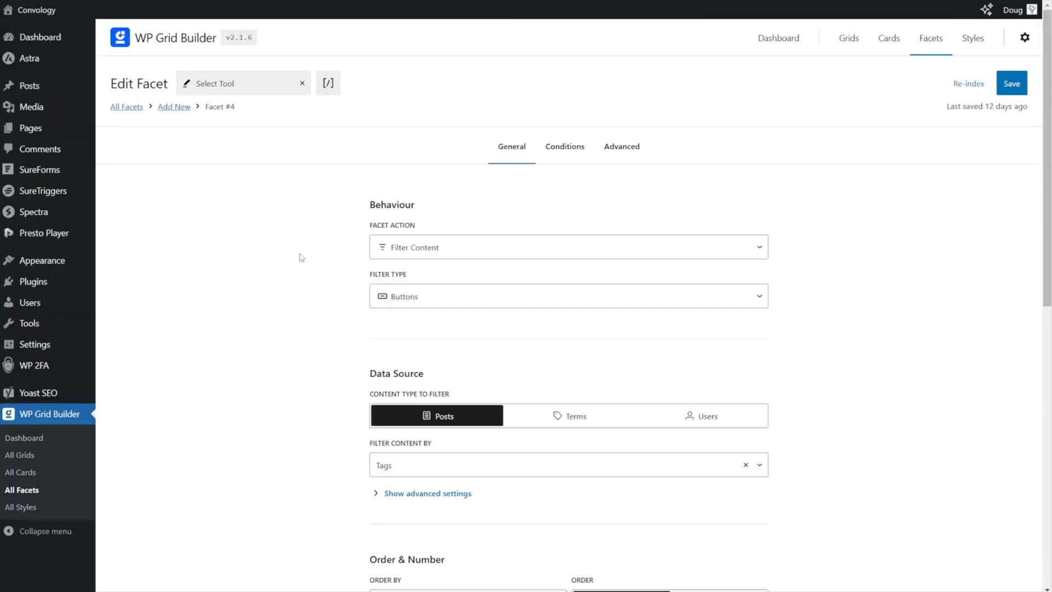
mouse_move(361, 250)
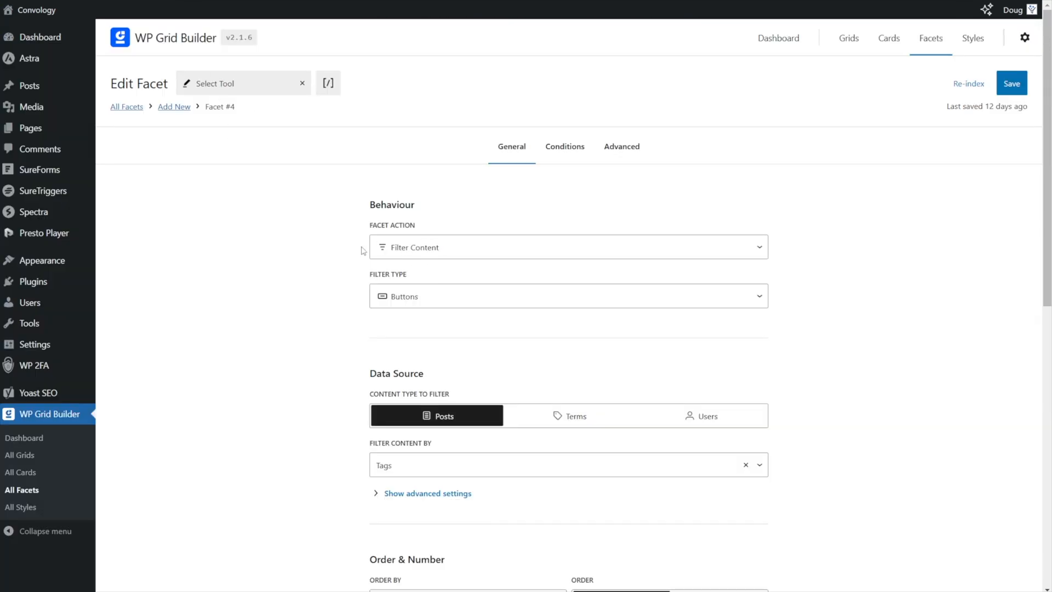
mouse_move(409, 371)
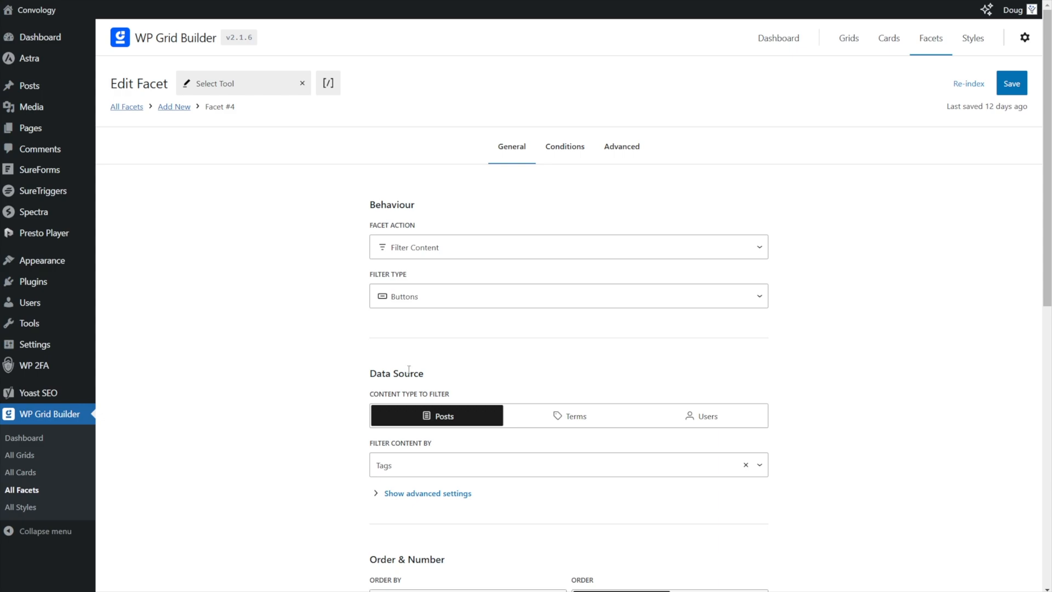
Reveal the Select Tool facet's advanced settings and review the Multiple Selection toggle.
scroll("down", 3)
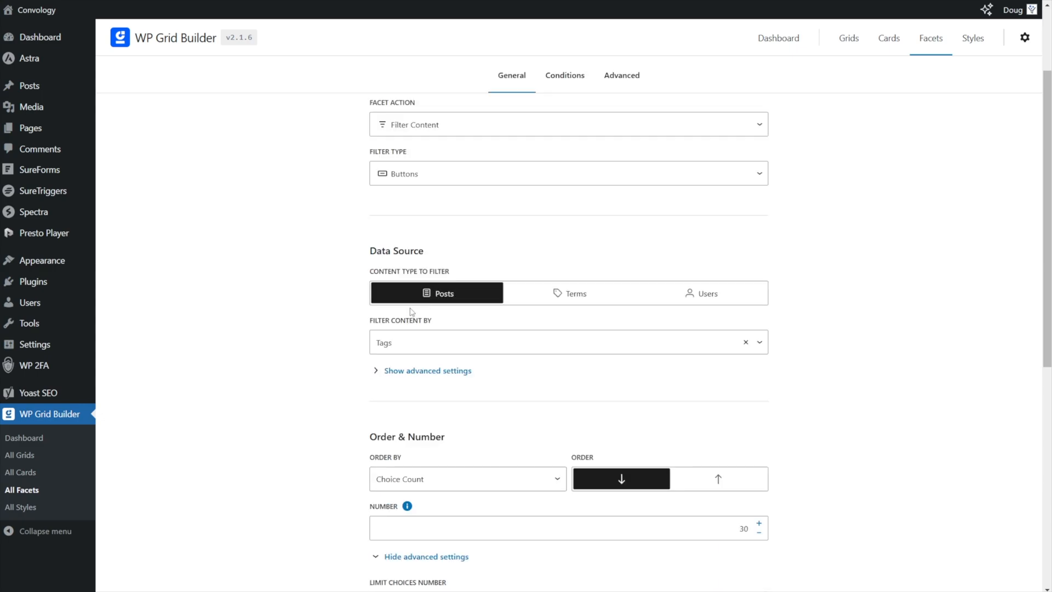
left_click(427, 370)
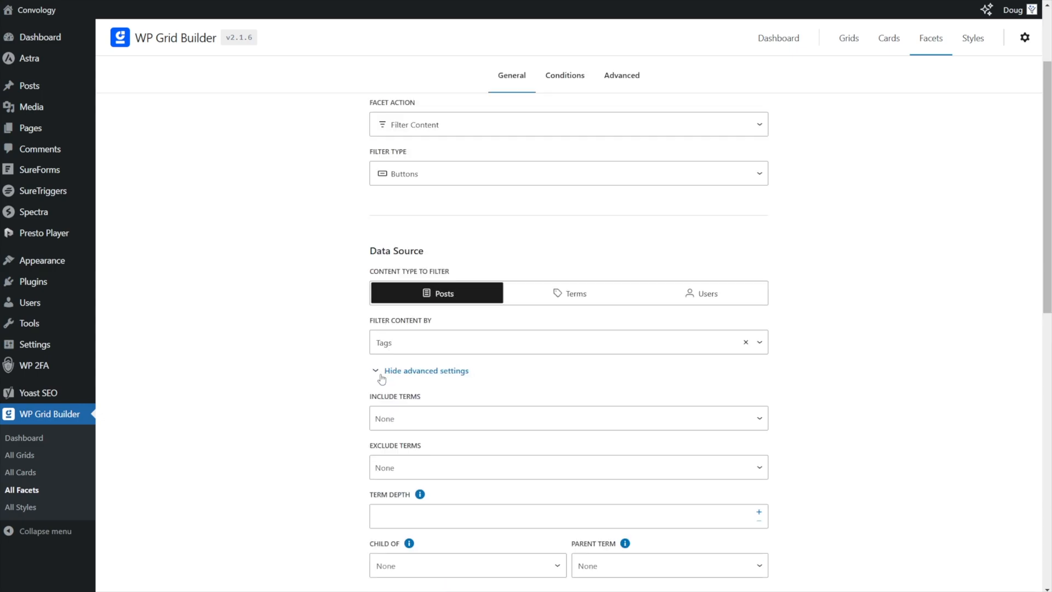
scroll("down", 3)
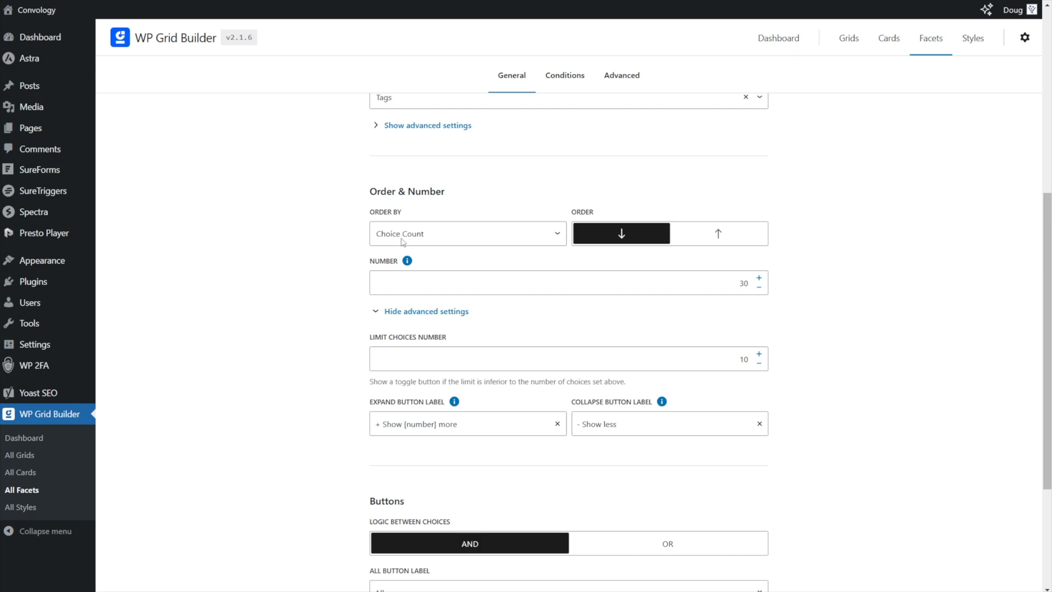
scroll("down", 3)
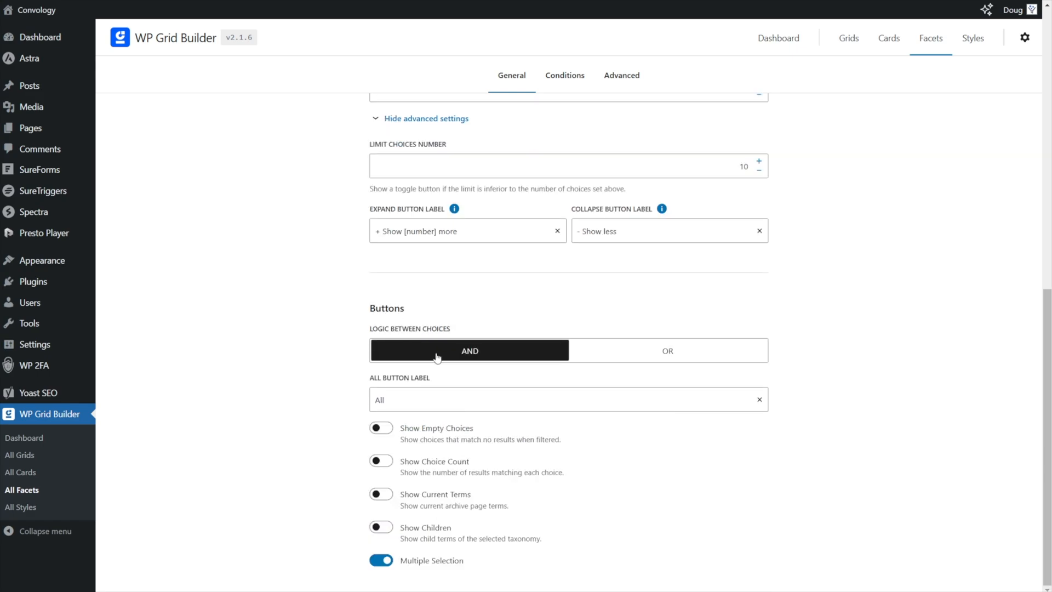
mouse_move(400, 563)
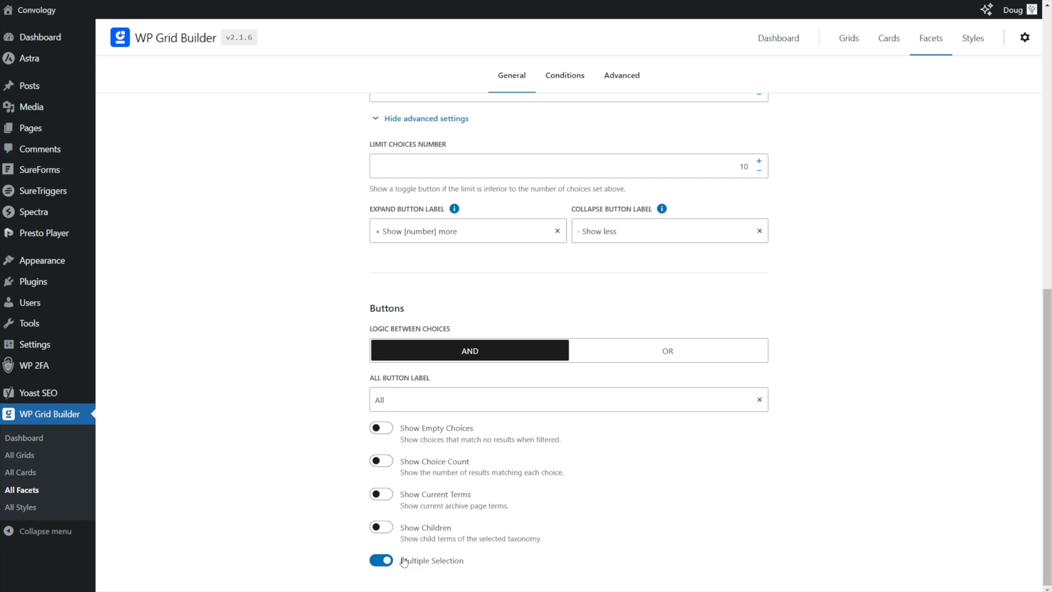
mouse_move(437, 5)
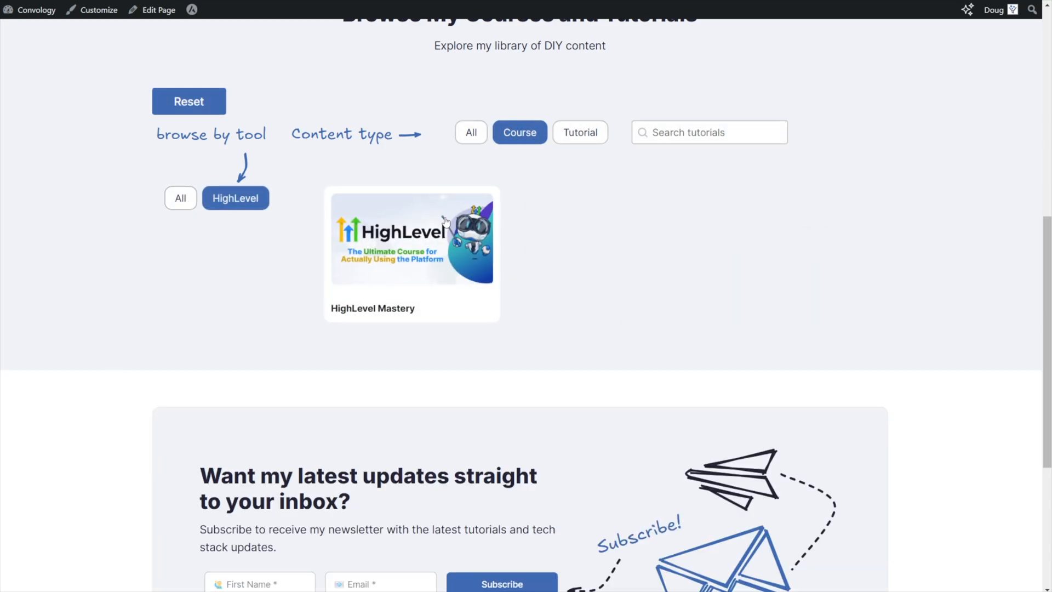
Show all content types and add SureCart to the HighLevel tool filter.
left_click(471, 132)
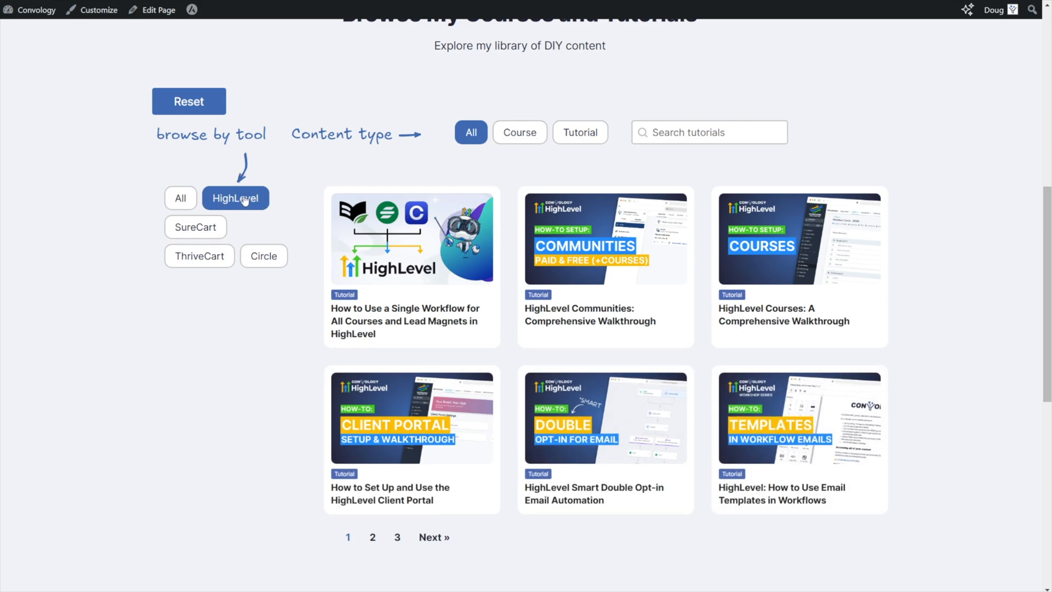
mouse_move(255, 211)
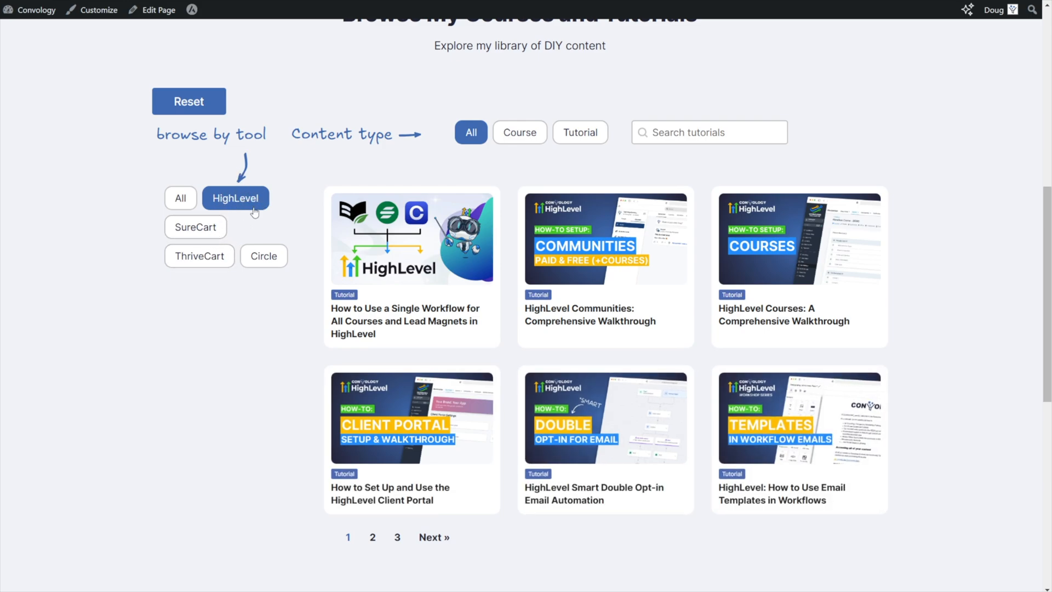
left_click(196, 227)
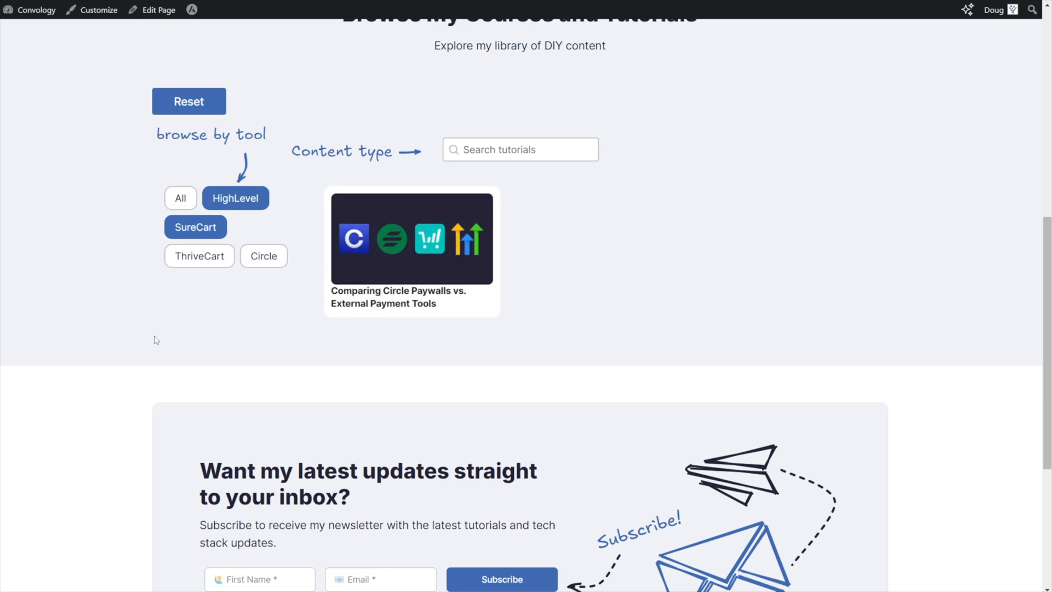
mouse_move(397, 313)
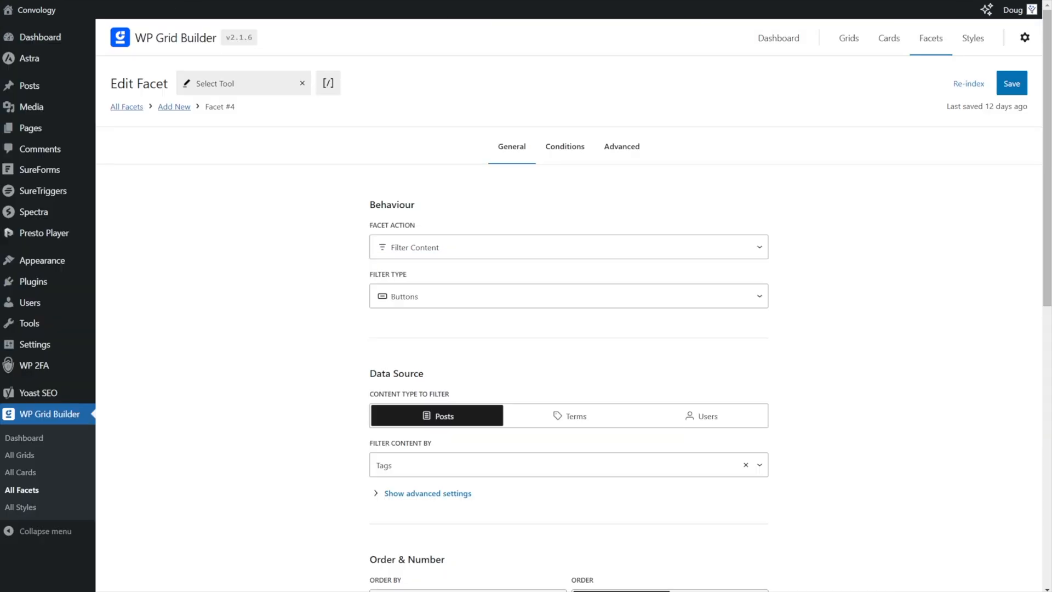
left_click(127, 106)
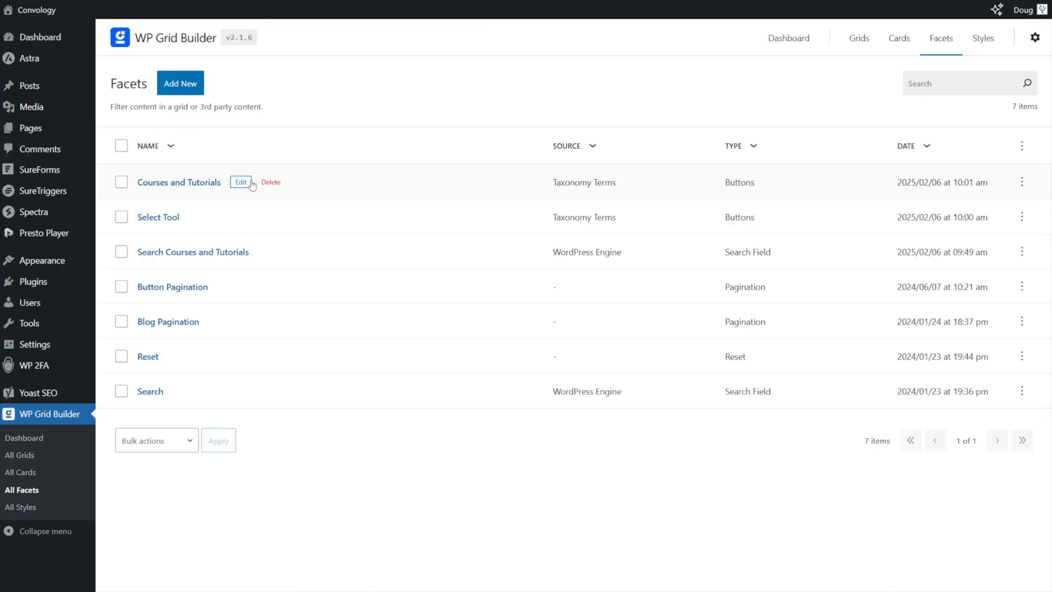
left_click(147, 356)
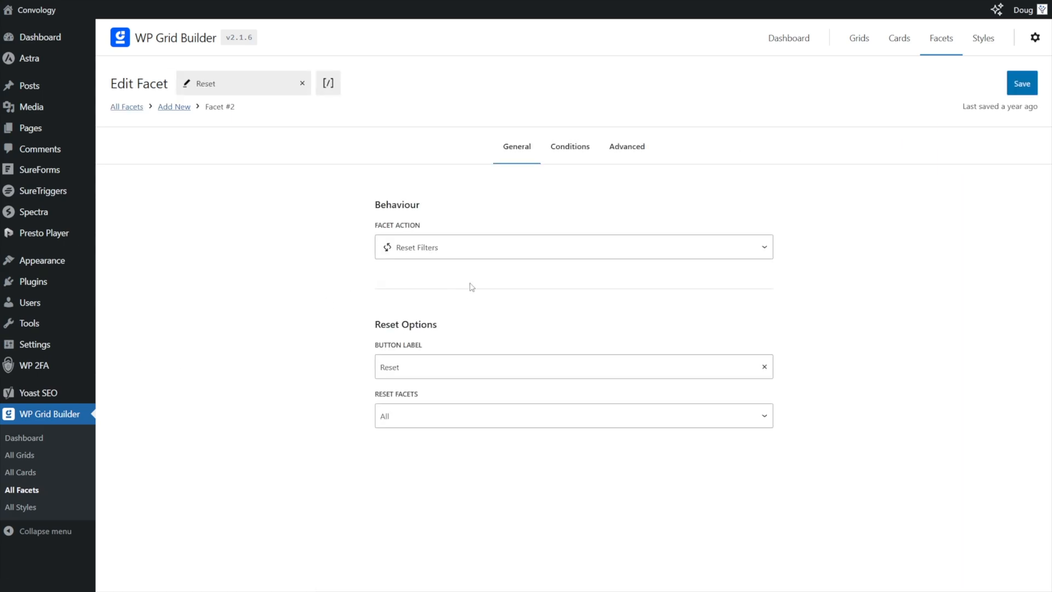
mouse_move(413, 234)
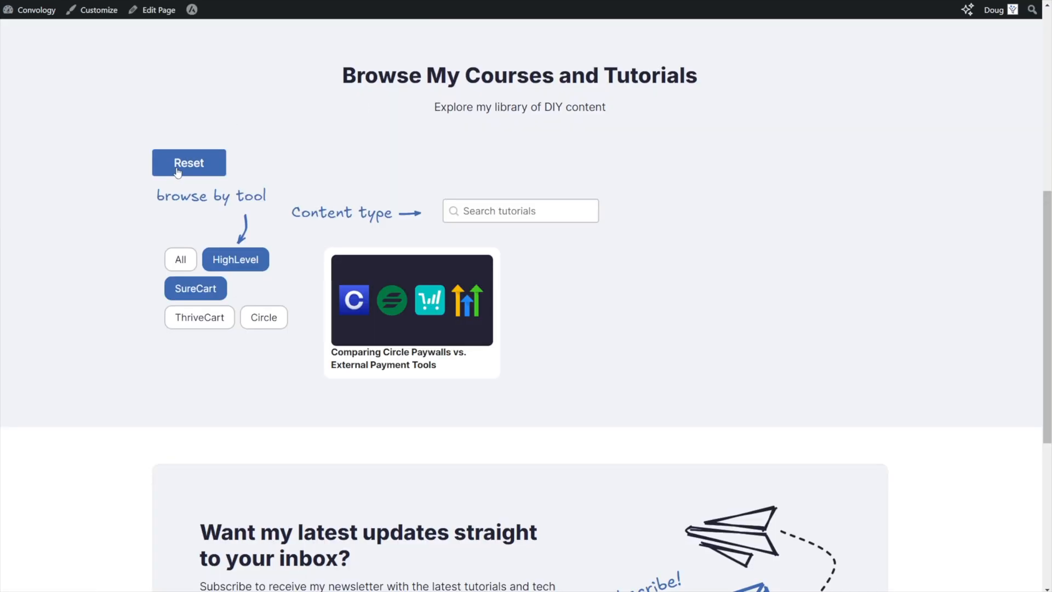
left_click(188, 162)
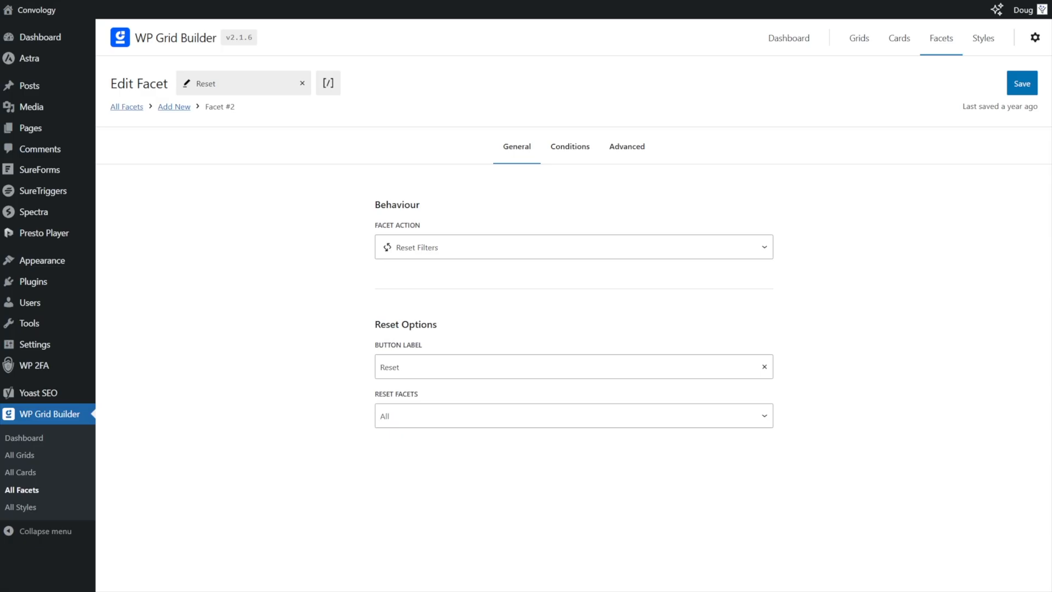
left_click(126, 107)
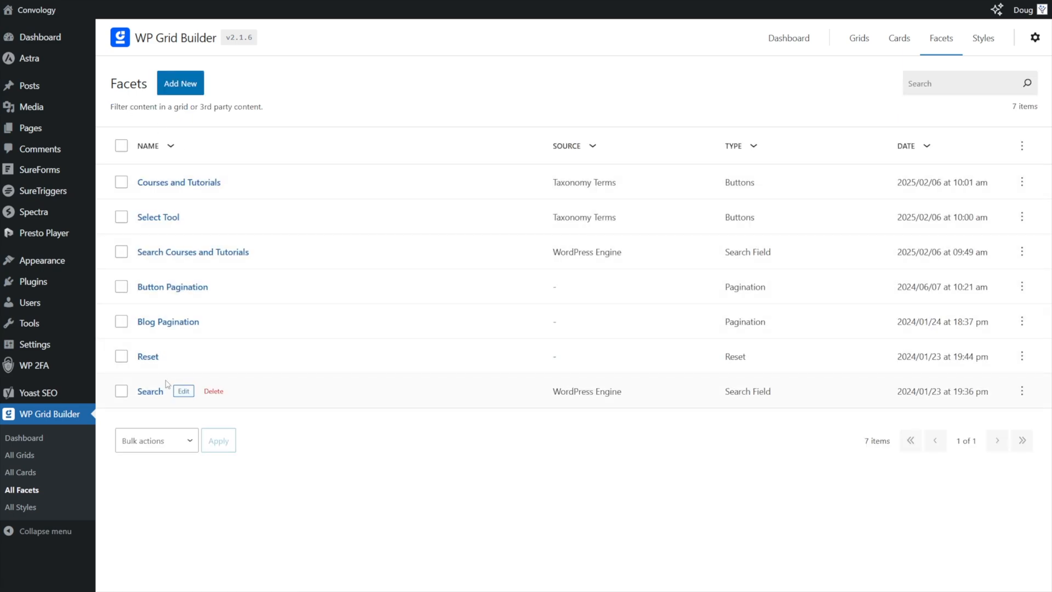
mouse_move(166, 385)
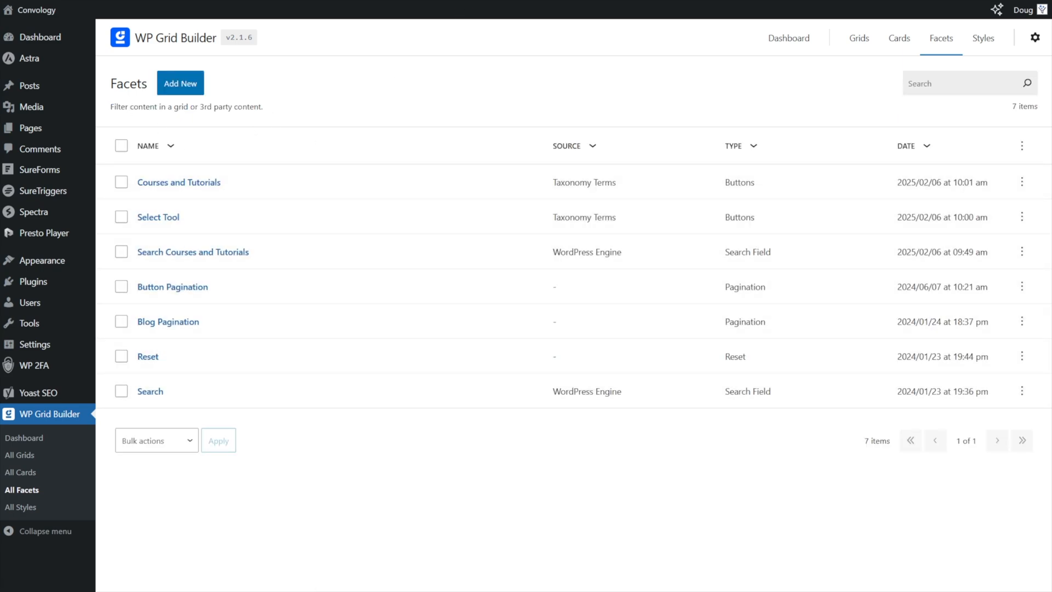
mouse_move(206, 259)
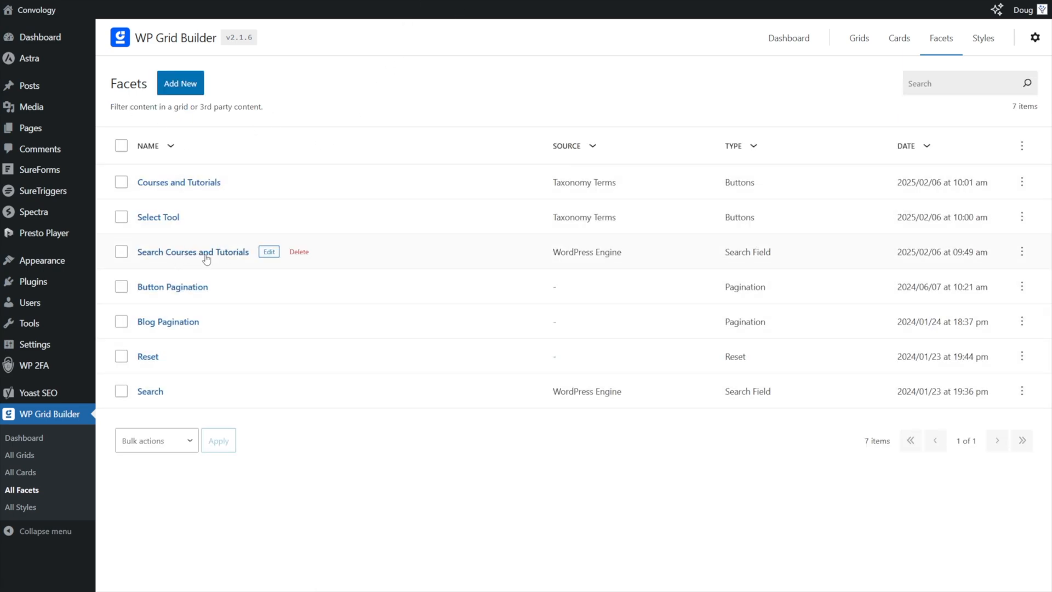
mouse_move(531, 385)
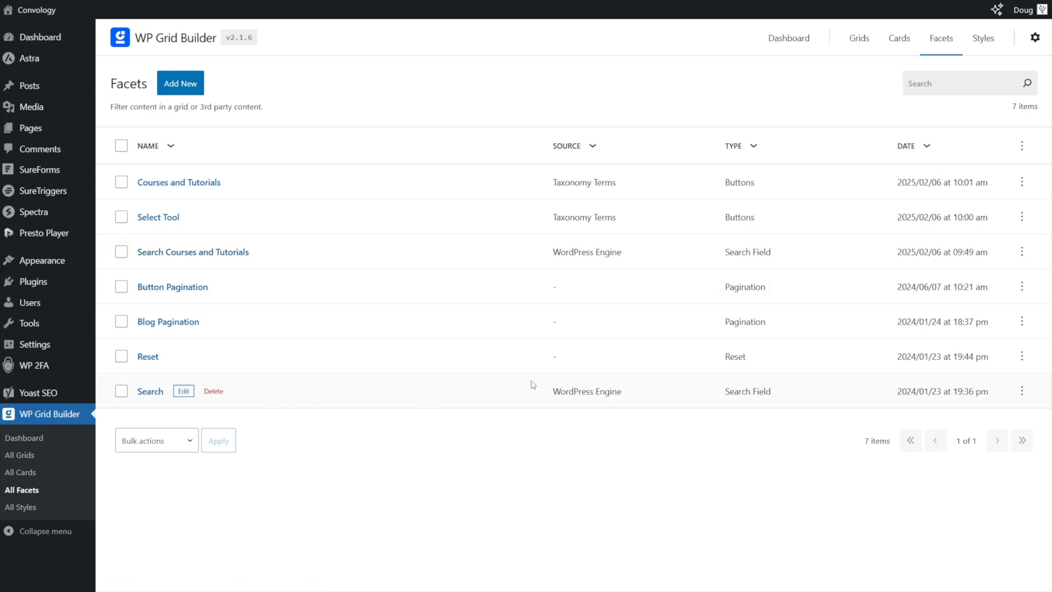
mouse_move(171, 396)
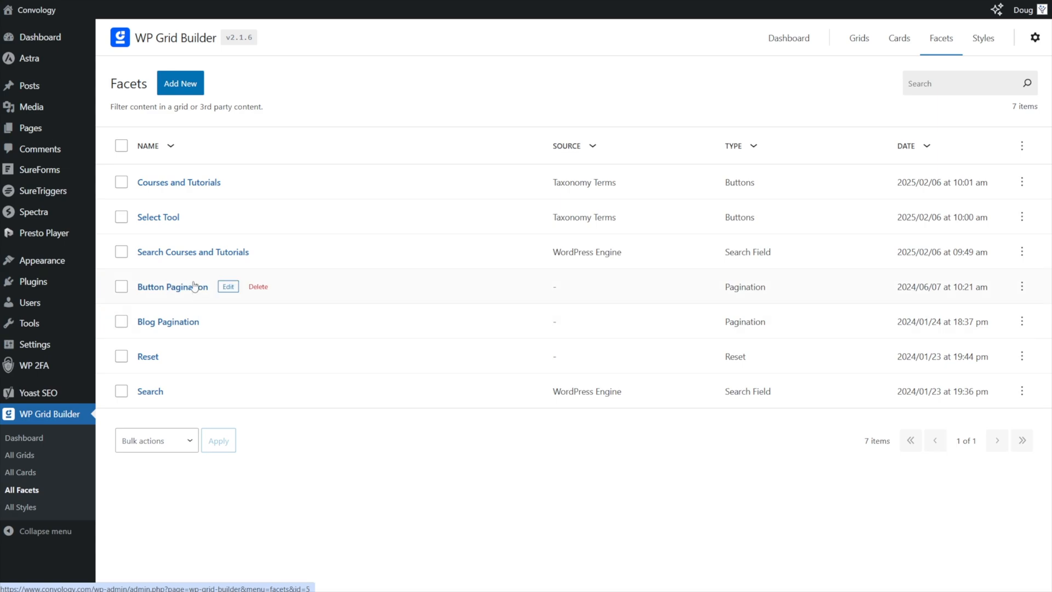
mouse_move(187, 256)
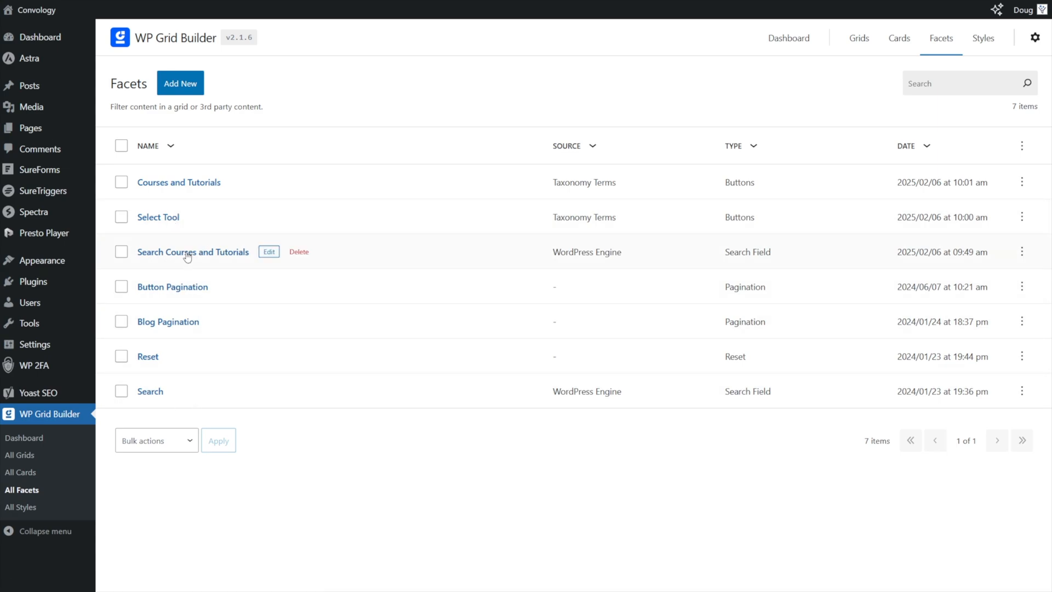
Review the Search Courses and Tutorials facet's search field settings, then view the front-end page.
left_click(192, 252)
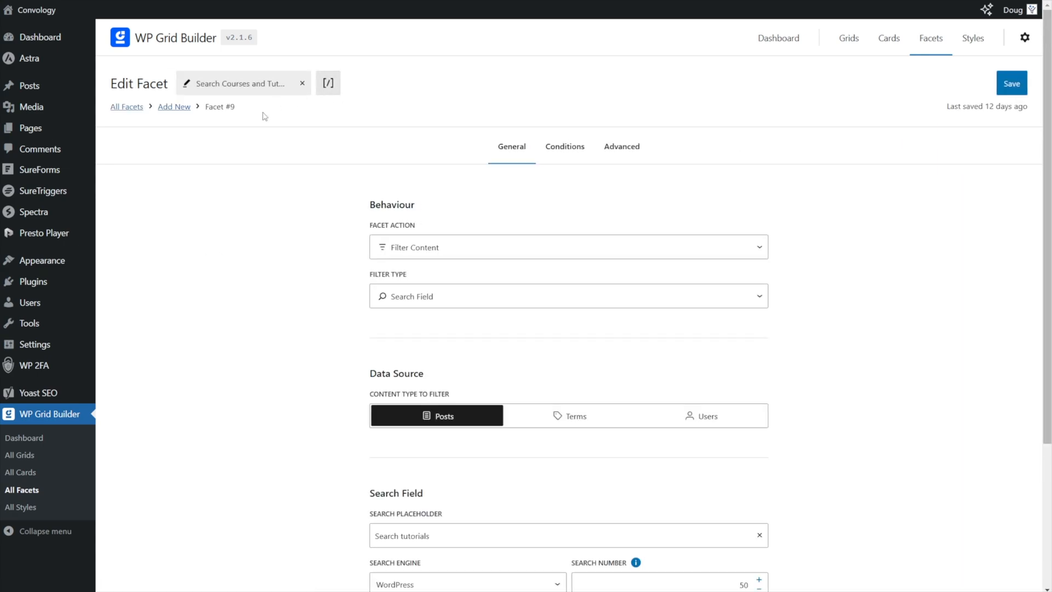
mouse_move(411, 252)
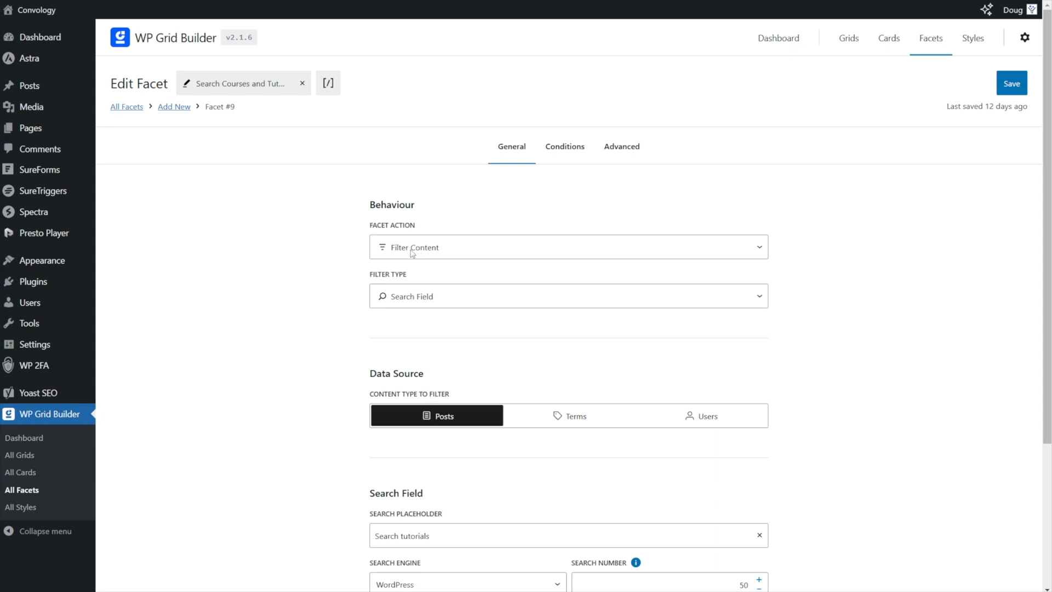
mouse_move(347, 284)
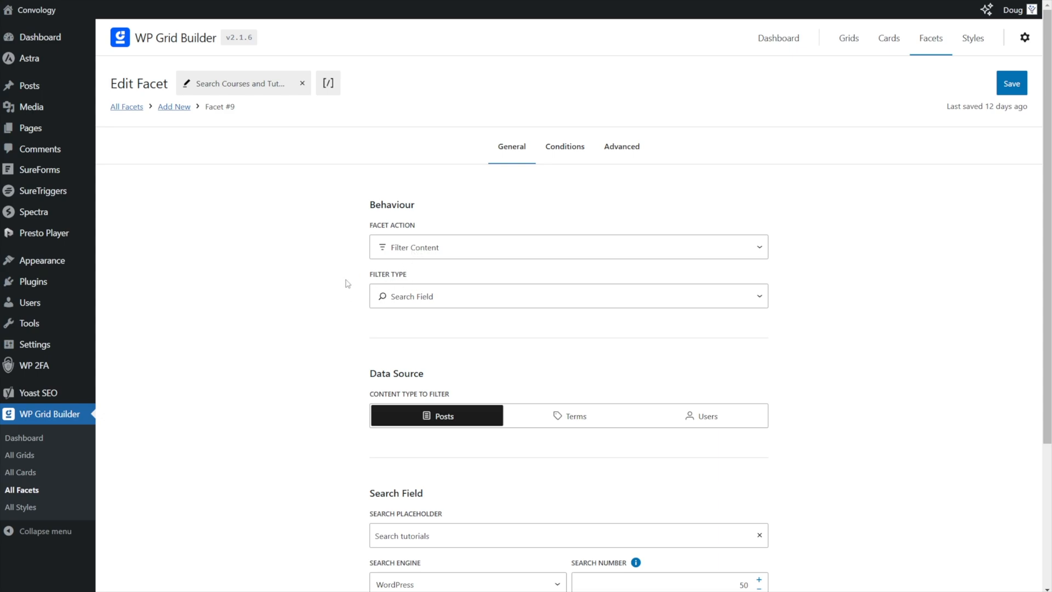
scroll("down", 3)
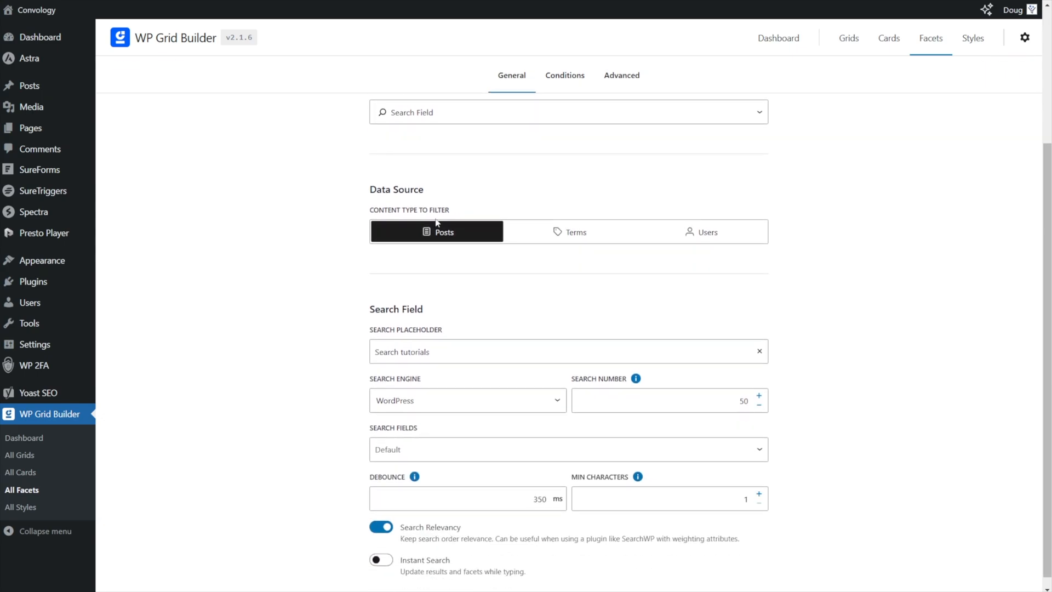
scroll("down", 3)
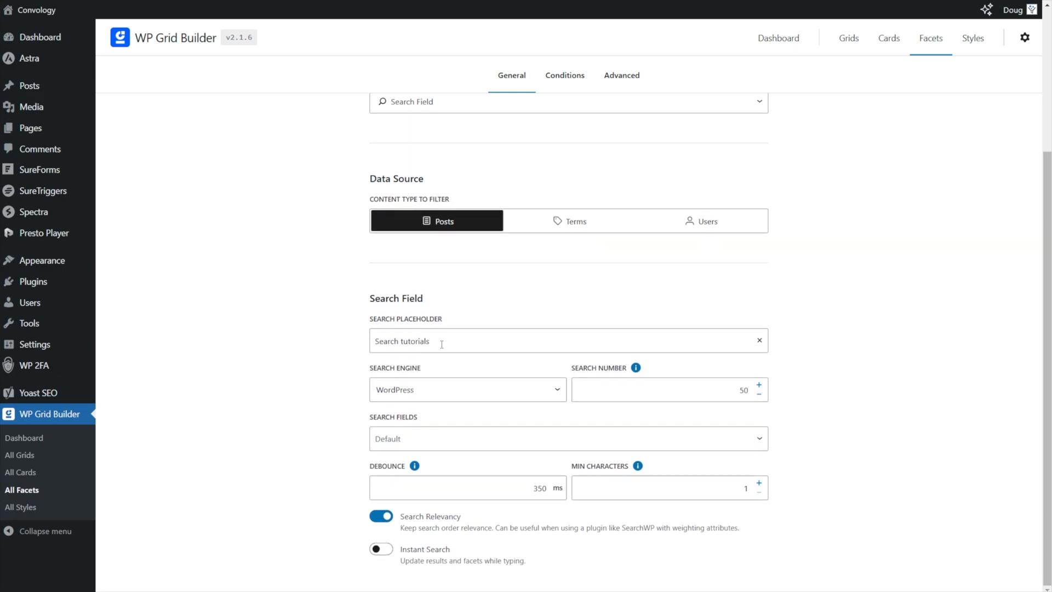
mouse_move(319, 391)
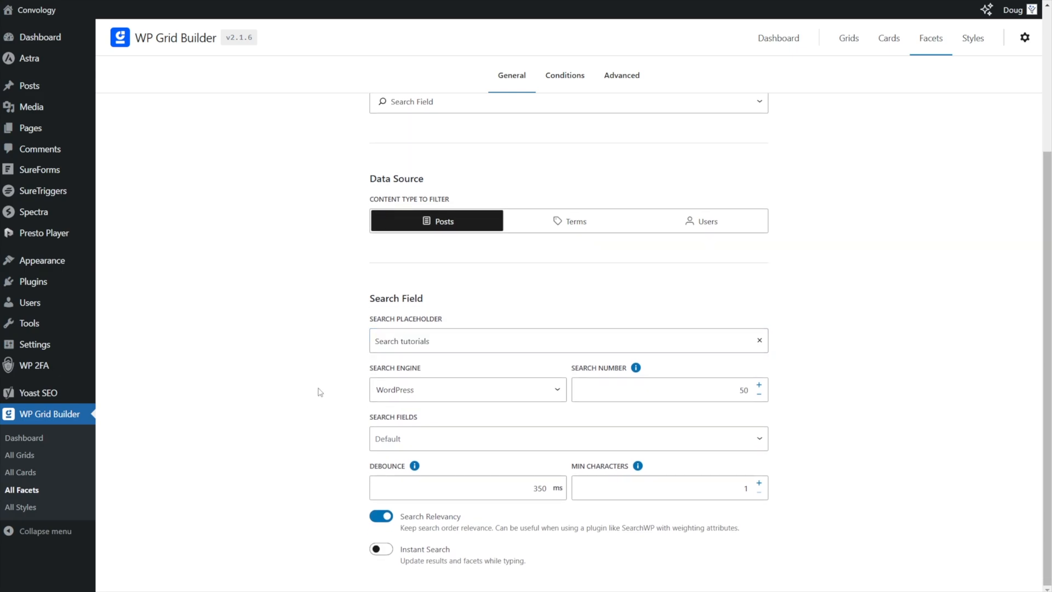
left_click(468, 390)
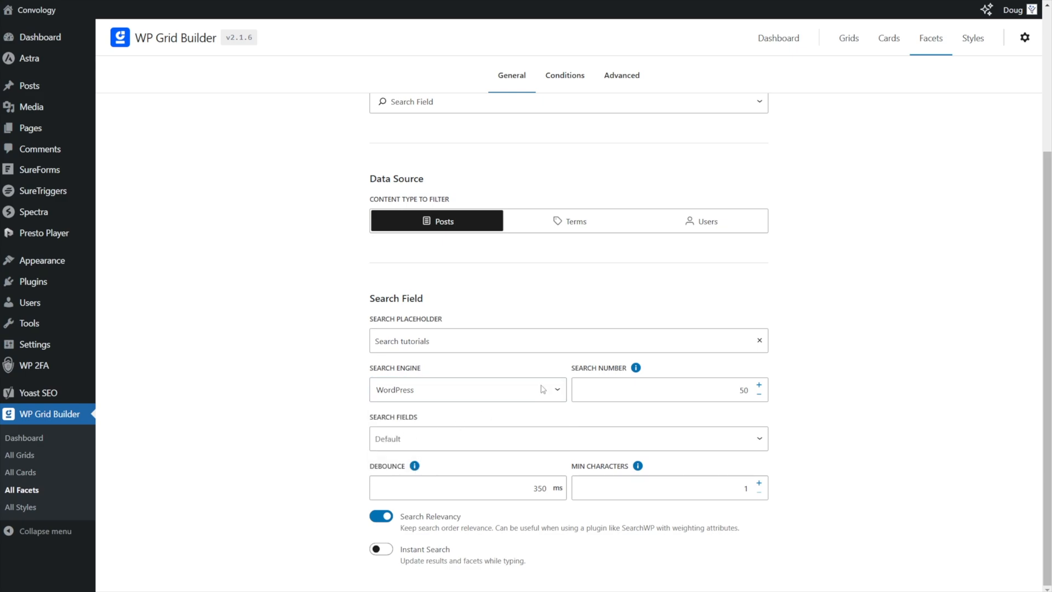
mouse_move(405, 399)
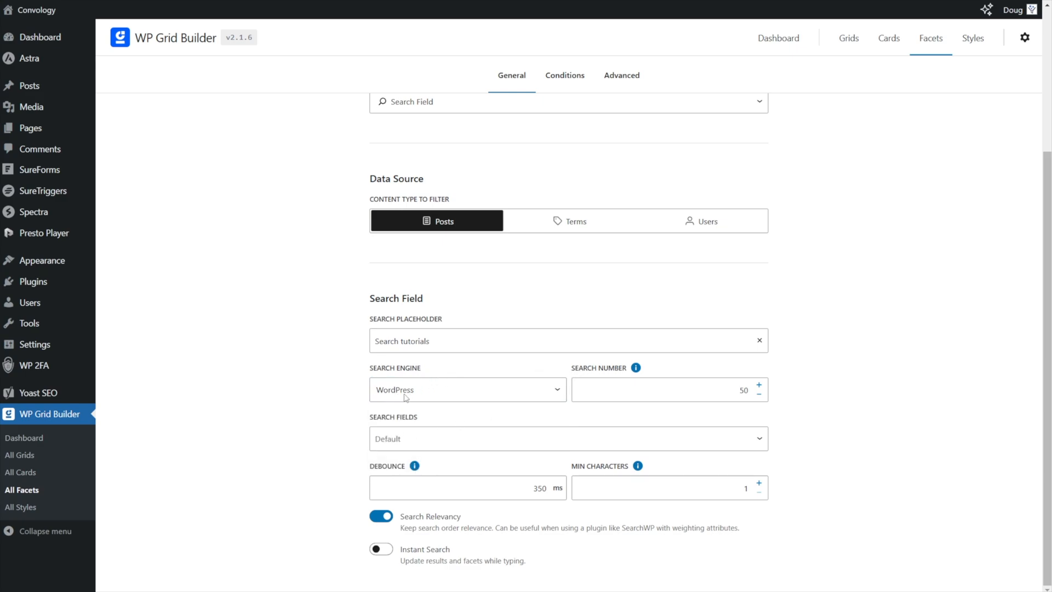
mouse_move(622, 416)
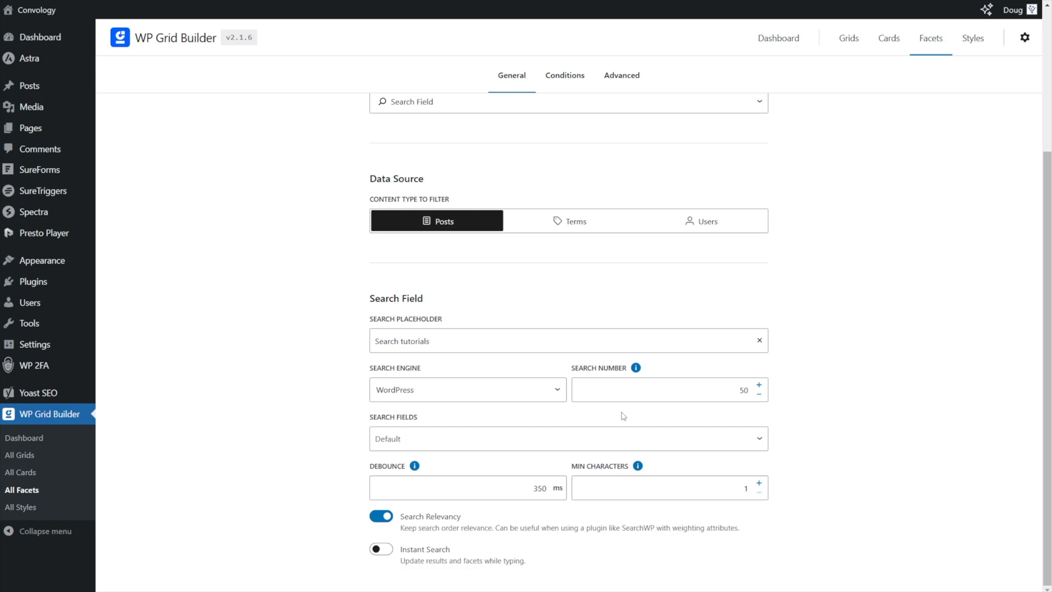
mouse_move(639, 488)
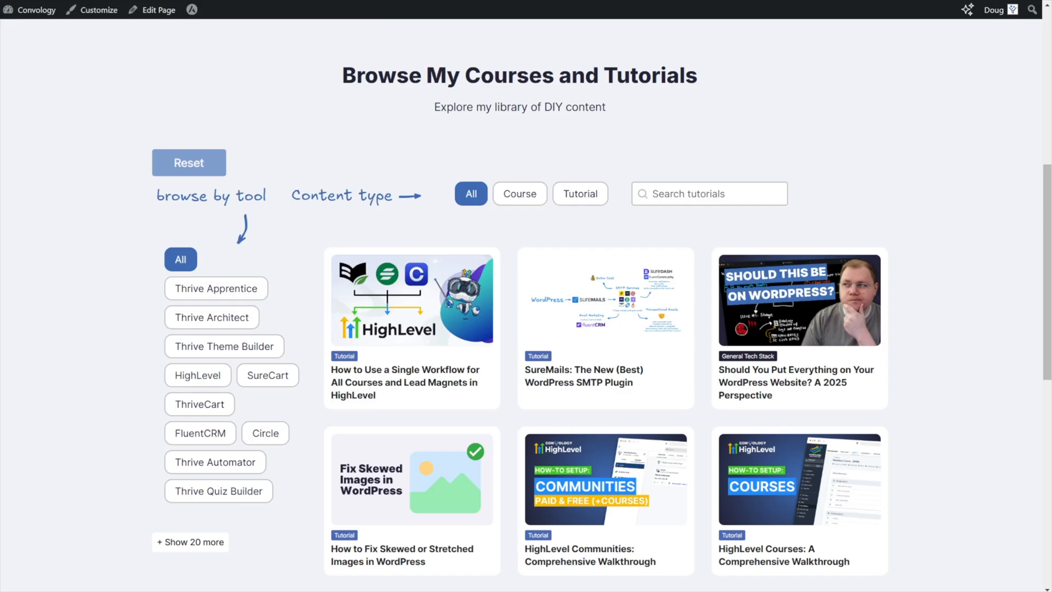
left_click(709, 193)
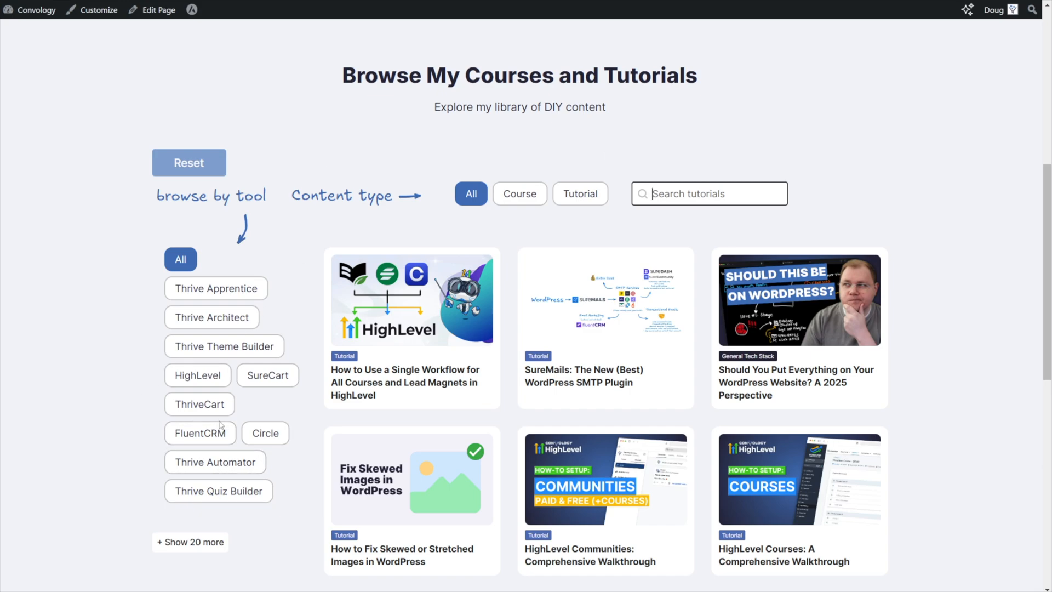
left_click(190, 542)
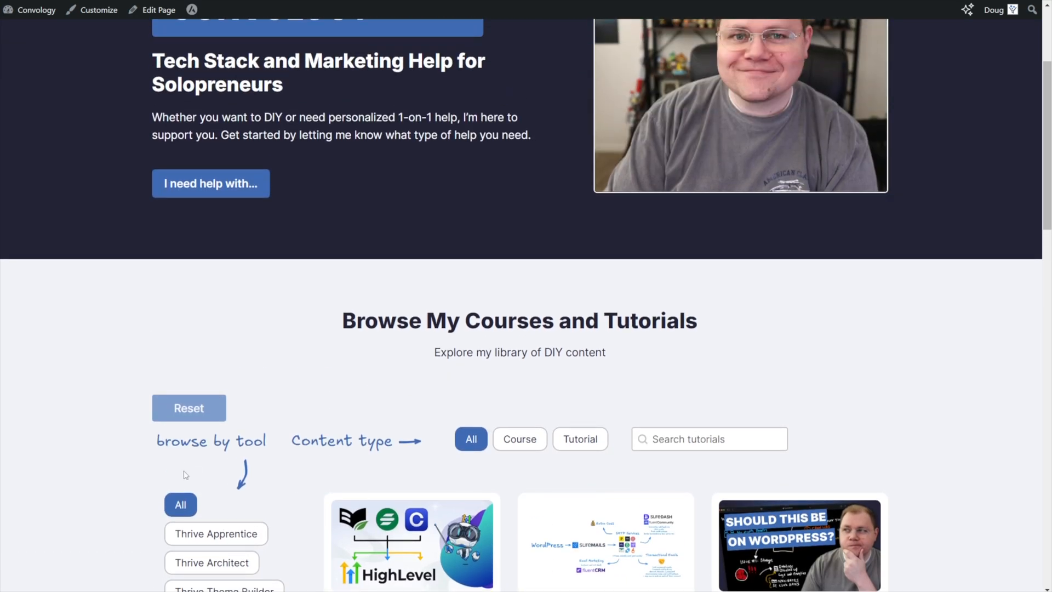
scroll("down", 3)
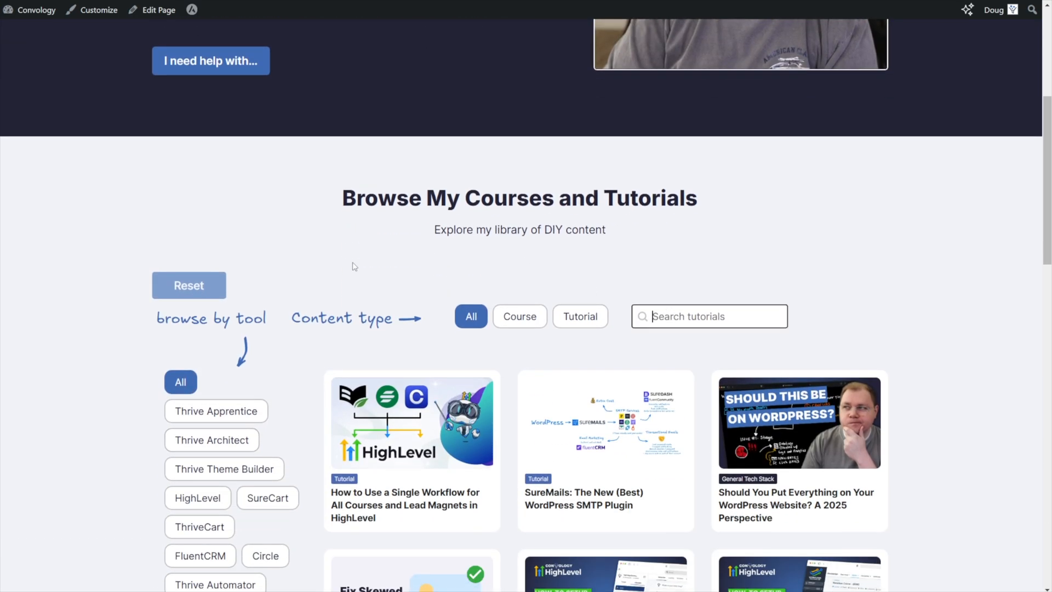
type("suredash")
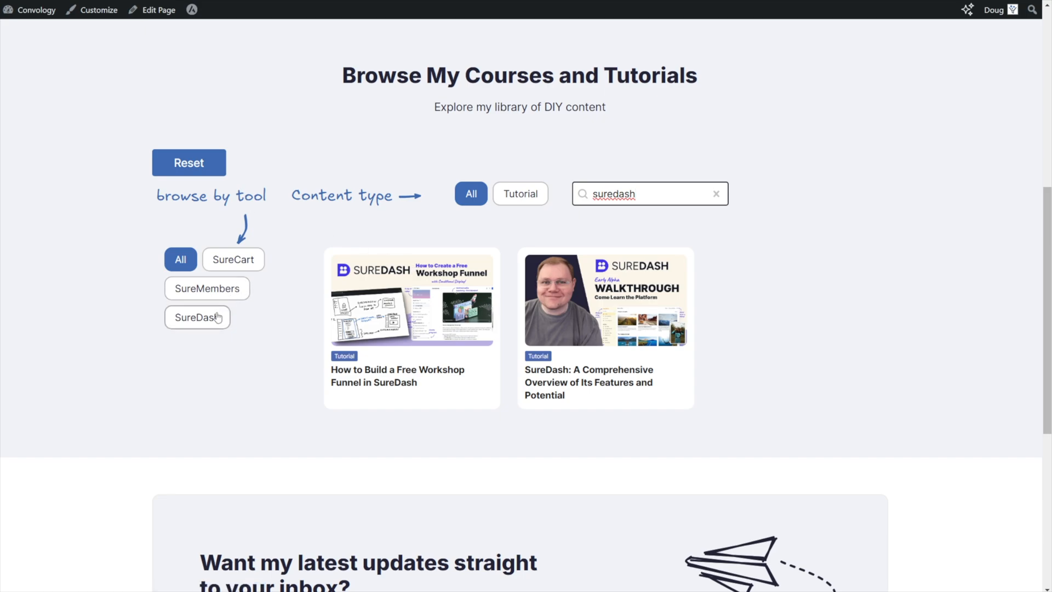
left_click(206, 288)
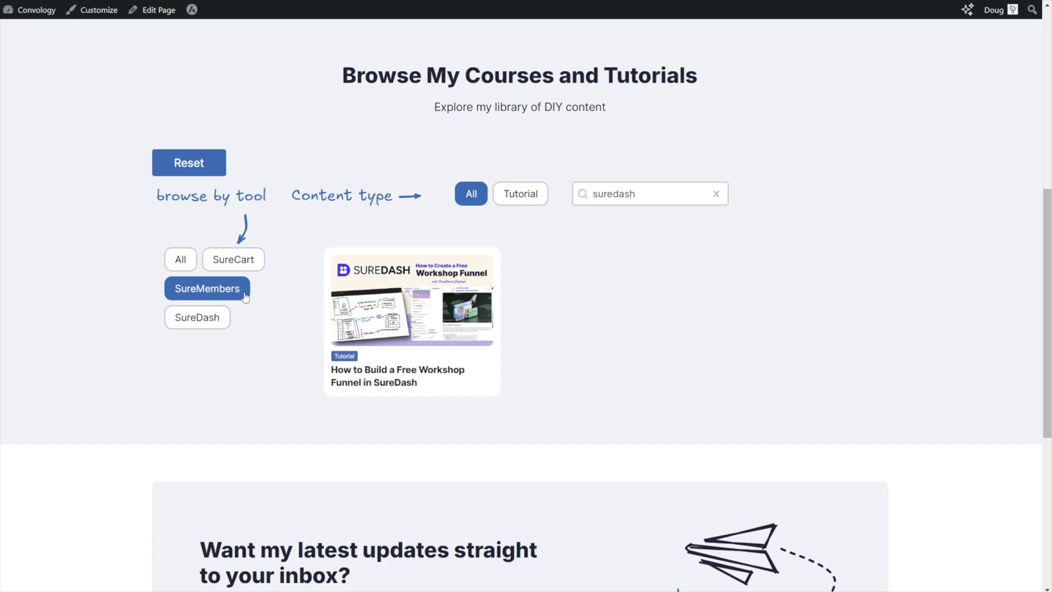
left_click(189, 162)
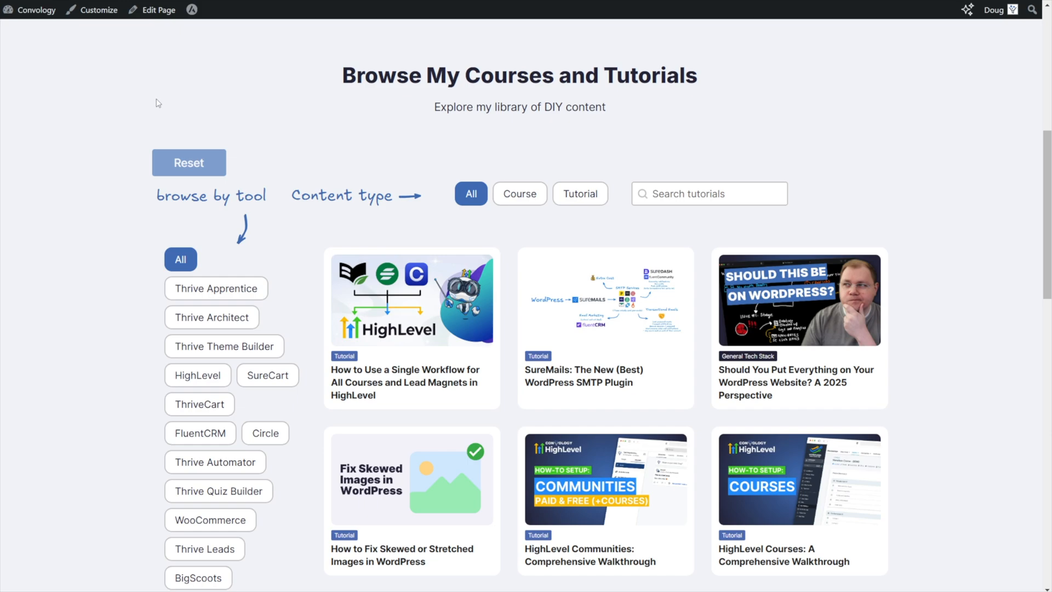
mouse_move(470, 121)
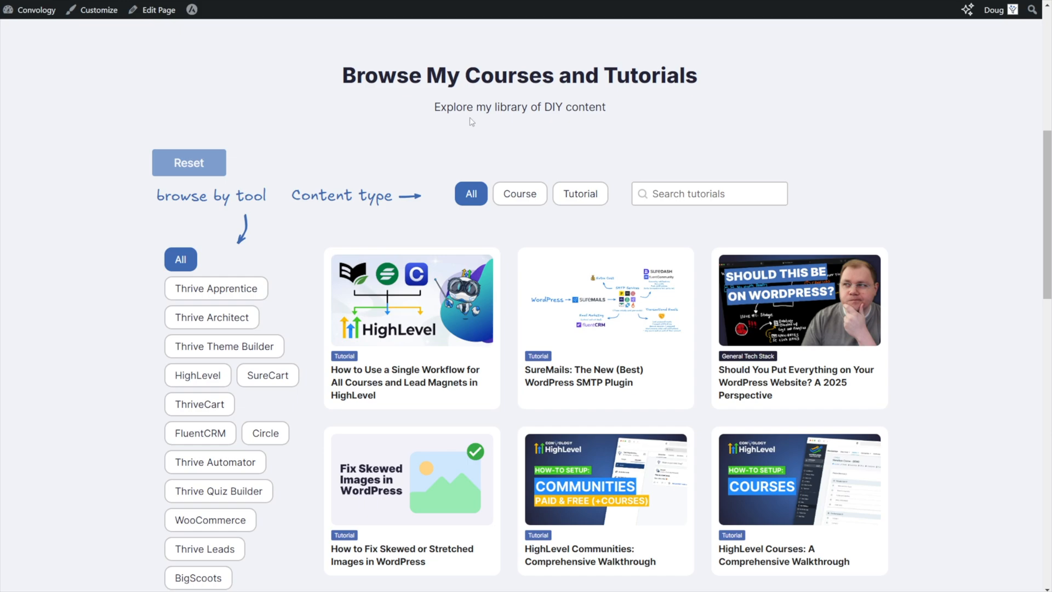